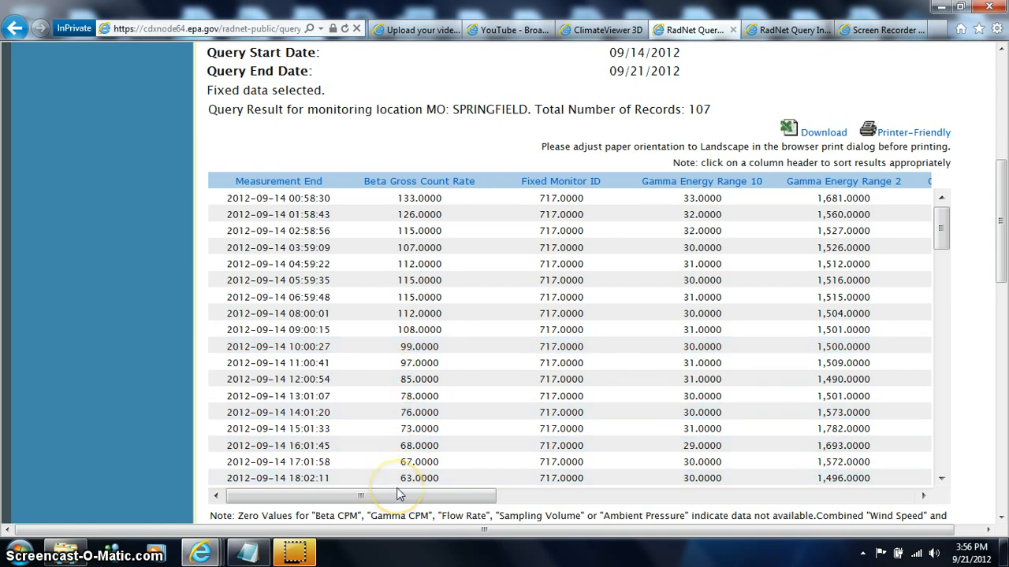
- Bring up the Tulsa results table (113 records, 09/14–09/21/2012) and move down to its rows
click(397, 478)
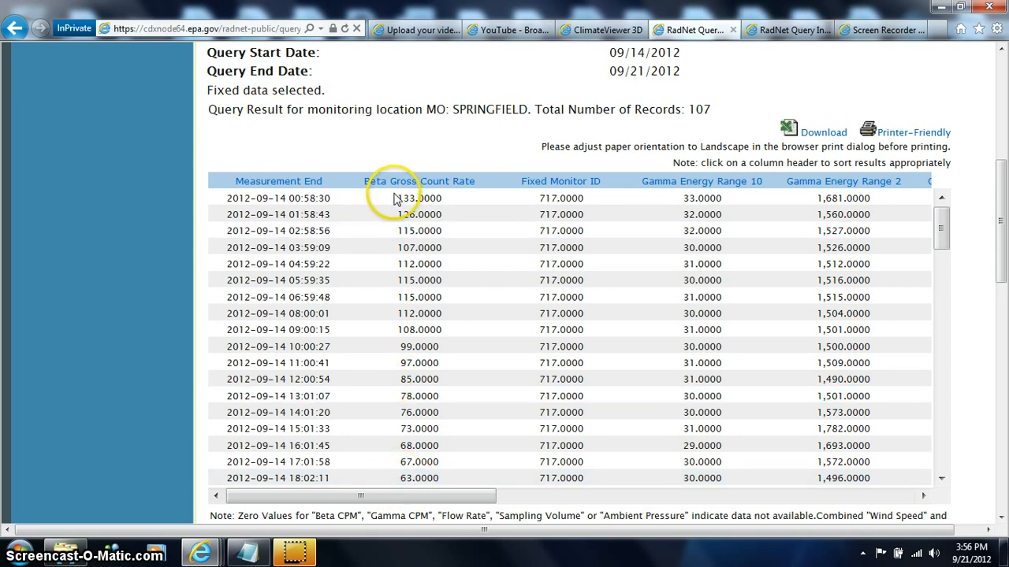
click(420, 199)
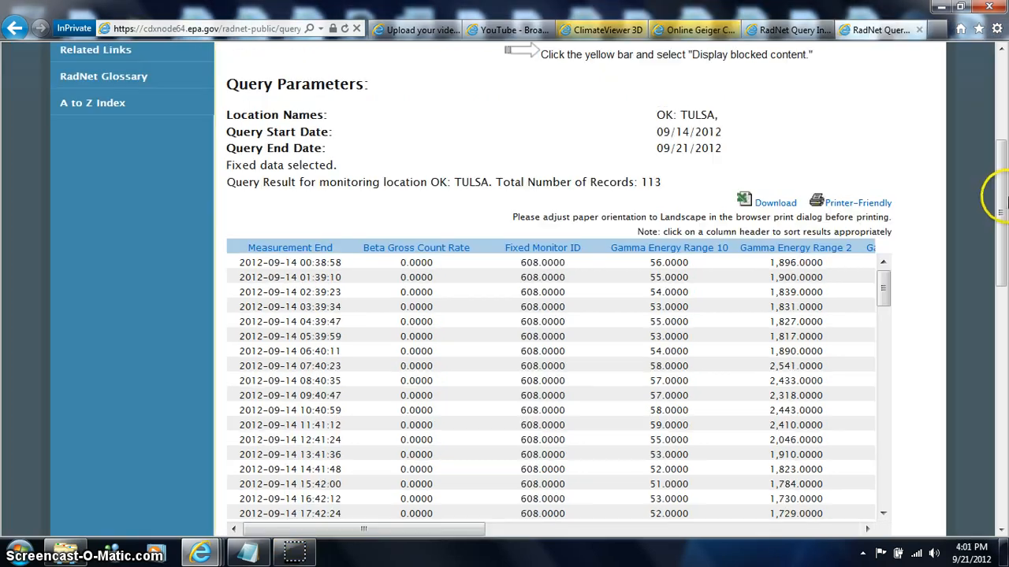
scroll(down, 3)
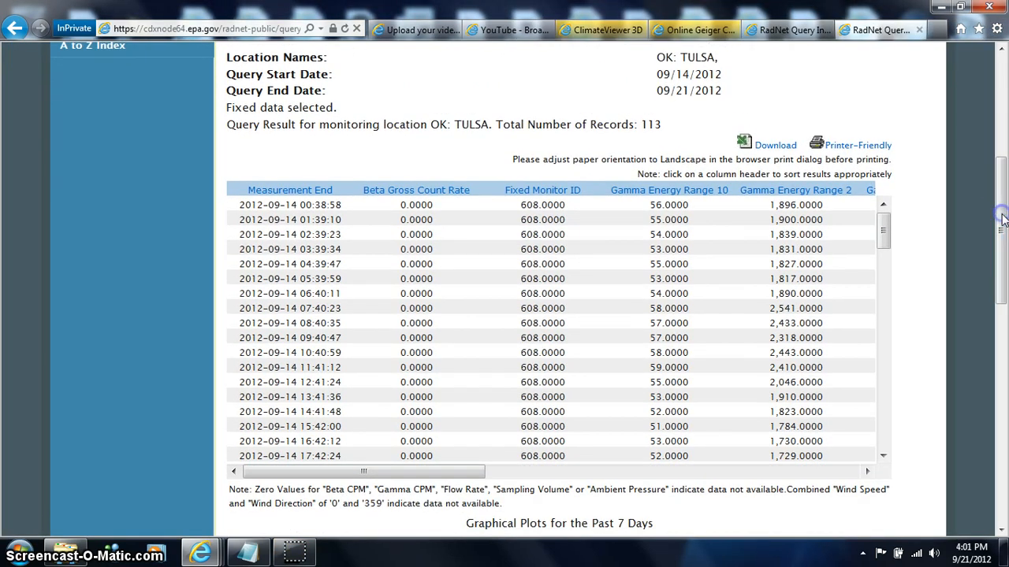
scroll(down, 3)
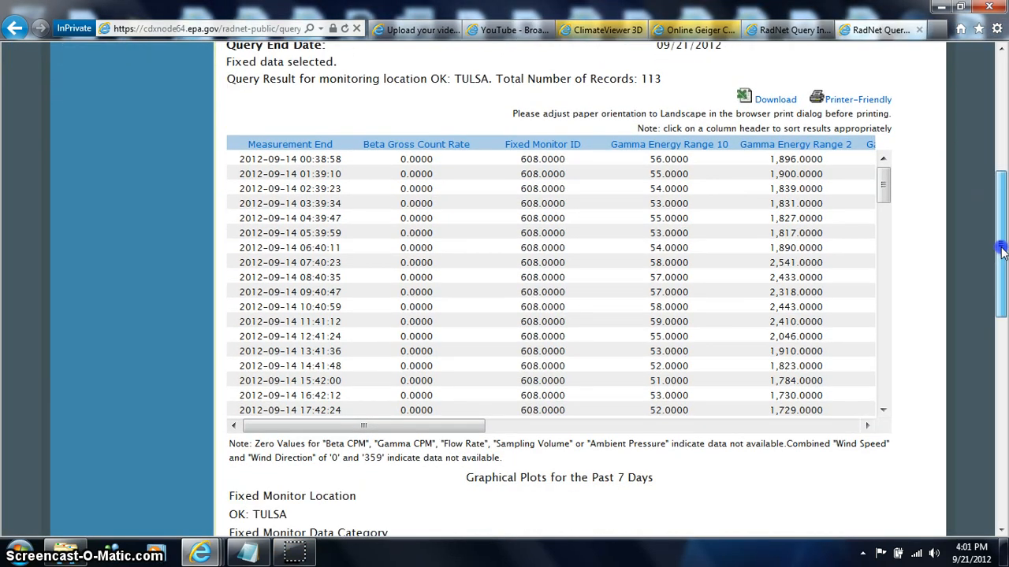
scroll(down, 3)
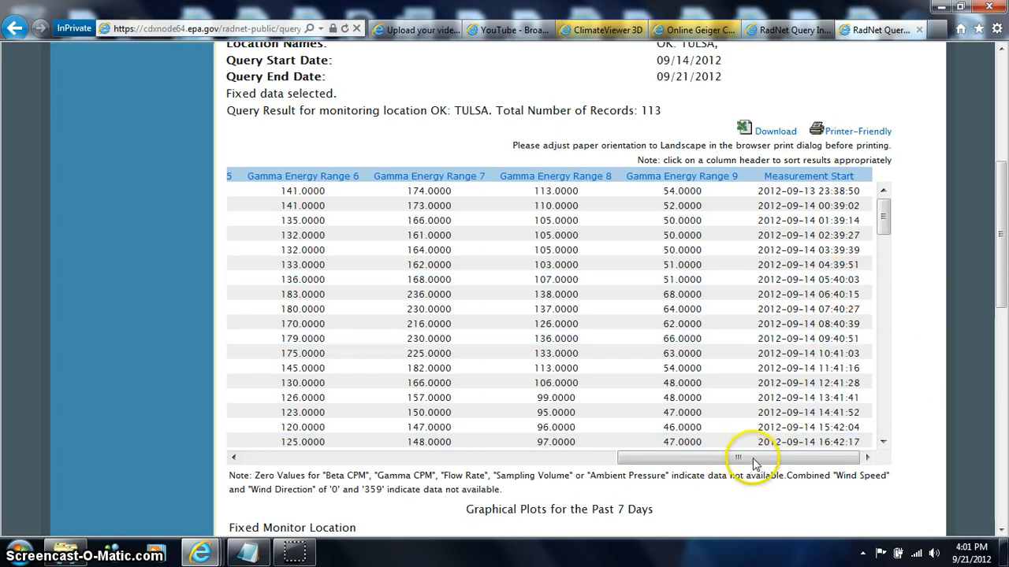
- Slide the table's horizontal scrollbar to review the gamma energy range columns
drag(738, 457, 701, 457)
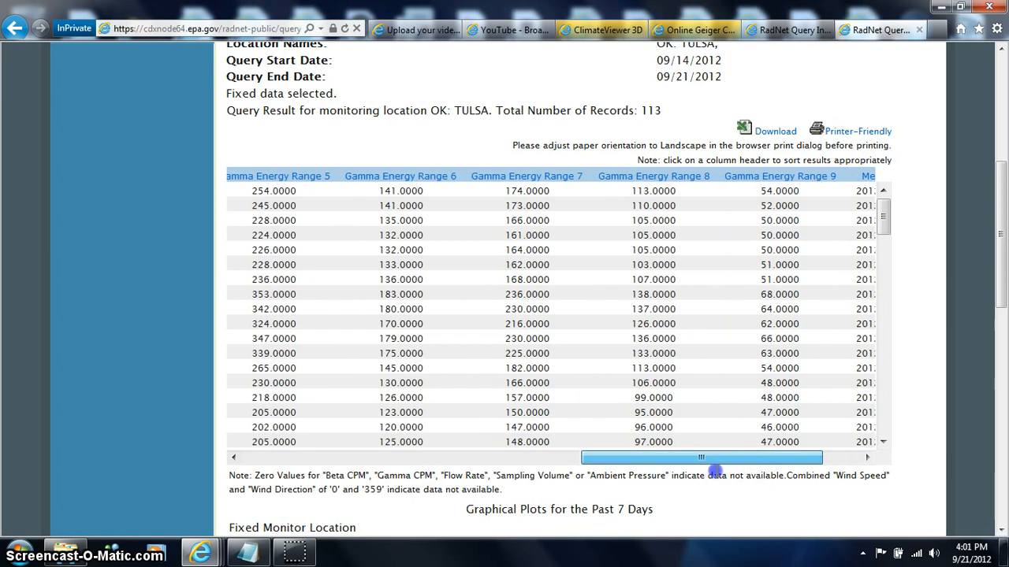
drag(700, 457, 641, 457)
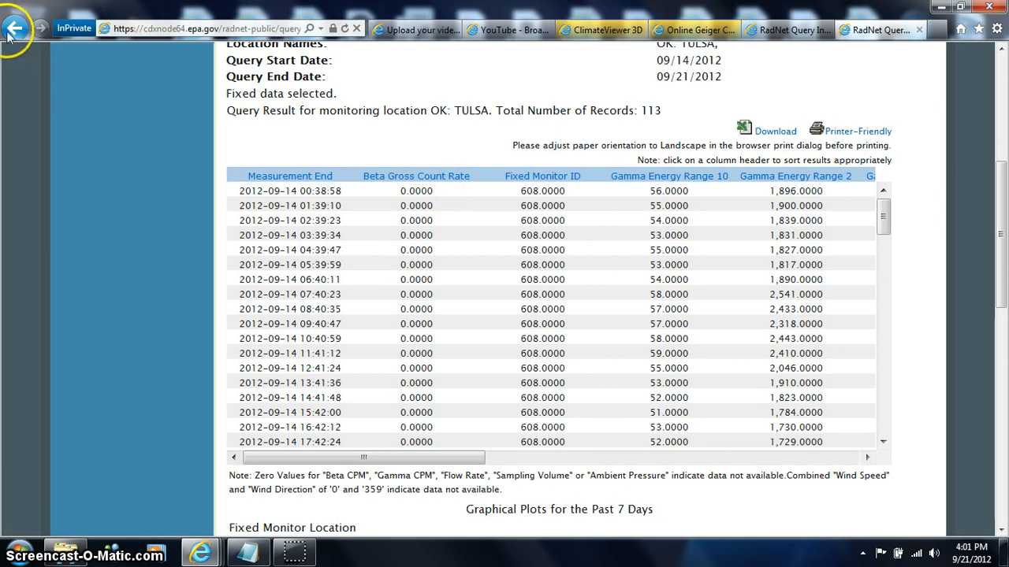
- Return to the query form, choose NE: LINCOLN as the fixed monitor location and submit the query
click(15, 28)
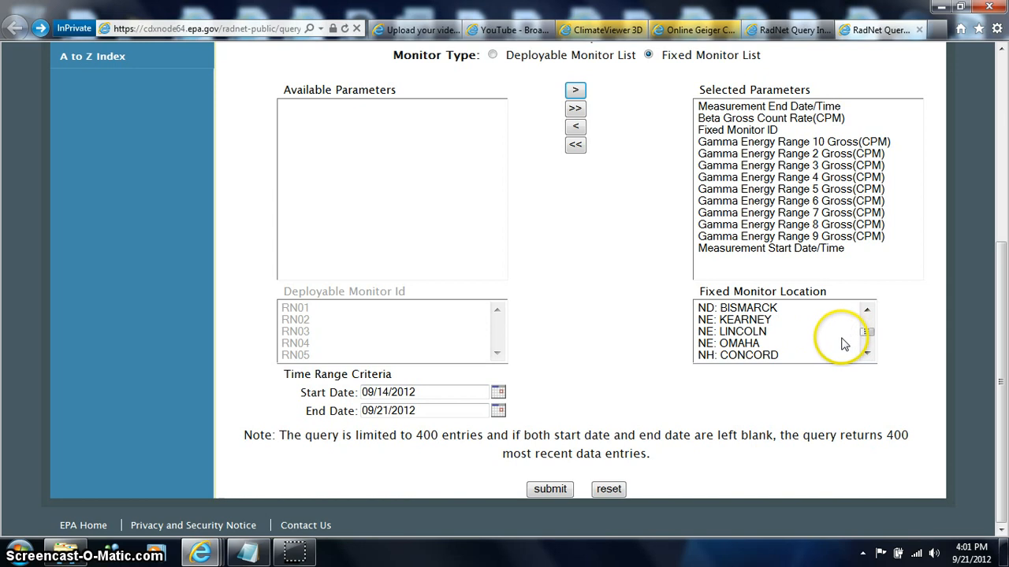
click(732, 331)
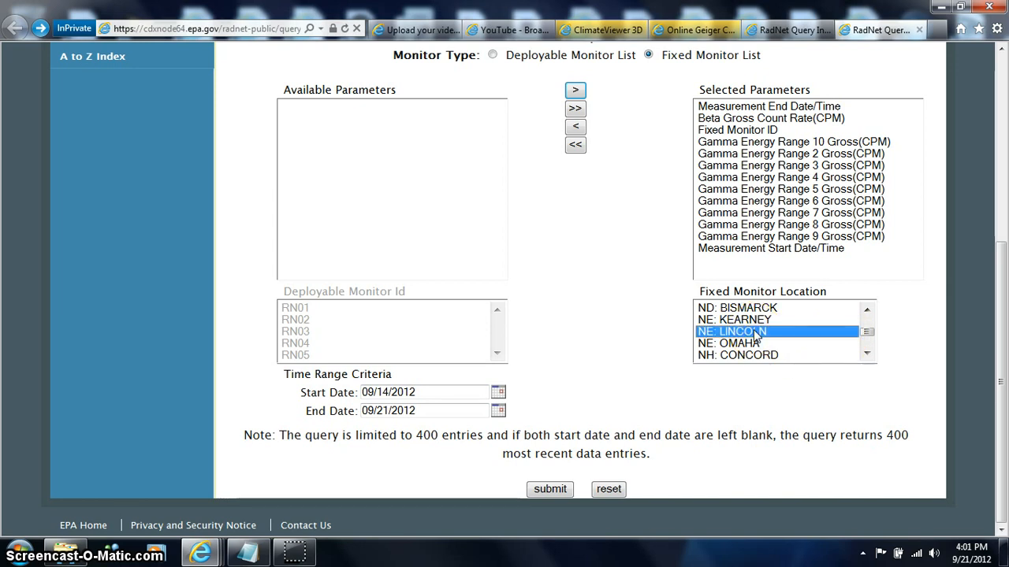
click(549, 489)
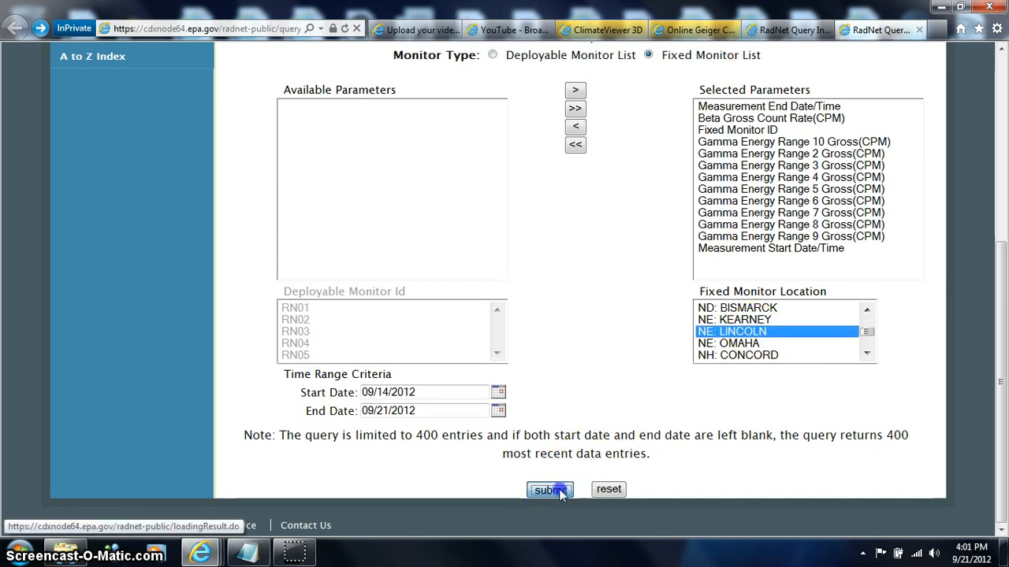
click(548, 488)
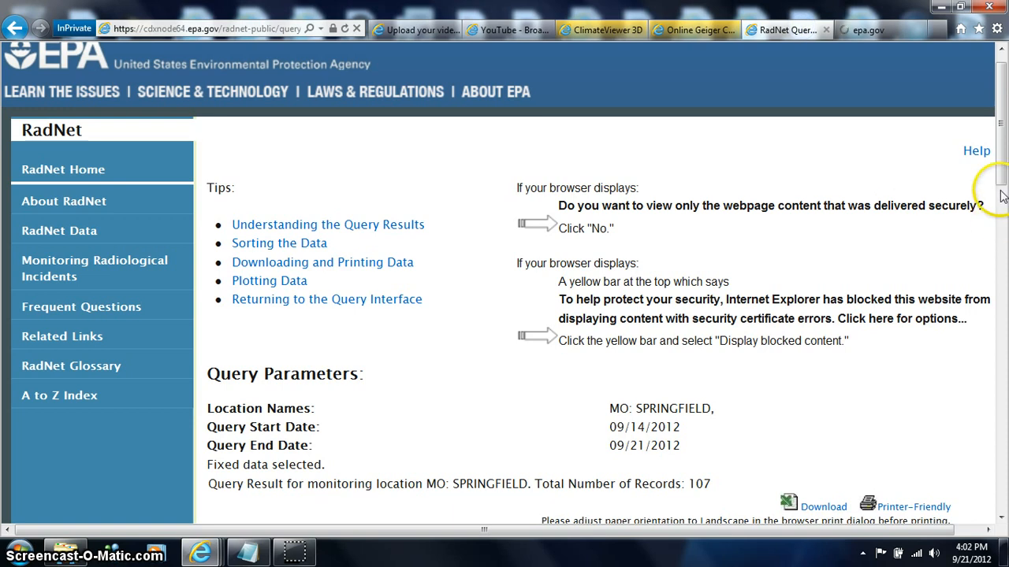
- Request a line graph from the Custom Graphical Plot section of the Lincoln results
scroll(down, 3)
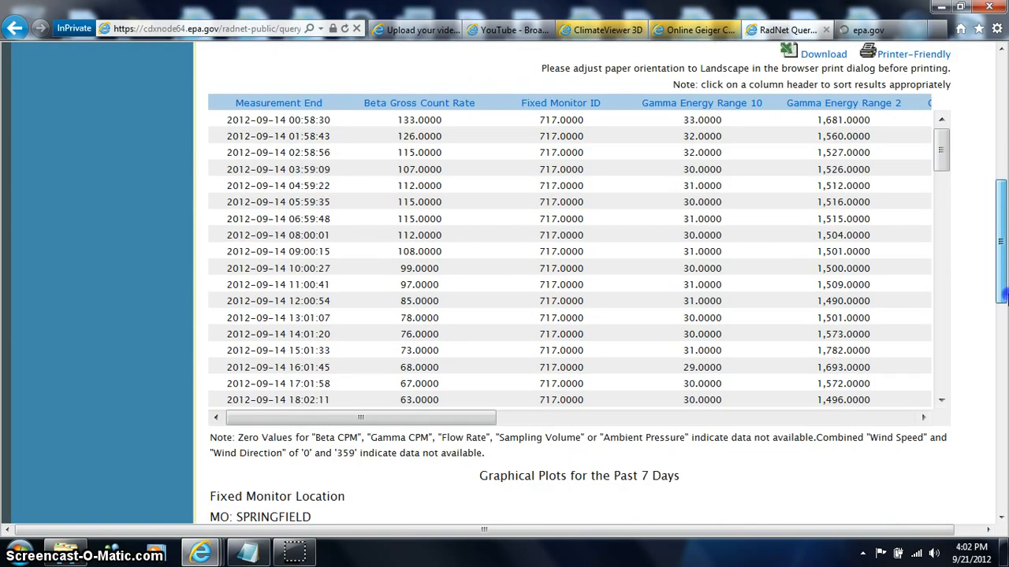
scroll(down, 3)
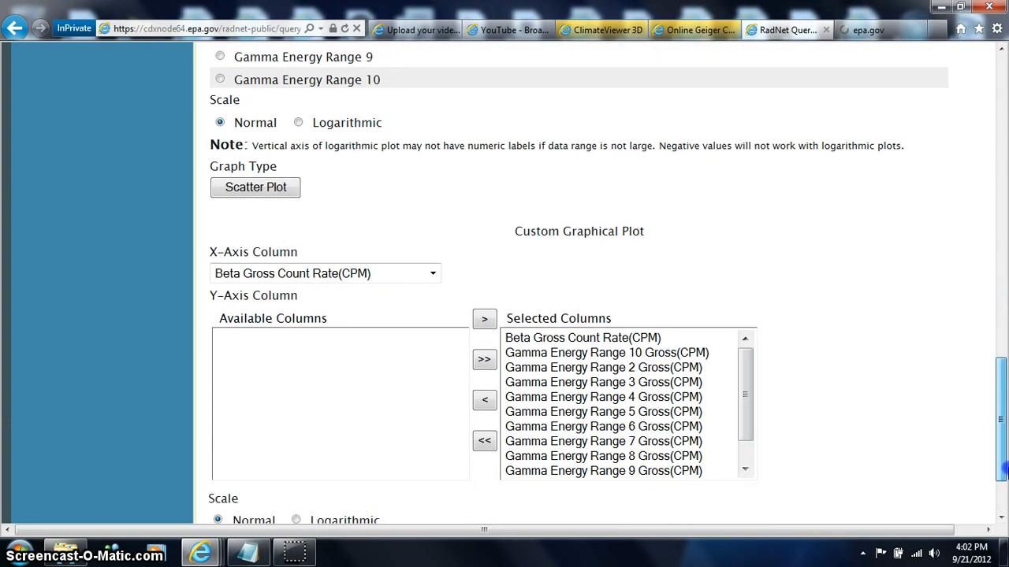
scroll(down, 3)
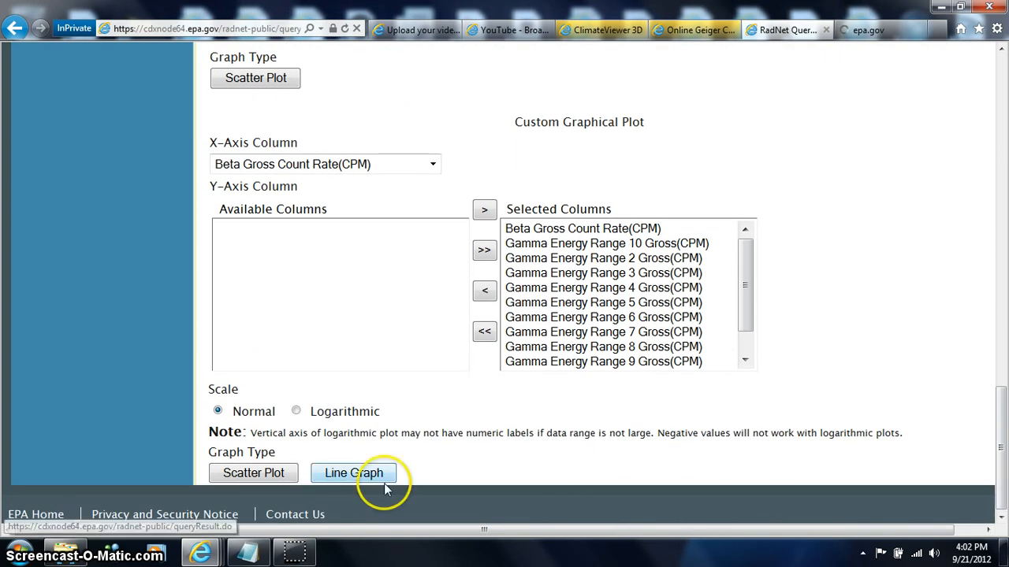
click(354, 472)
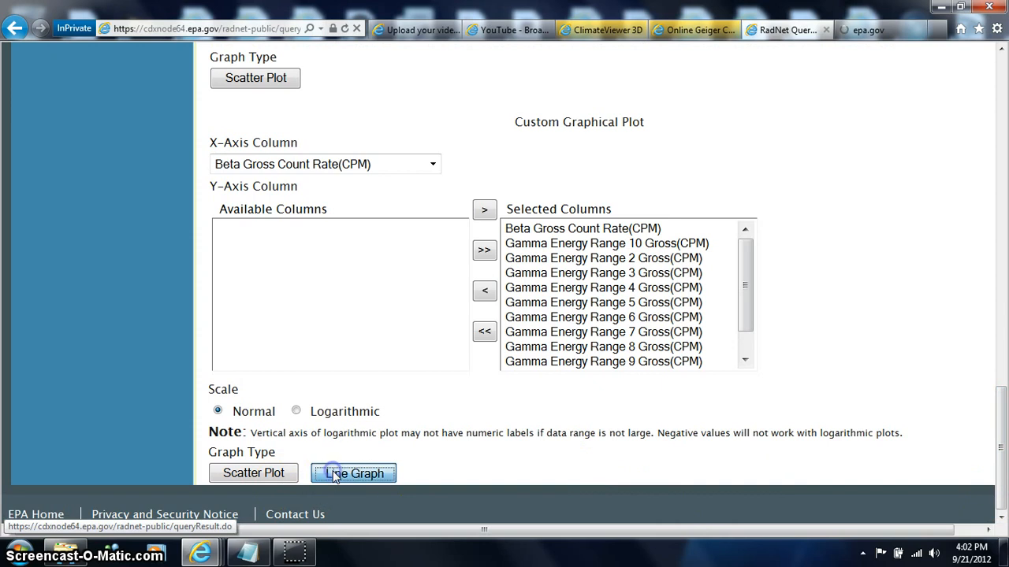
click(353, 472)
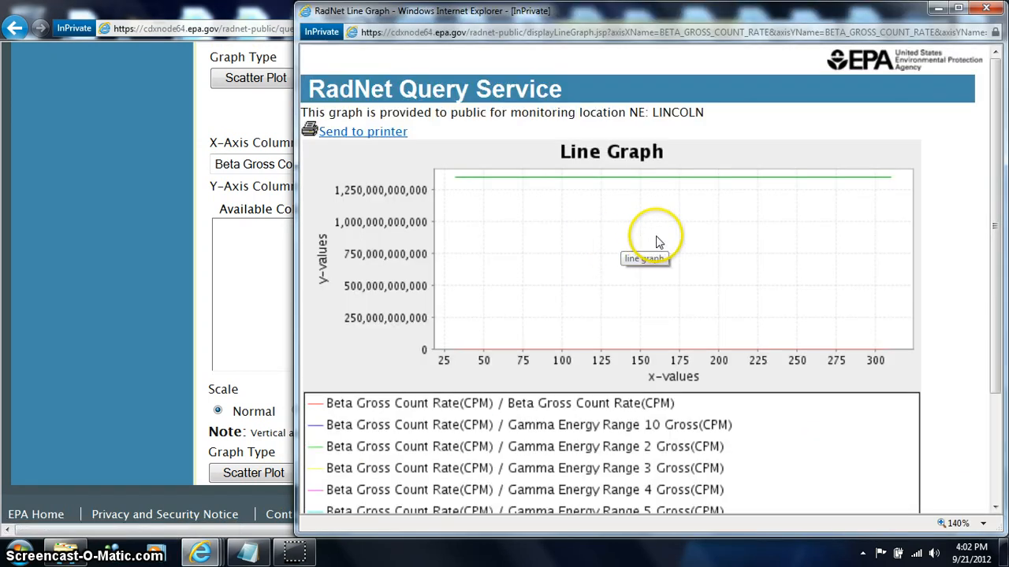
mouse_move(526, 203)
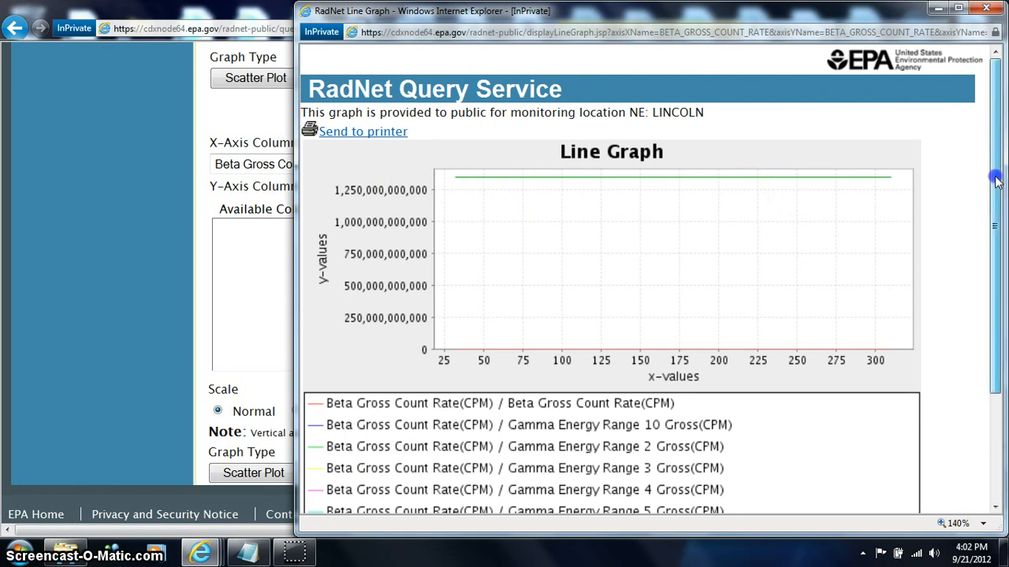
scroll(down, 3)
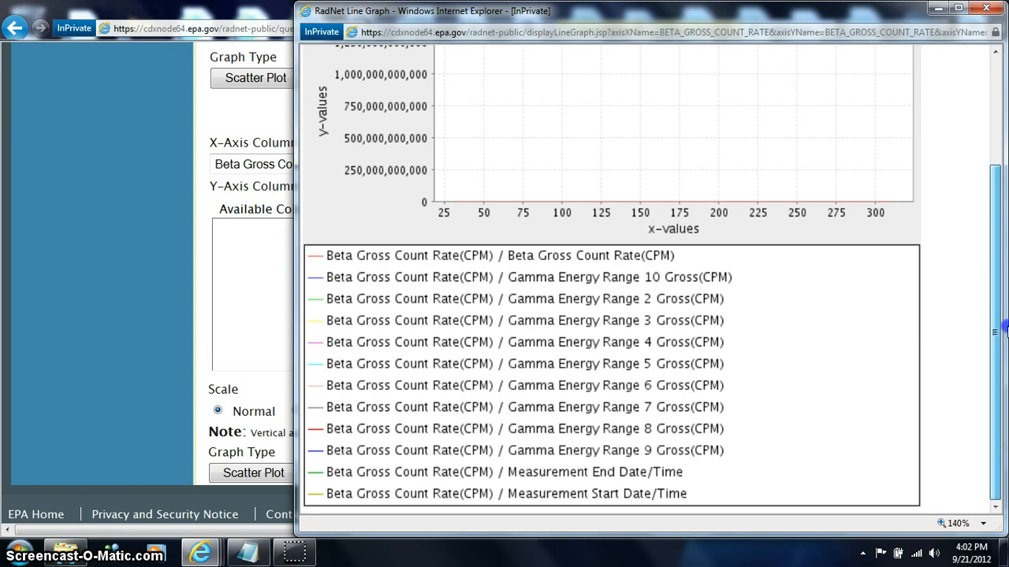
mouse_move(692, 460)
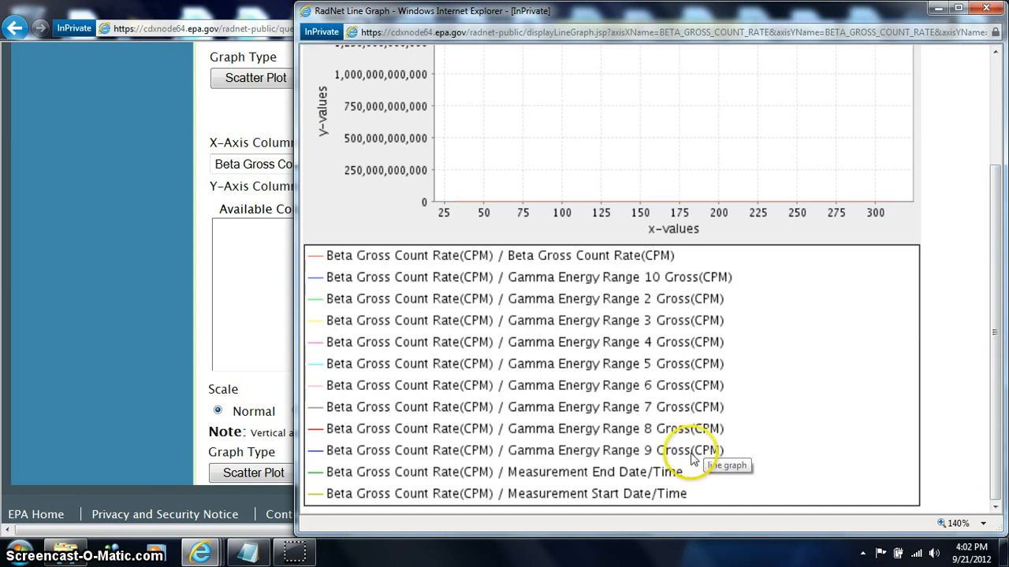
mouse_move(687, 473)
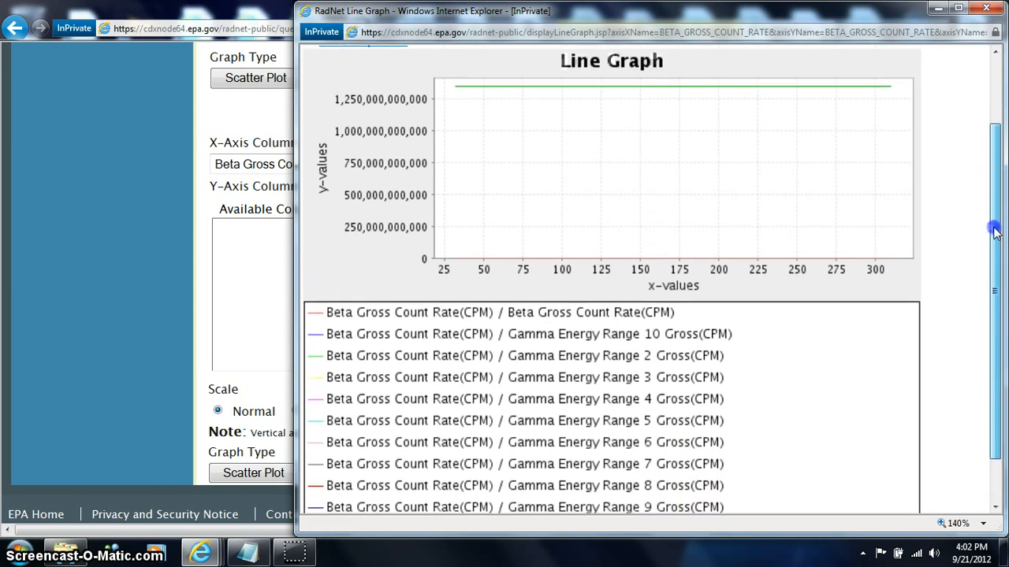
scroll(down, 3)
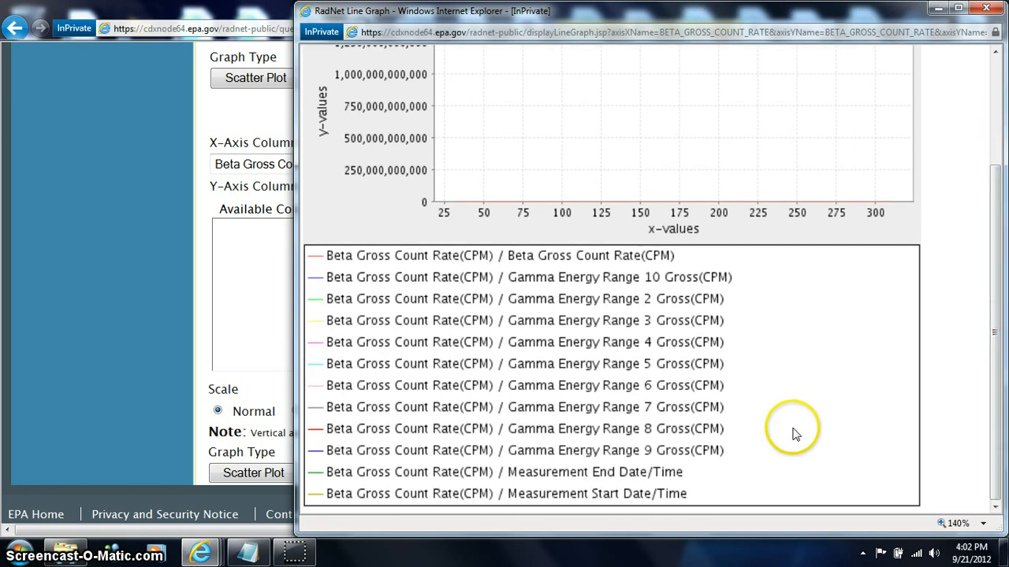
mouse_move(1001, 375)
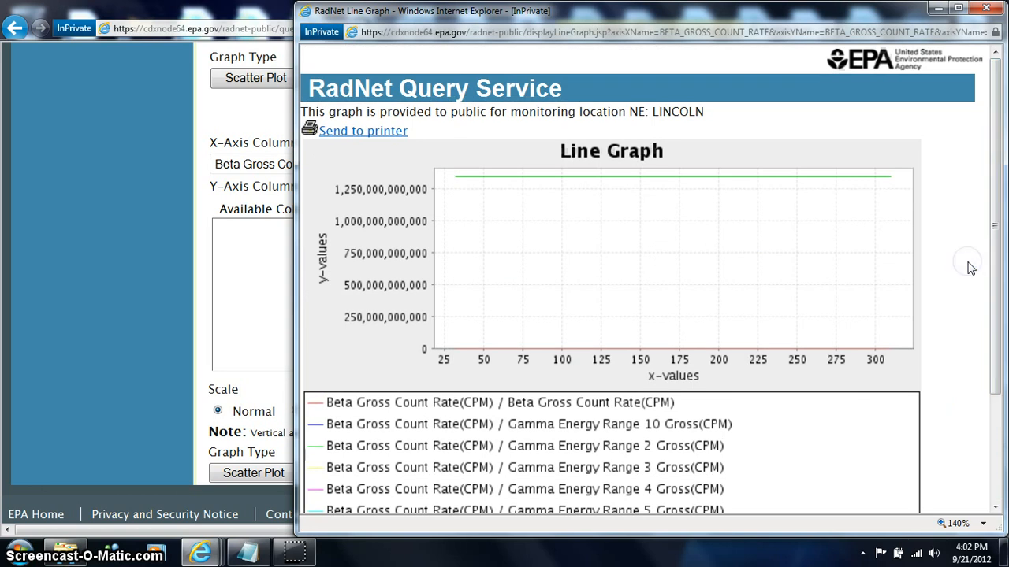
mouse_move(376, 202)
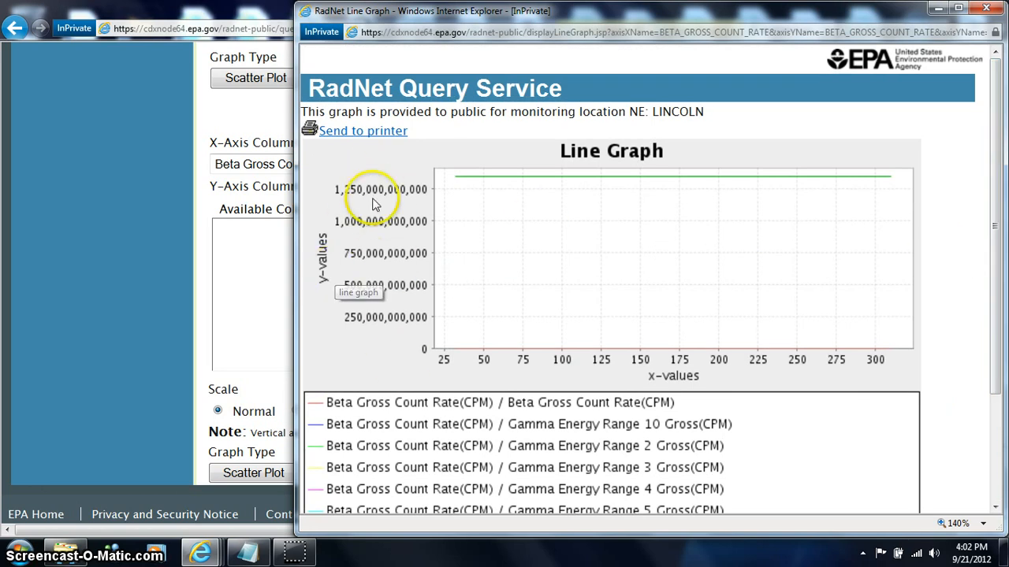
mouse_move(772, 350)
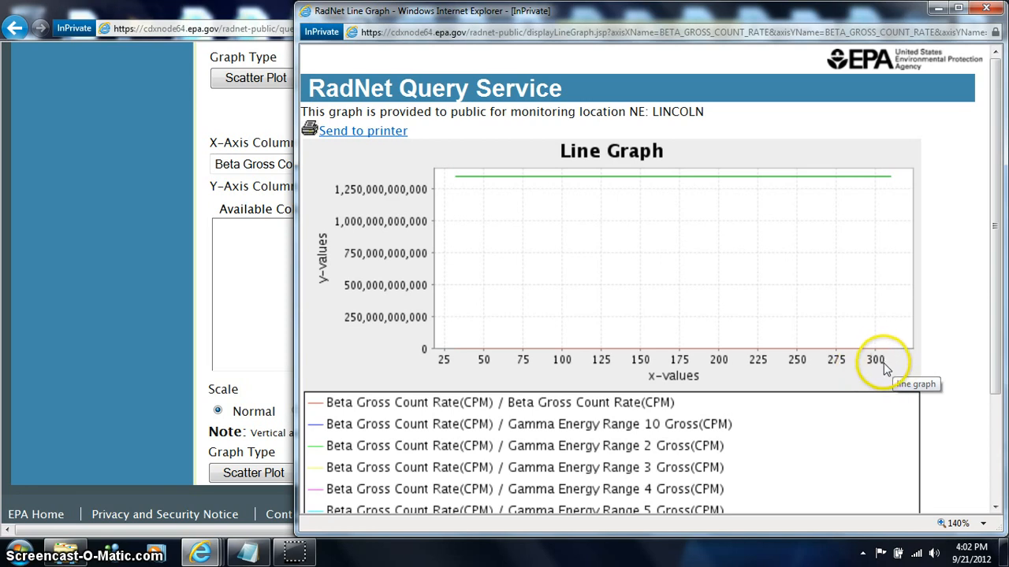
mouse_move(895, 218)
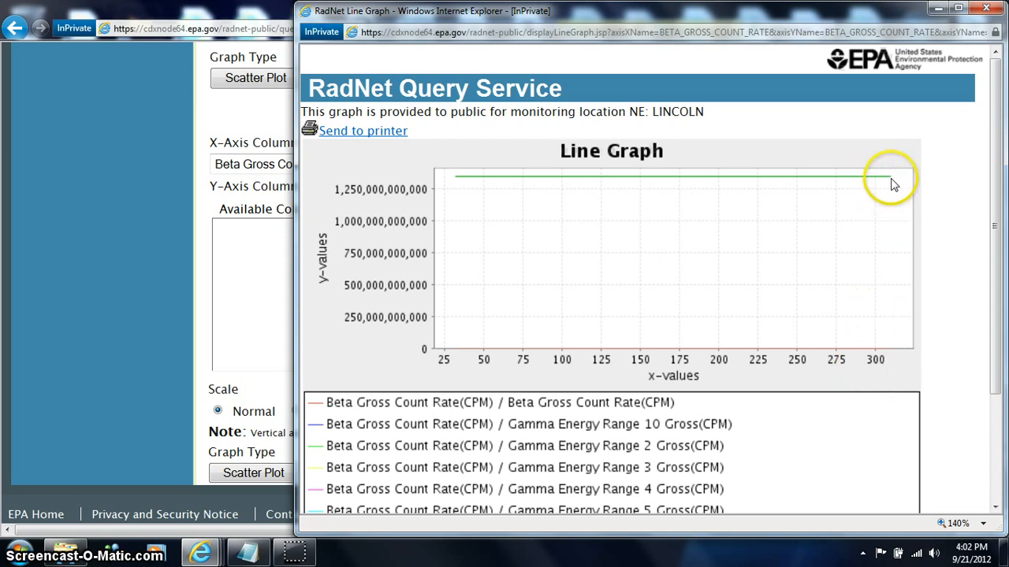
mouse_move(892, 202)
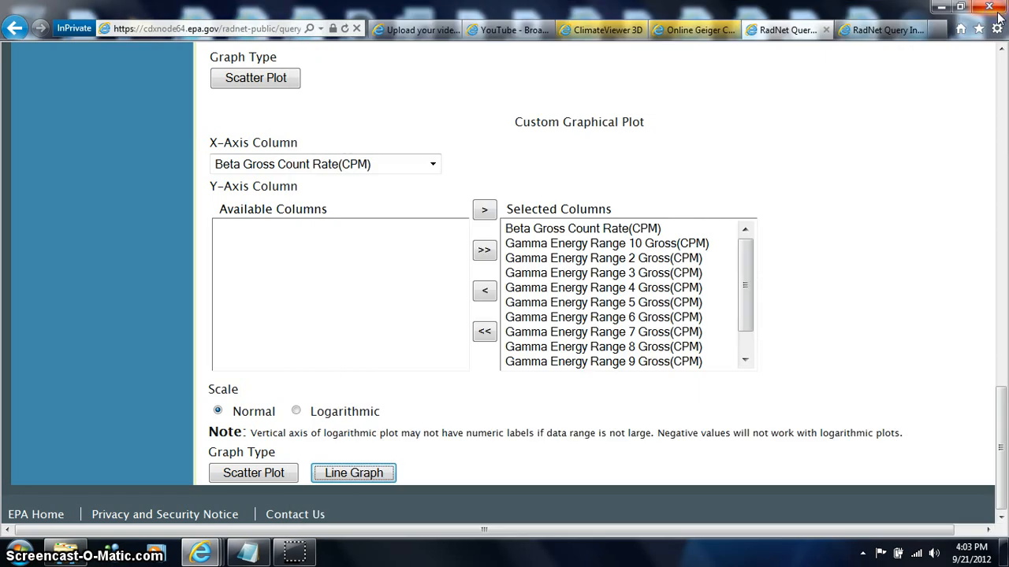
mouse_move(1001, 394)
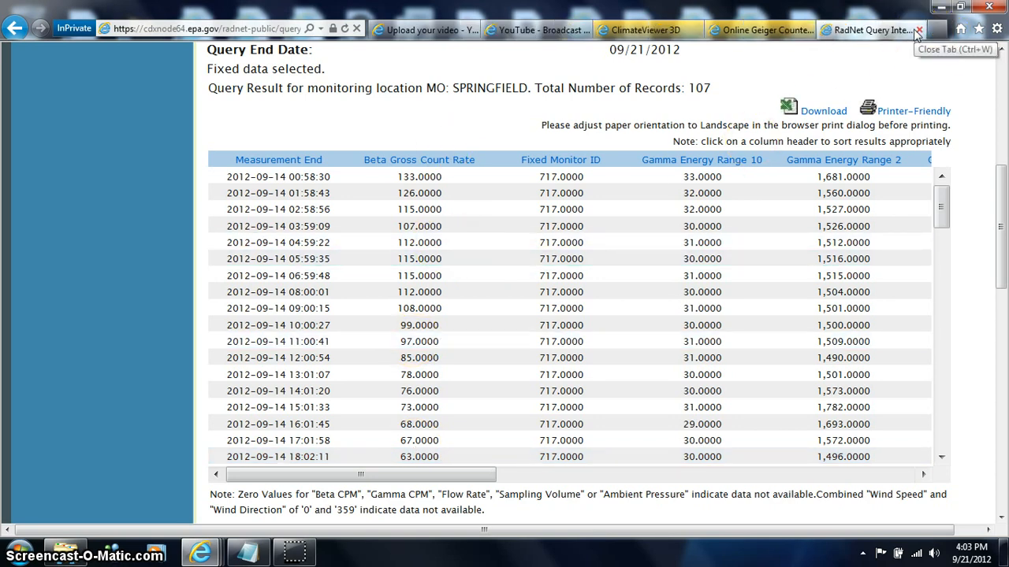
mouse_move(297, 39)
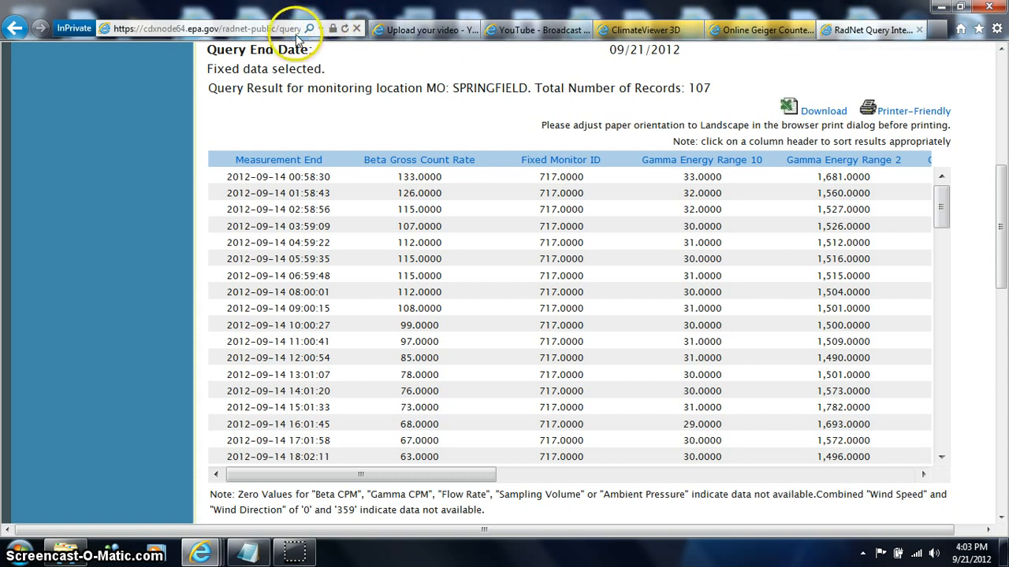
mouse_move(763, 14)
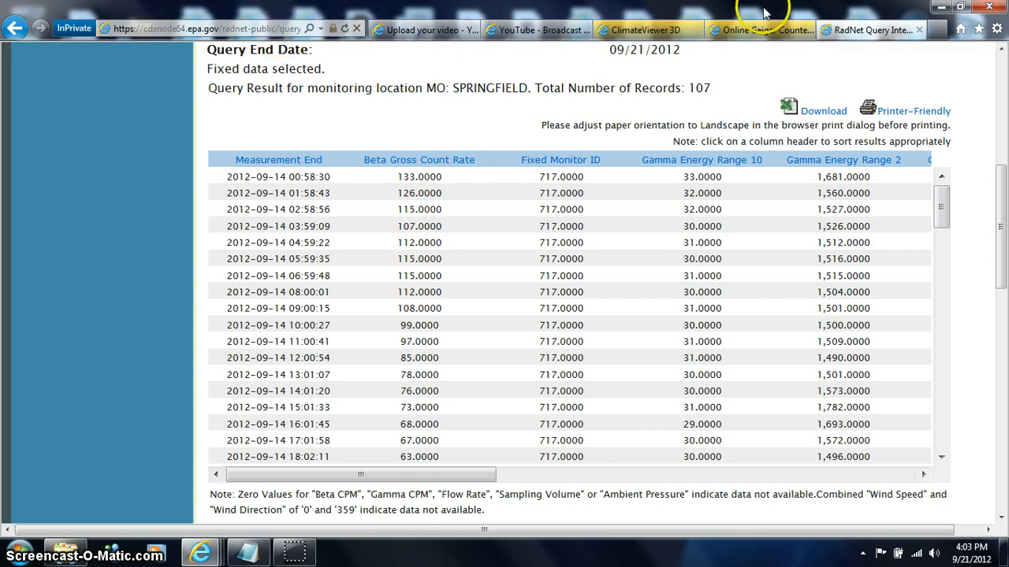
mouse_move(848, 30)
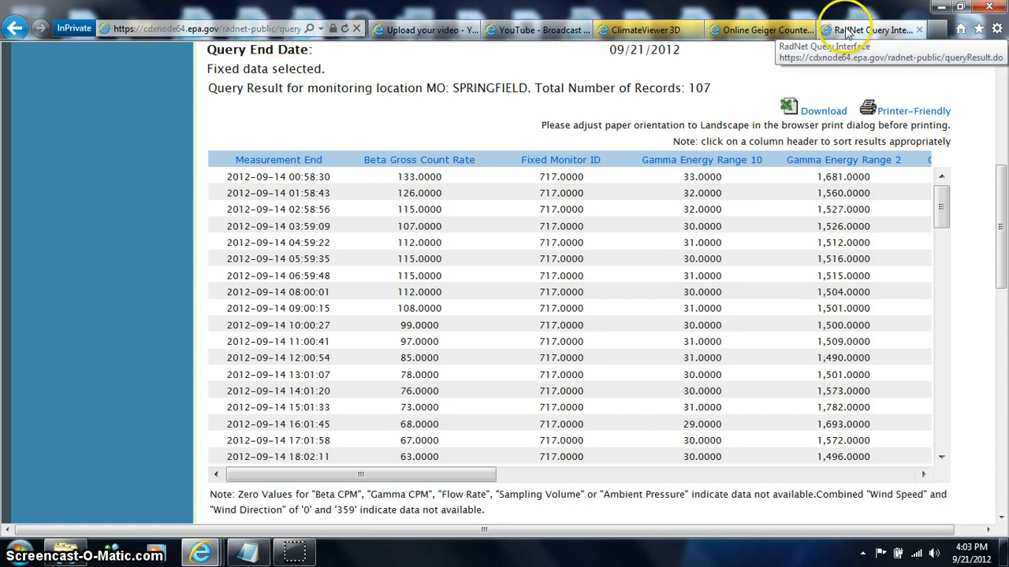
- Browse the Black Cat Systems Online Geiger Counter map and its notes on readings and detector variation
click(760, 29)
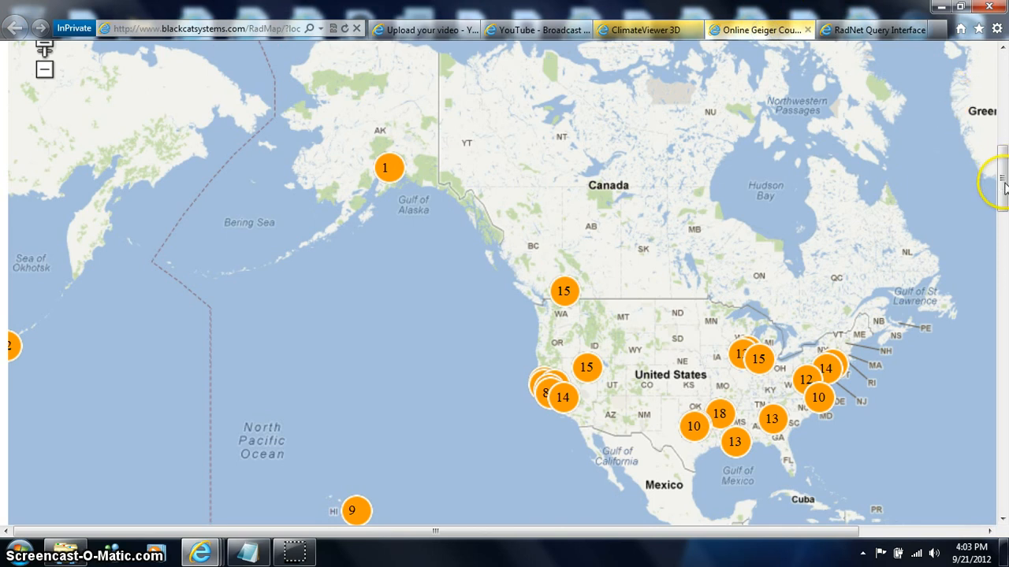
scroll(down, 3)
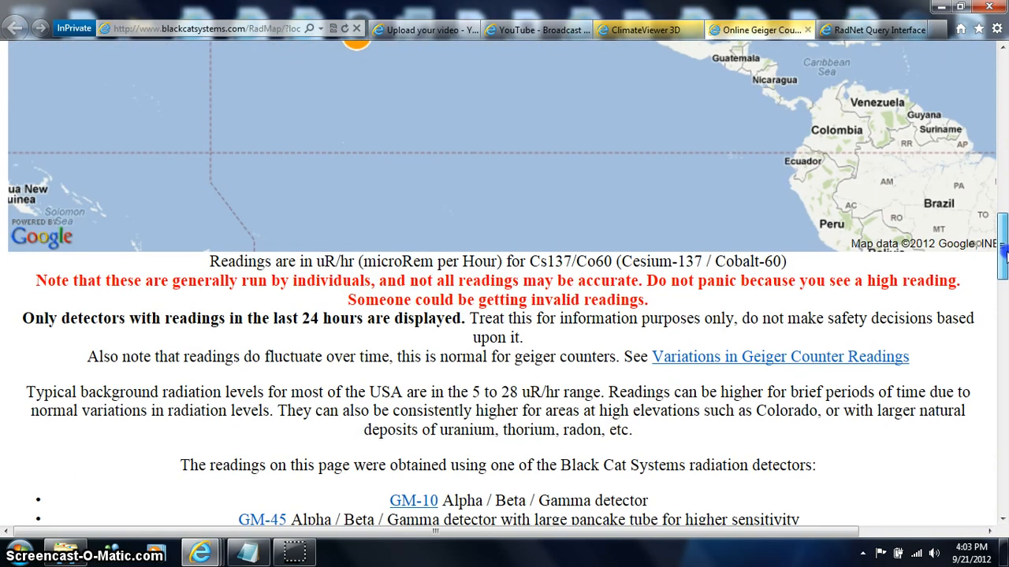
scroll(down, 3)
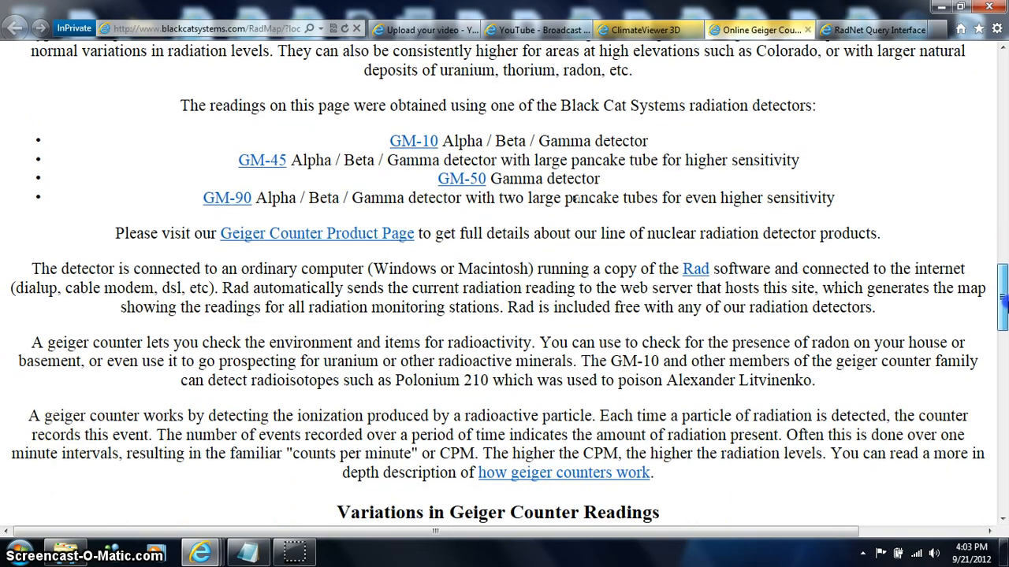
scroll(down, 3)
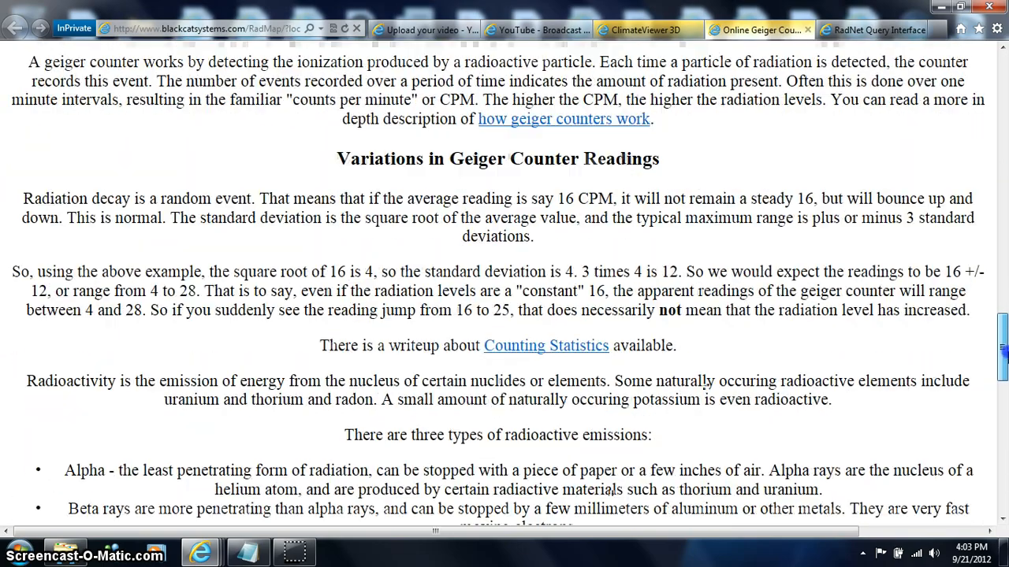
scroll(down, 3)
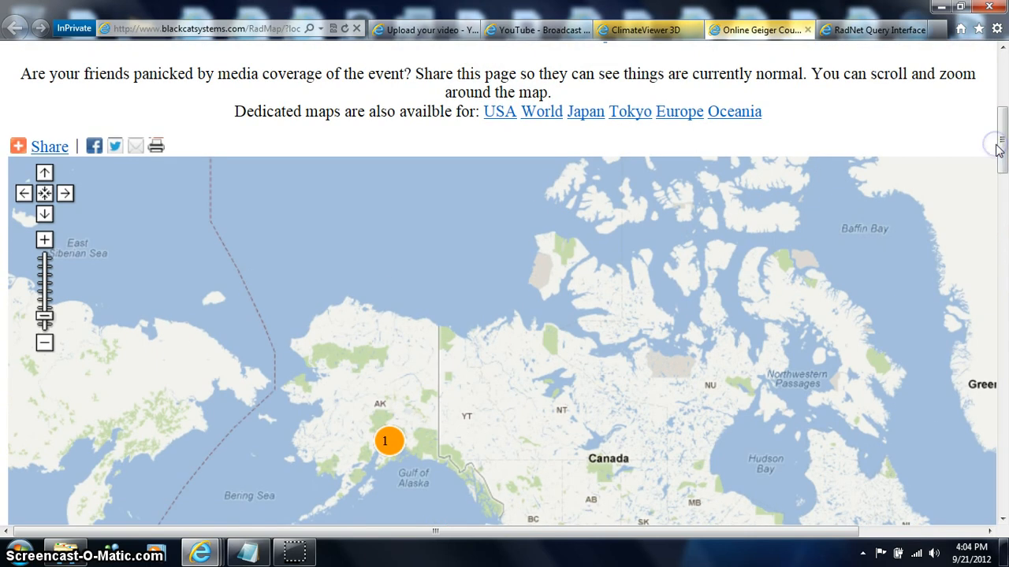
mouse_move(472, 391)
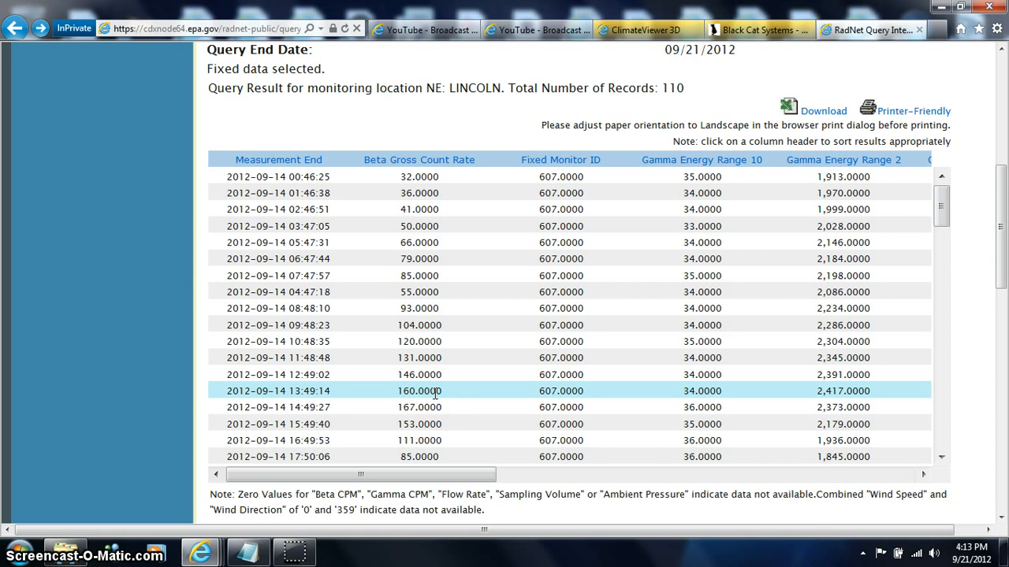
- Review the Lincoln result rows and move down to the Custom Graphical Plot options
click(410, 424)
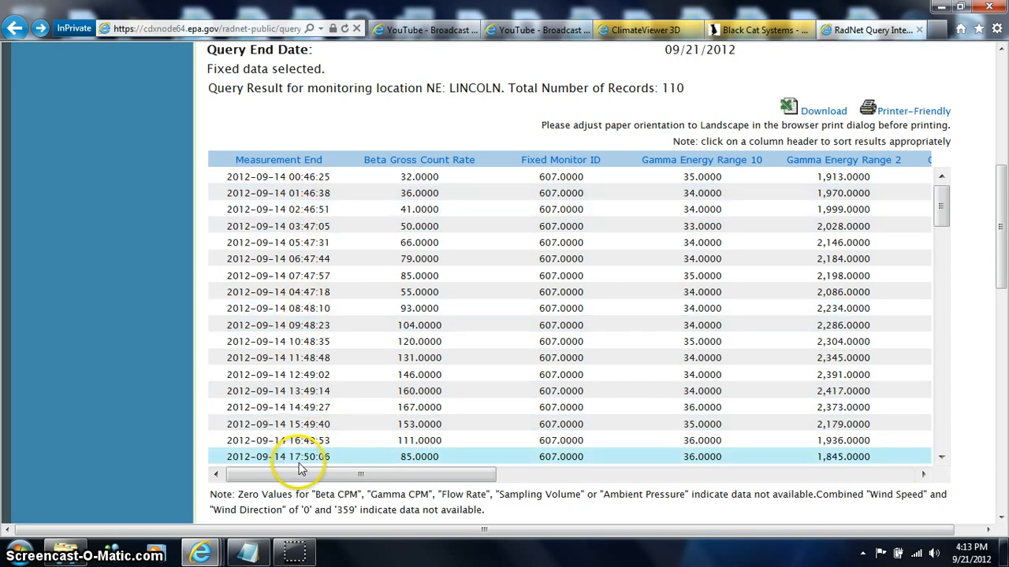
mouse_move(379, 460)
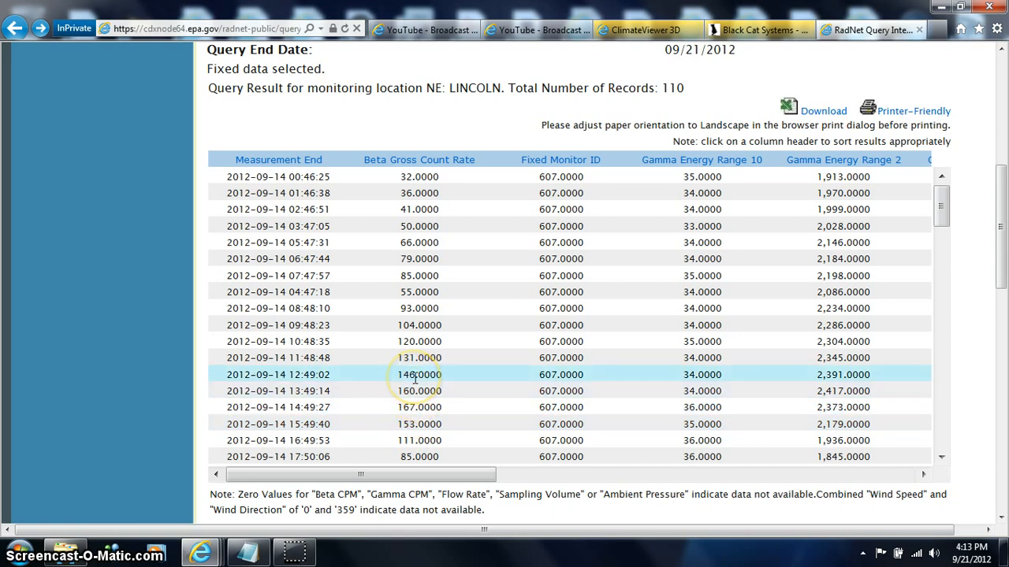
click(420, 356)
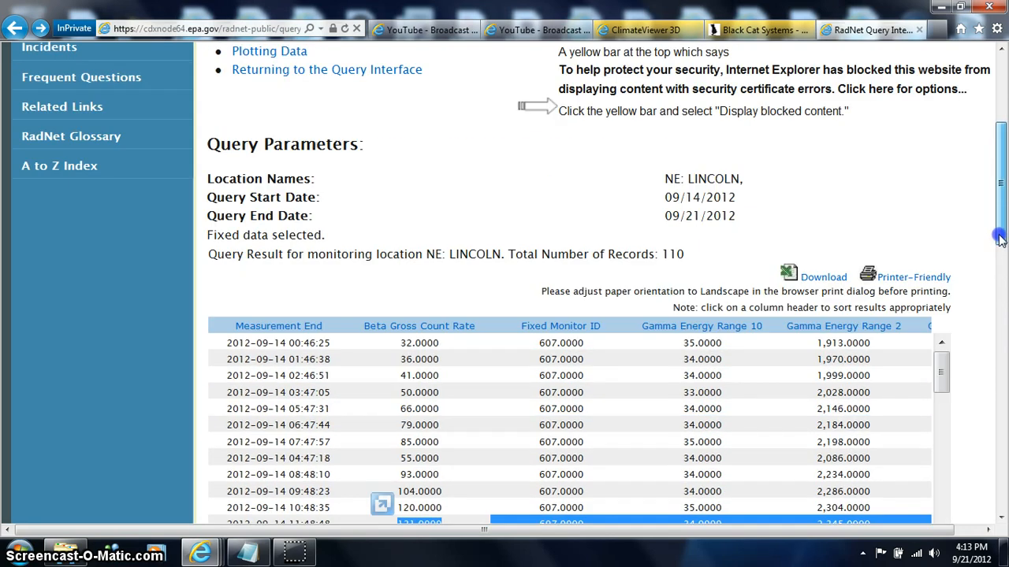
scroll(down, 3)
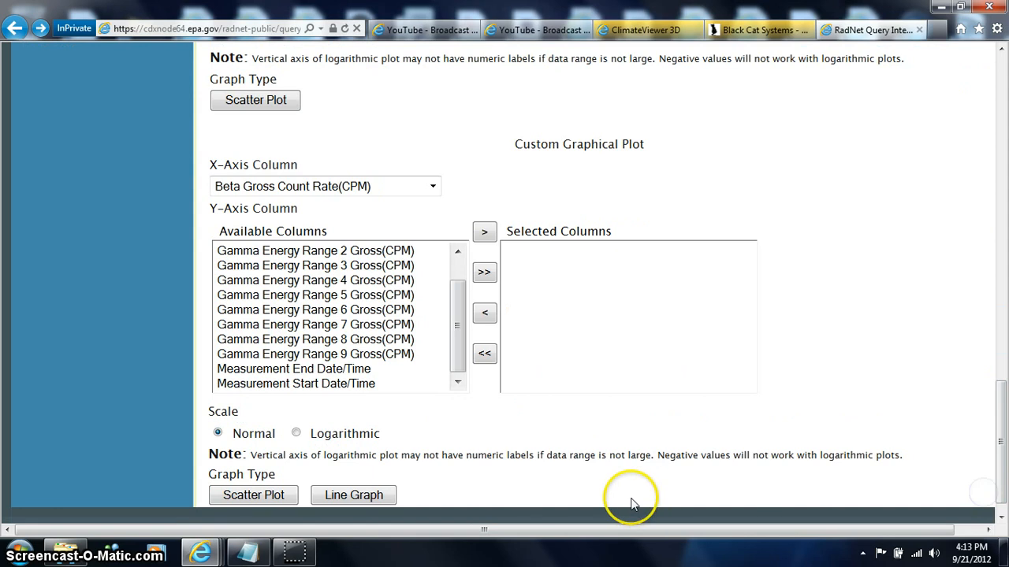
- Add all gamma energy range columns to the Y-axis and request a line graph, retrying once
click(315, 369)
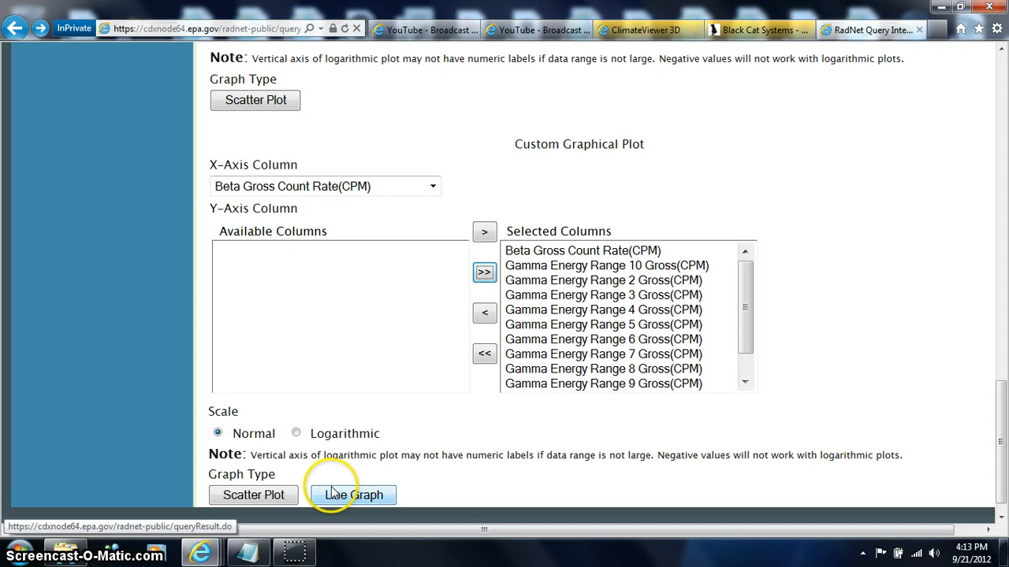
click(353, 495)
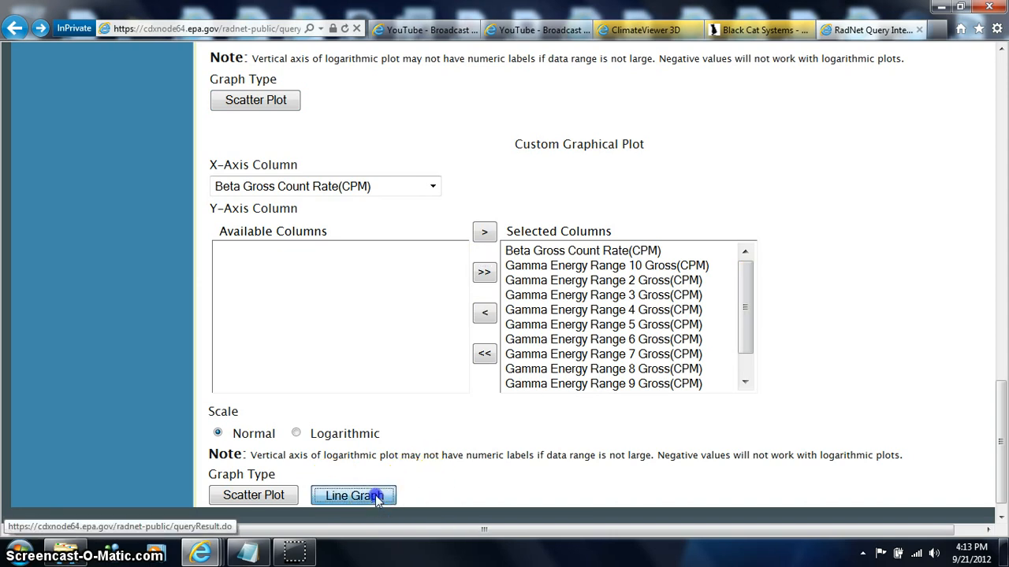
click(353, 495)
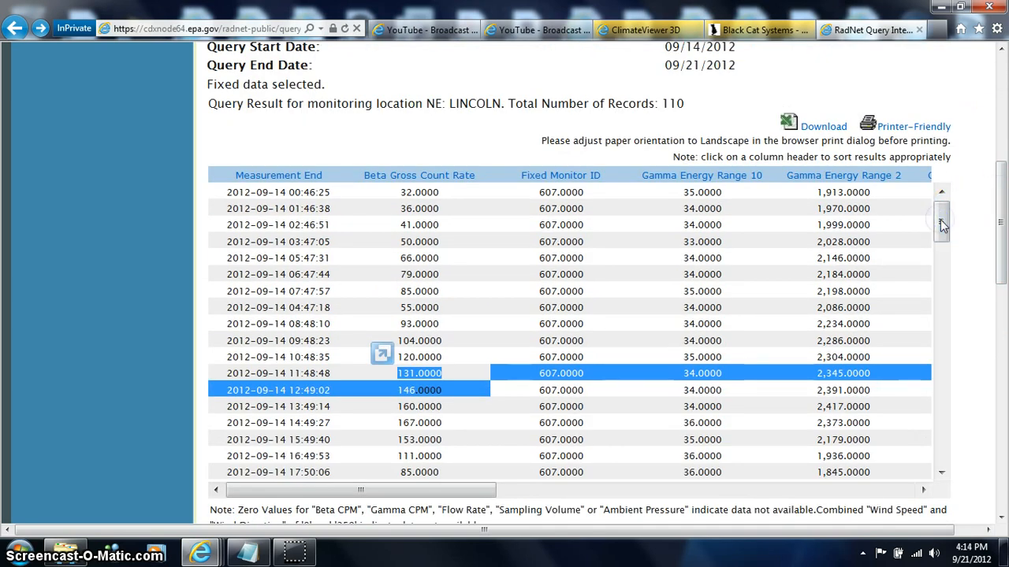
scroll(down, 3)
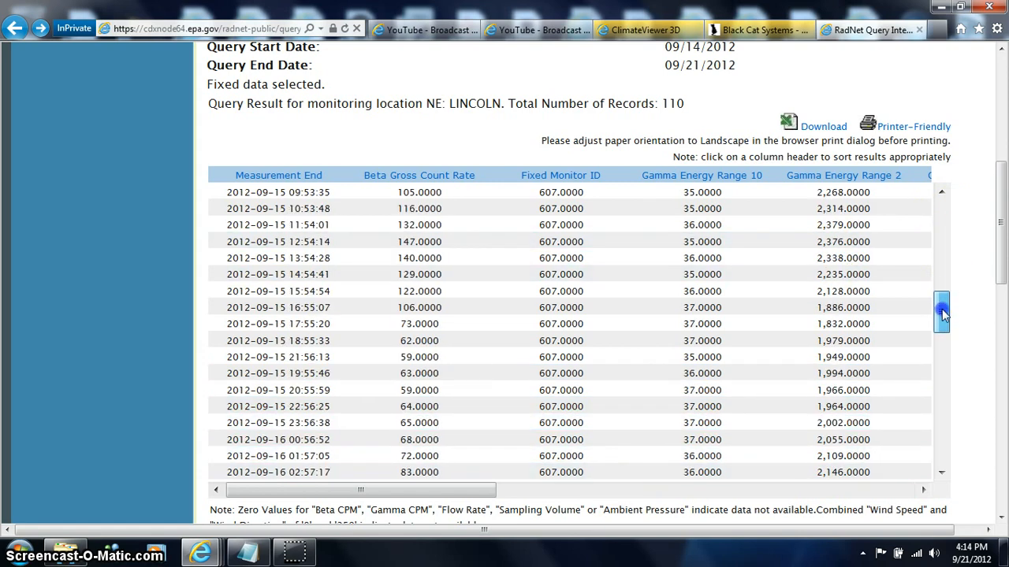
drag(941, 308, 941, 394)
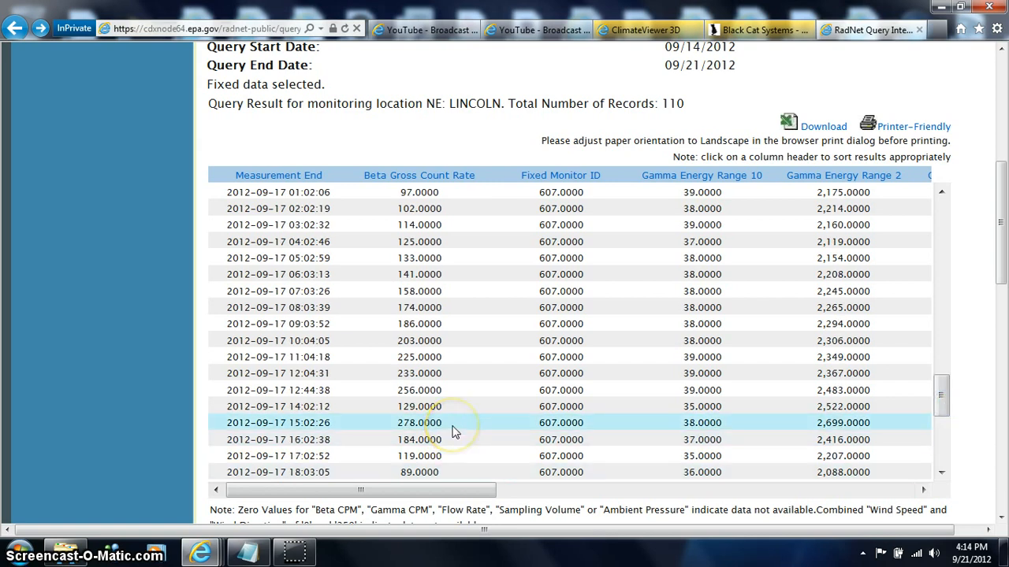
mouse_move(397, 435)
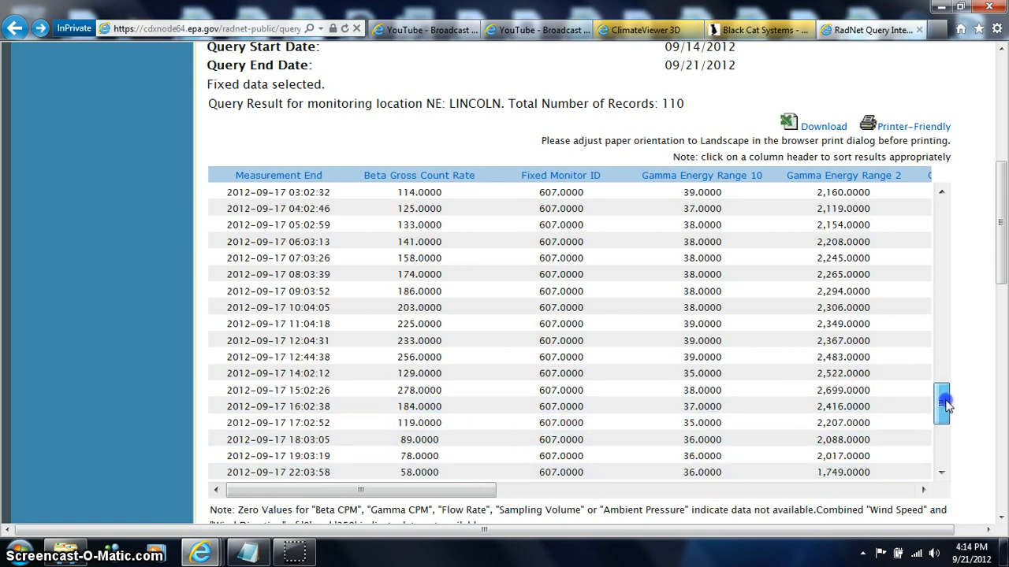
scroll(down, 3)
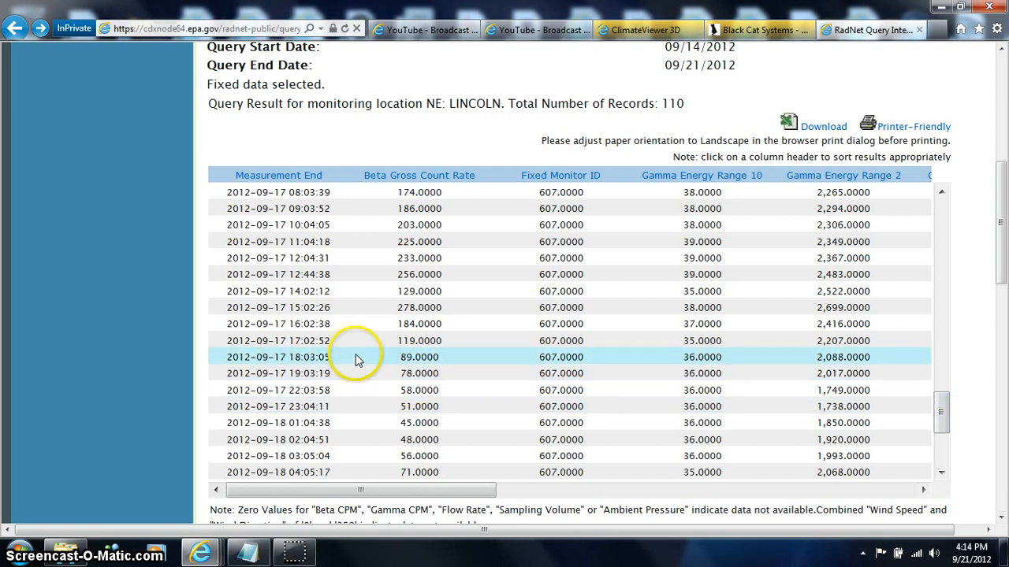
mouse_move(350, 341)
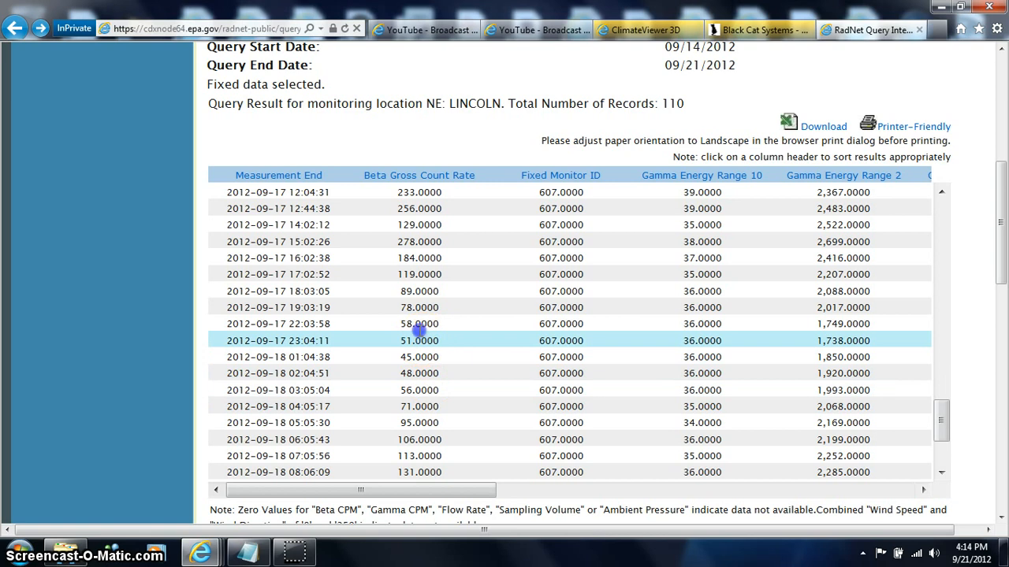
drag(420, 341, 372, 372)
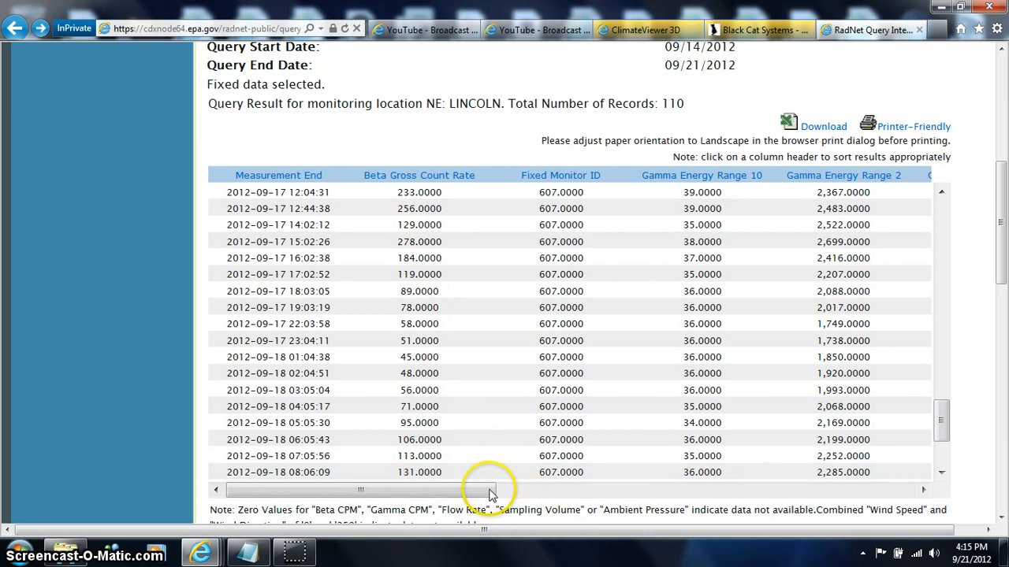
drag(489, 489, 674, 489)
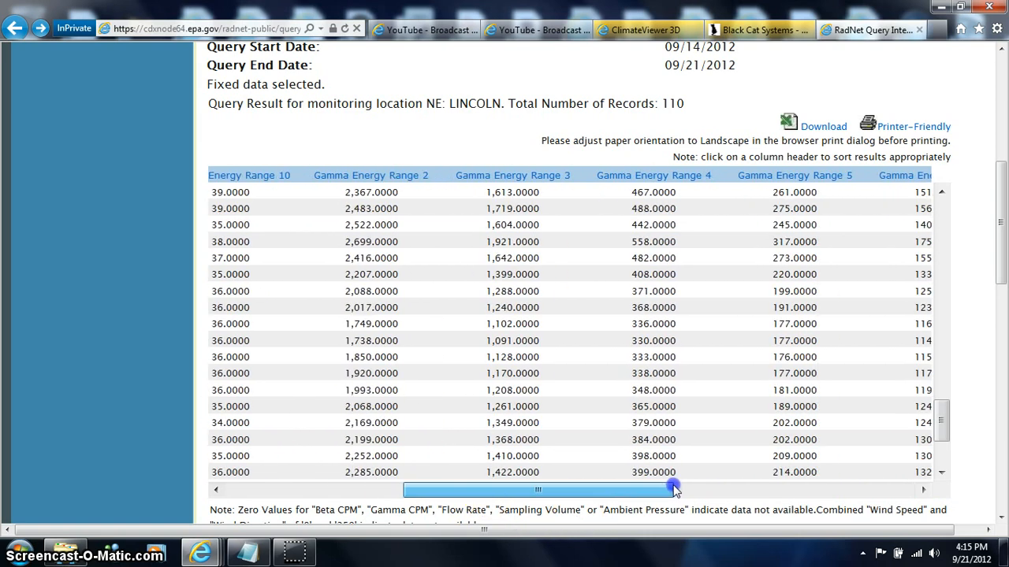
drag(674, 489, 870, 465)
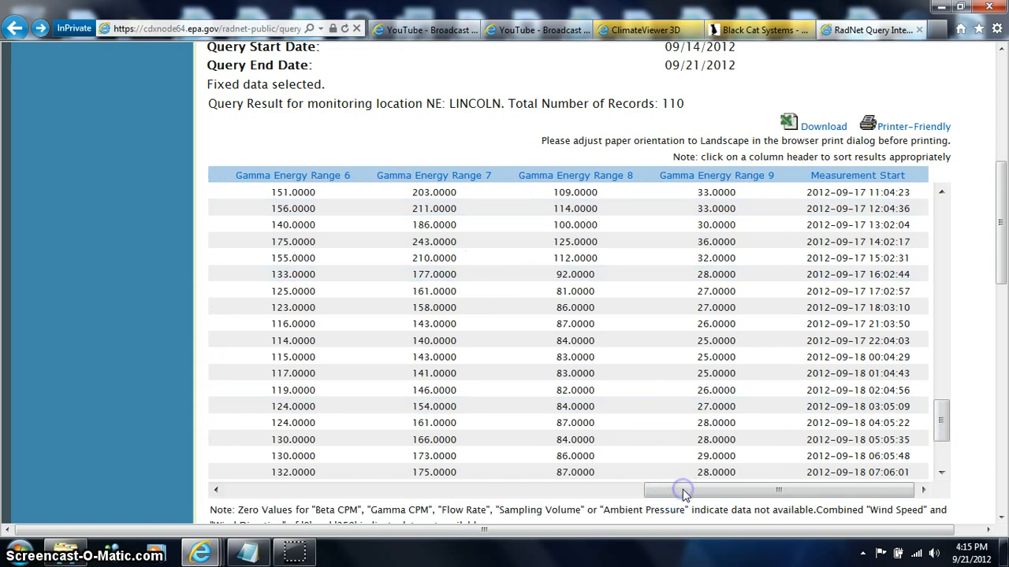
drag(684, 490, 370, 490)
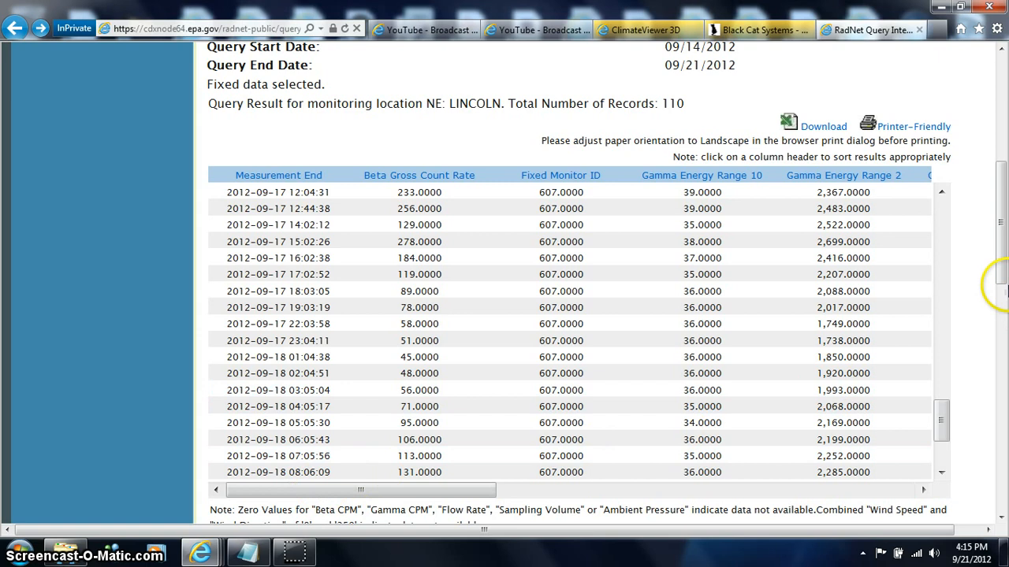
mouse_move(964, 366)
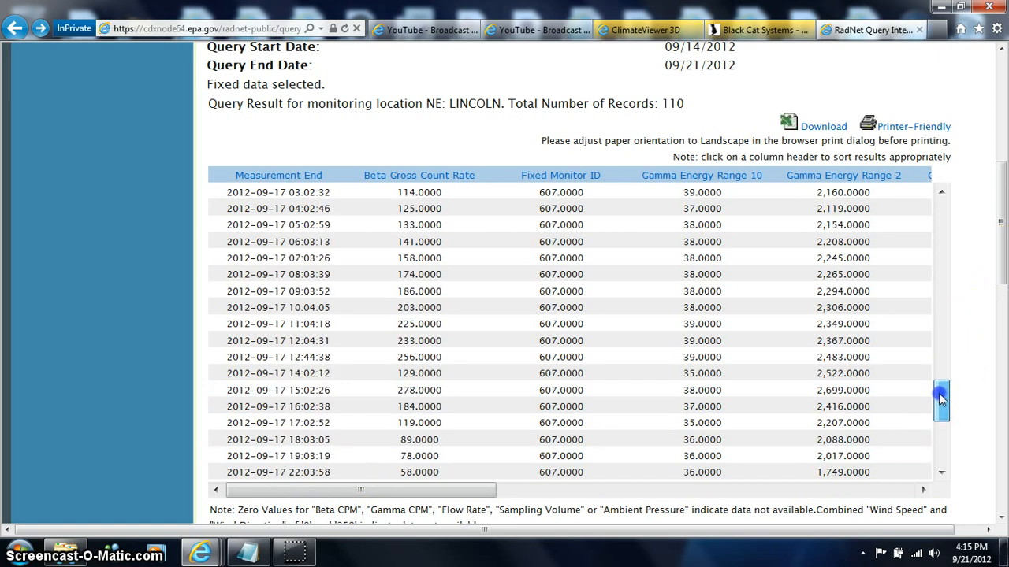
- Return the Lincoln table to its first Sept 14 rows with the 7-day plot options below
click(419, 422)
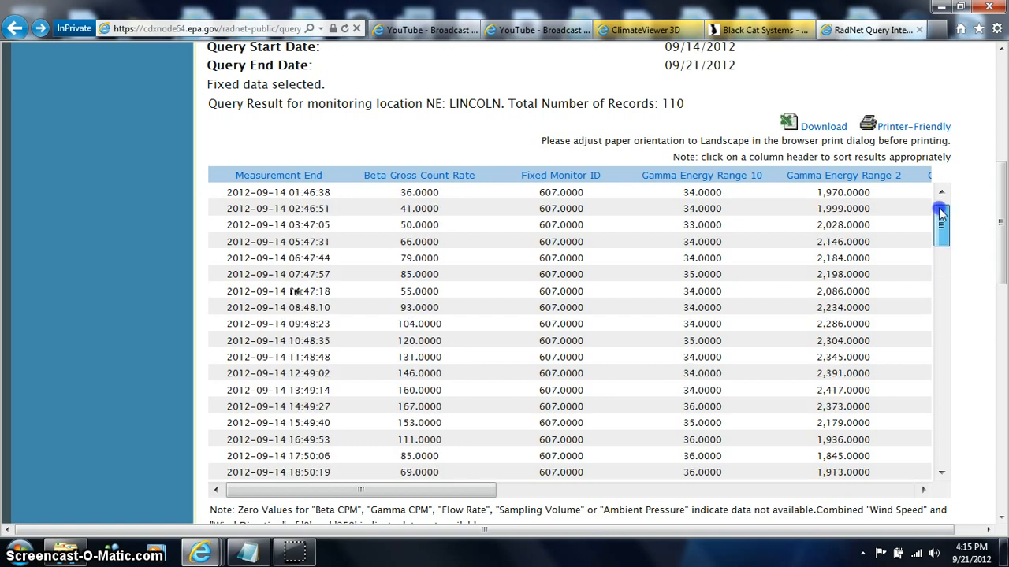
scroll(up, 3)
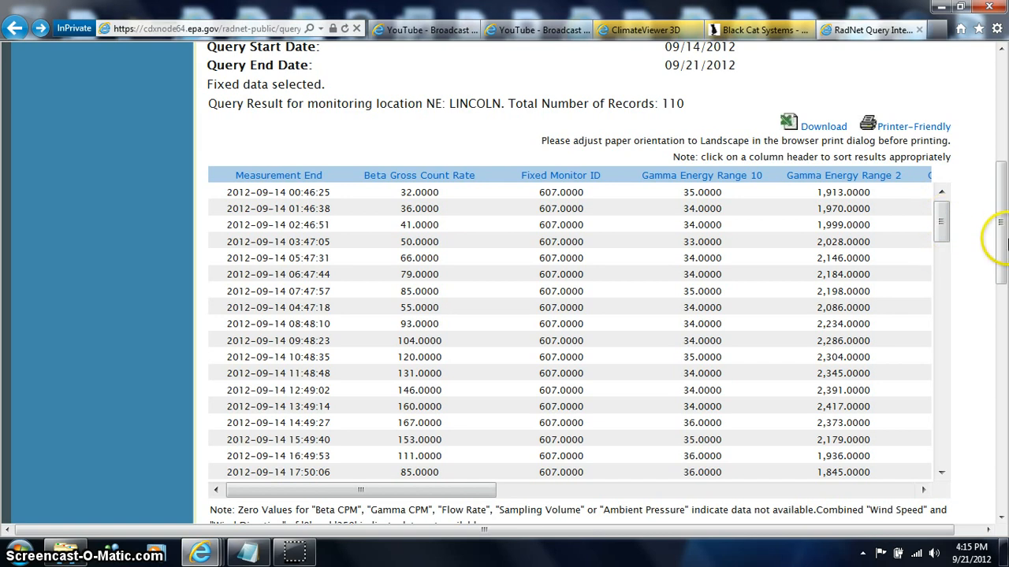
mouse_move(936, 252)
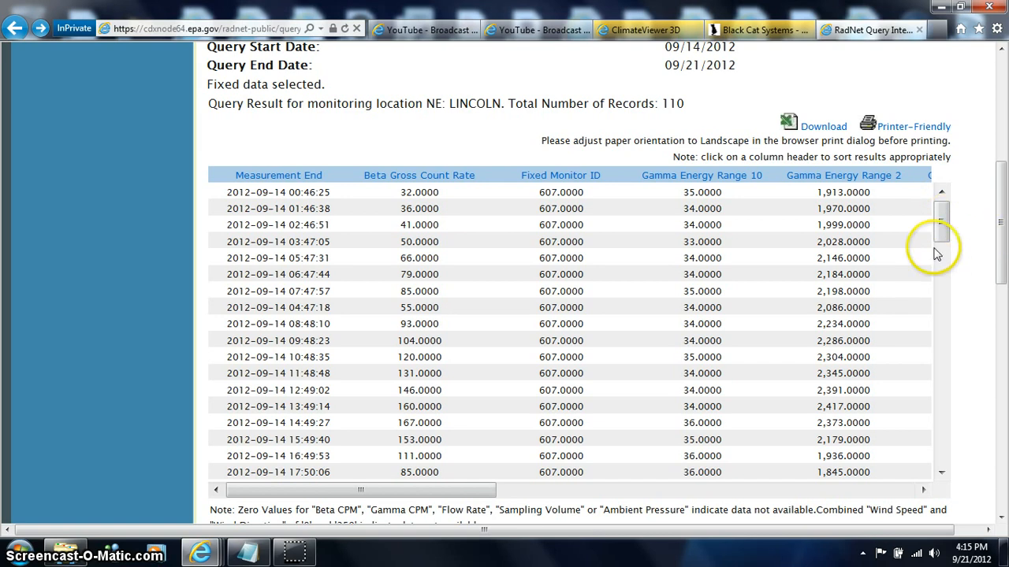
mouse_move(996, 329)
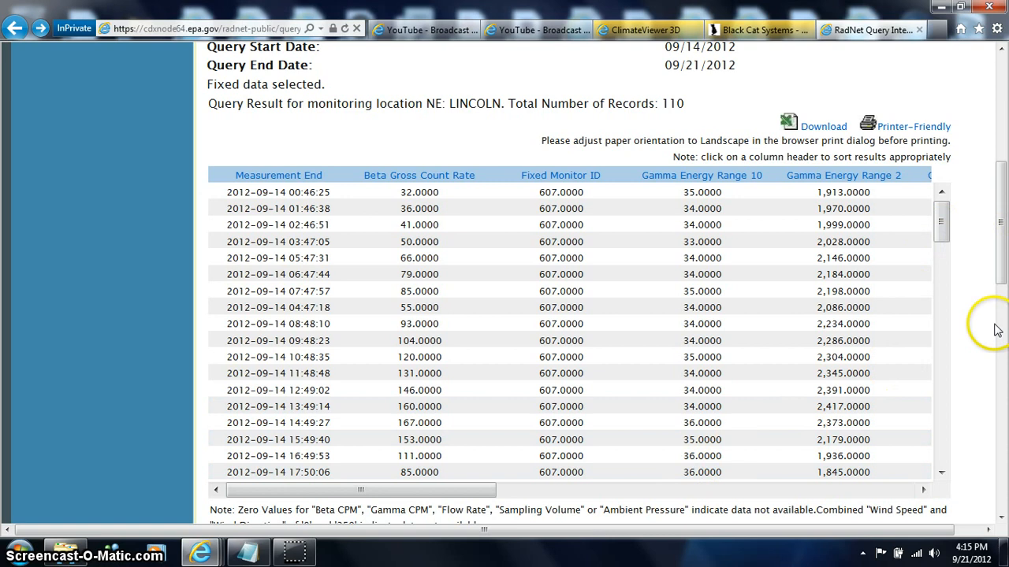
scroll(down, 3)
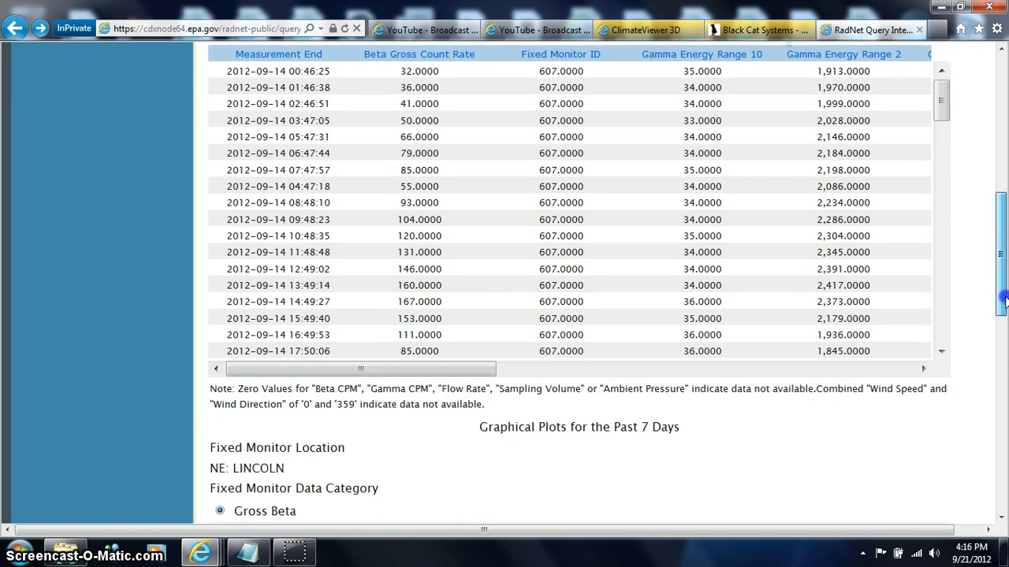
- Plot the default Beta Gross Count Rate against gamma energy ranges as a line graph for Lincoln
scroll(down, 3)
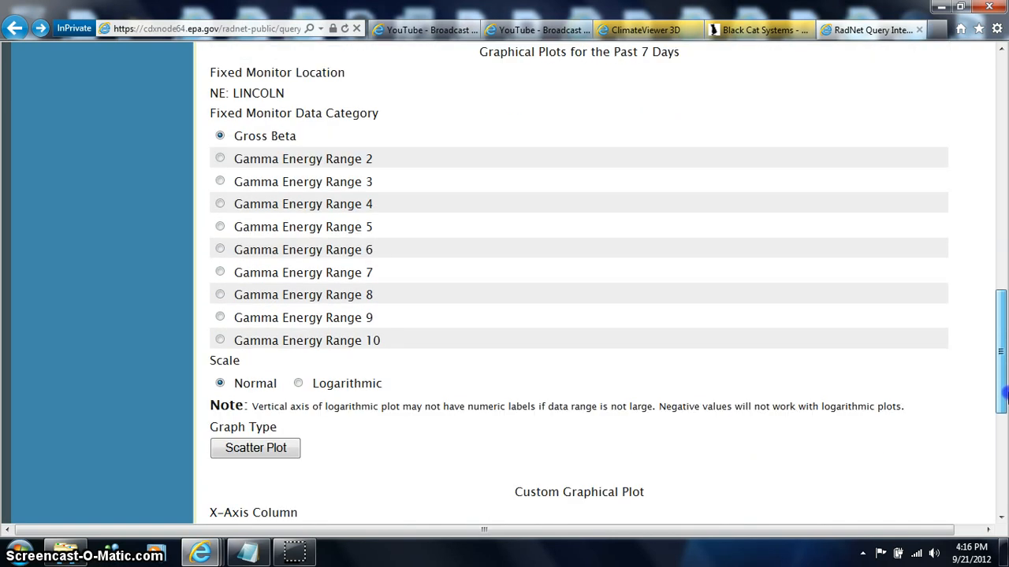
scroll(down, 3)
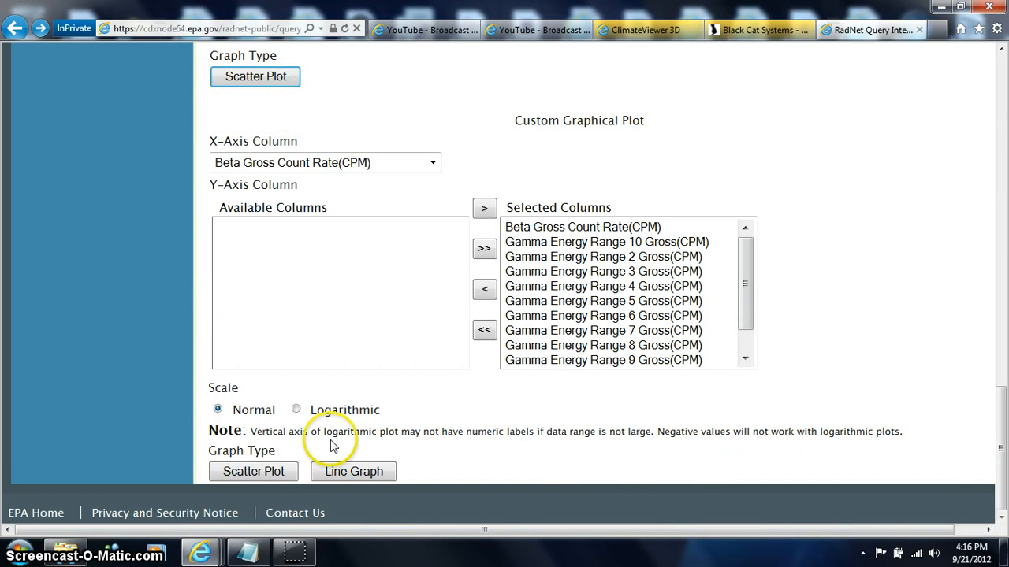
click(353, 471)
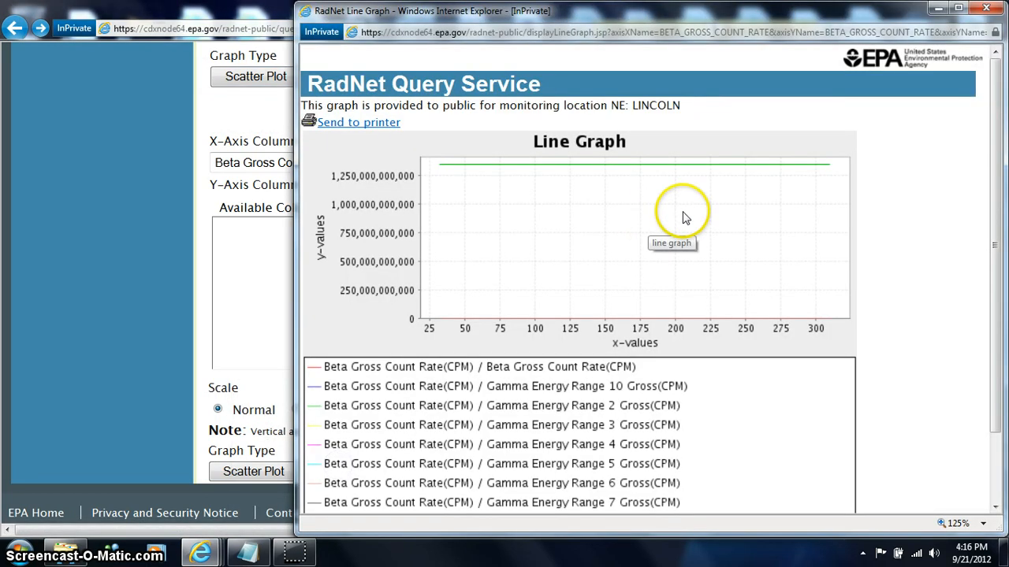
mouse_move(826, 206)
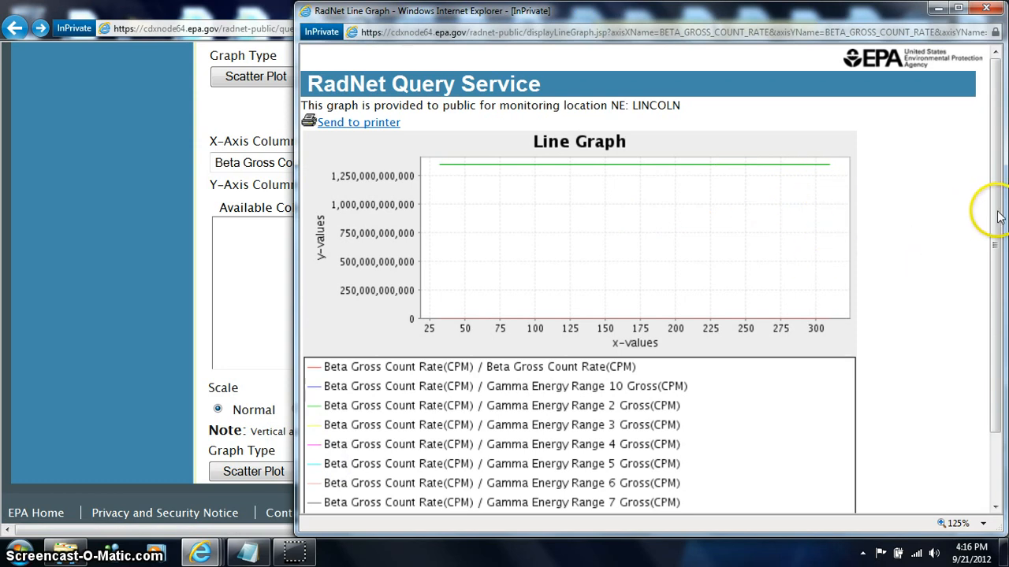
scroll(down, 3)
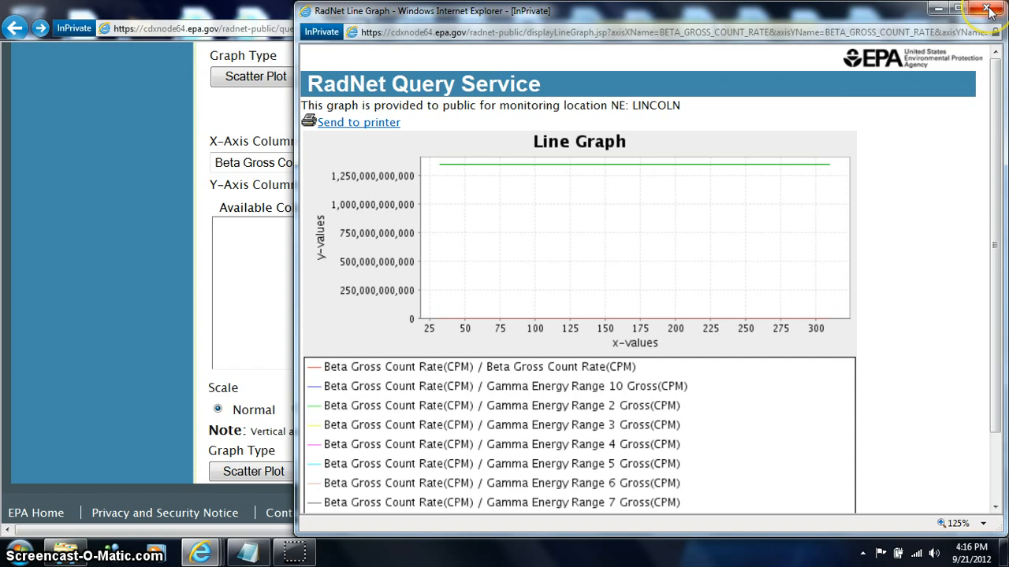
mouse_move(512, 239)
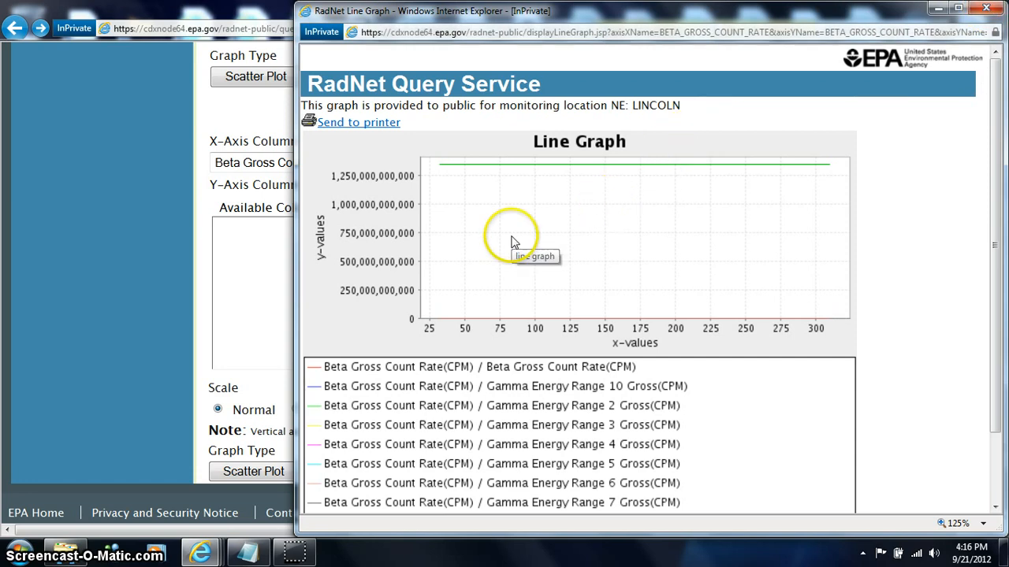
mouse_move(402, 252)
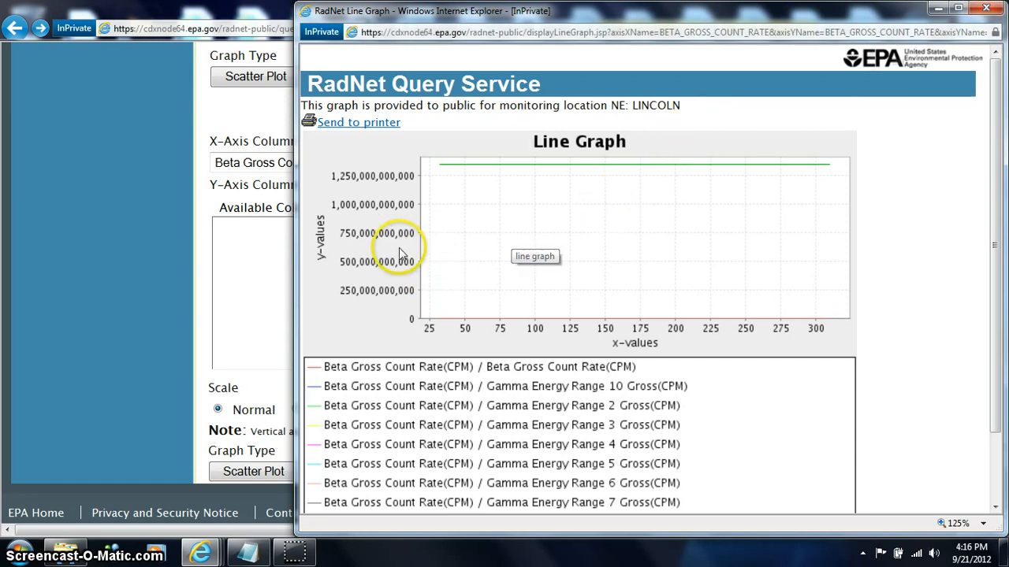
mouse_move(439, 343)
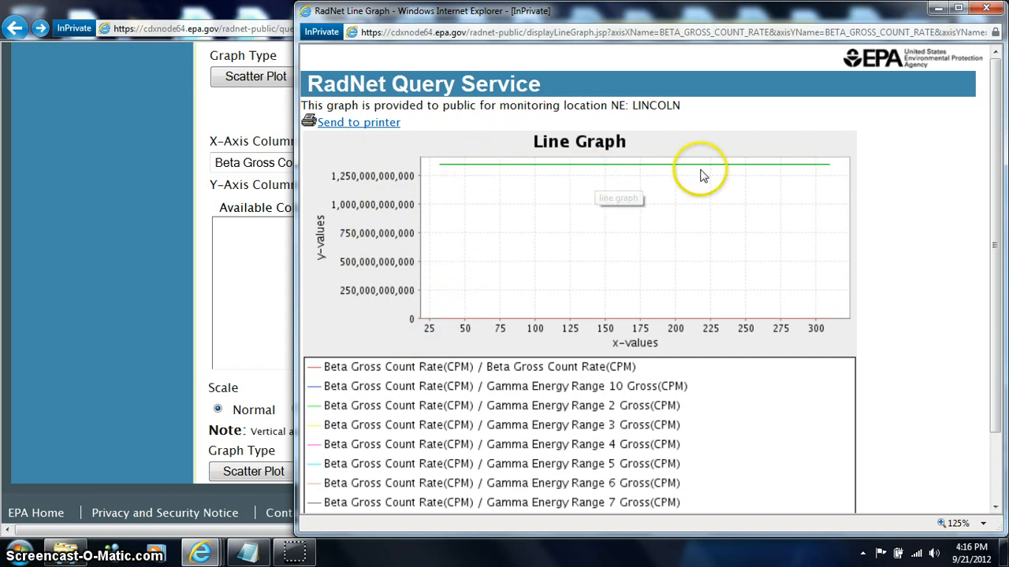
mouse_move(597, 148)
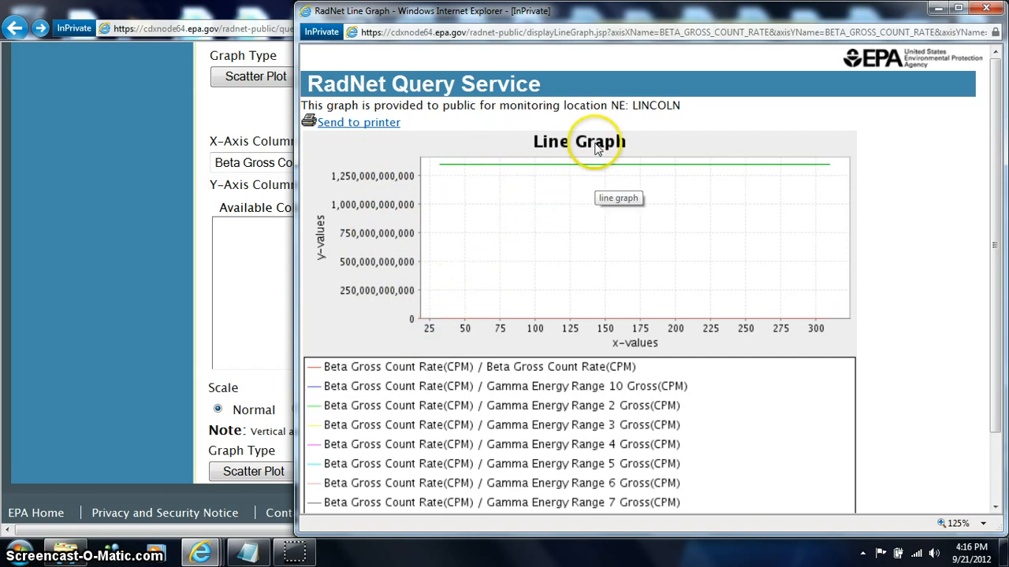
mouse_move(801, 202)
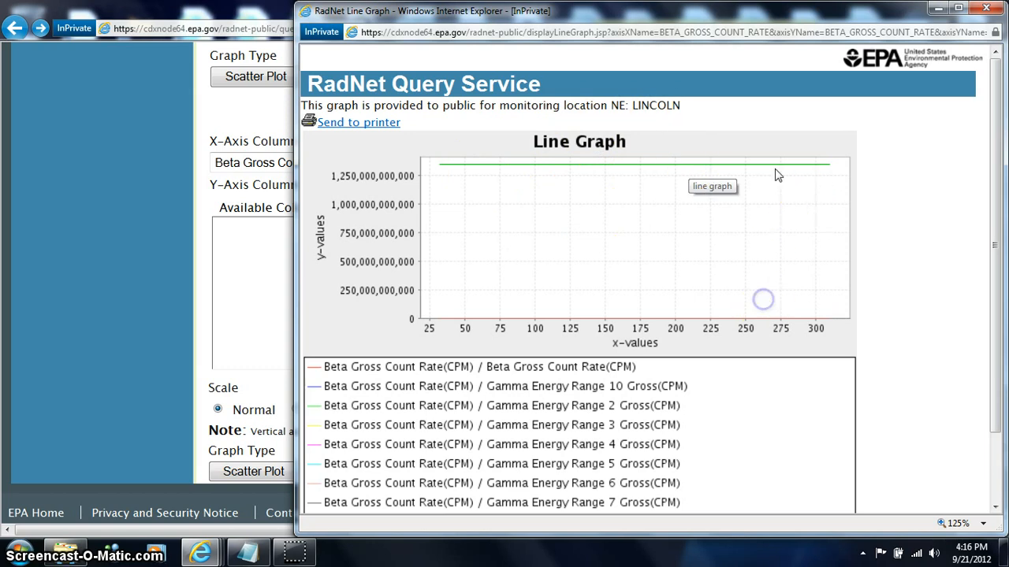
mouse_move(681, 186)
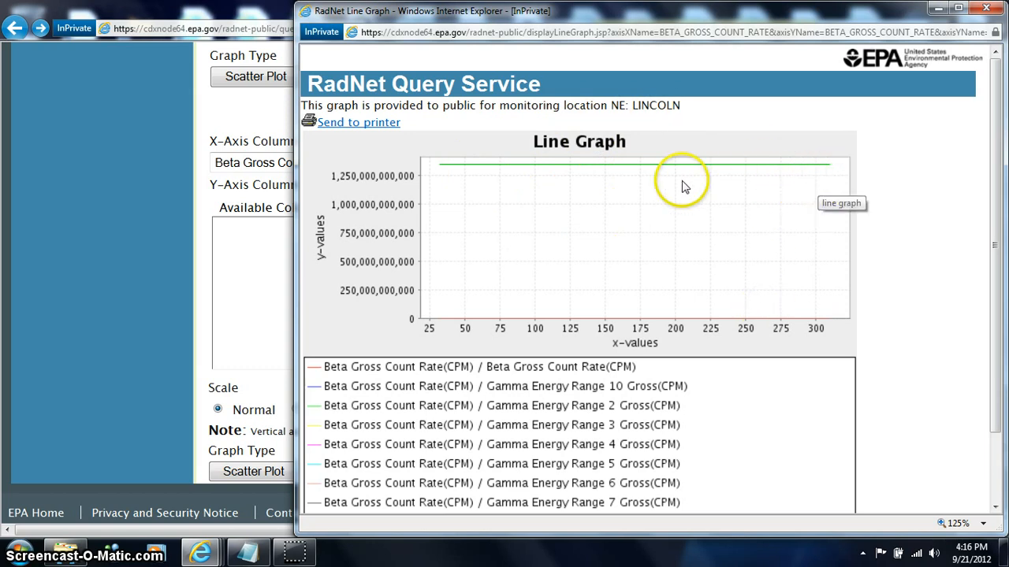
mouse_move(539, 330)
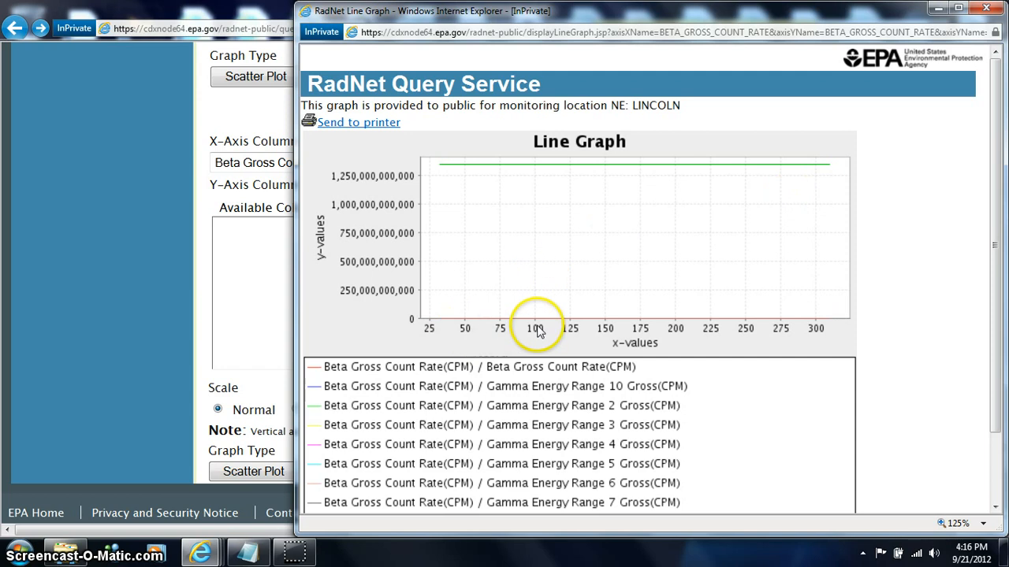
mouse_move(775, 313)
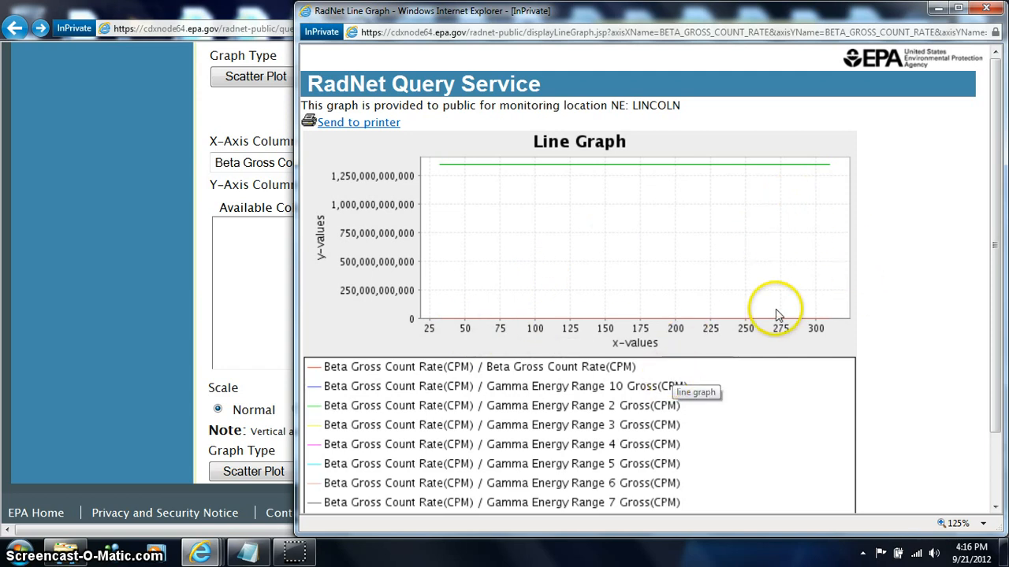
mouse_move(407, 204)
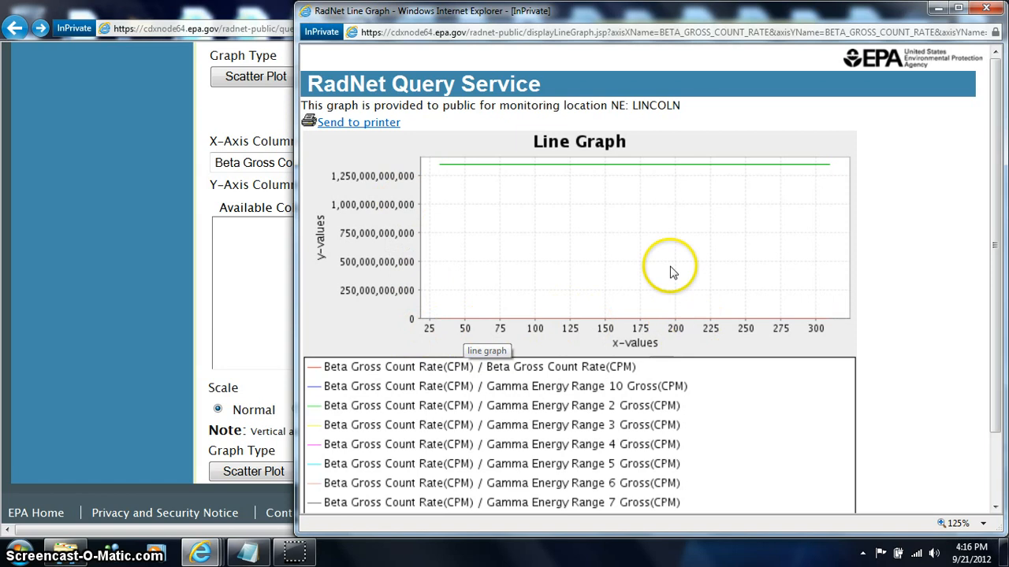
mouse_move(544, 208)
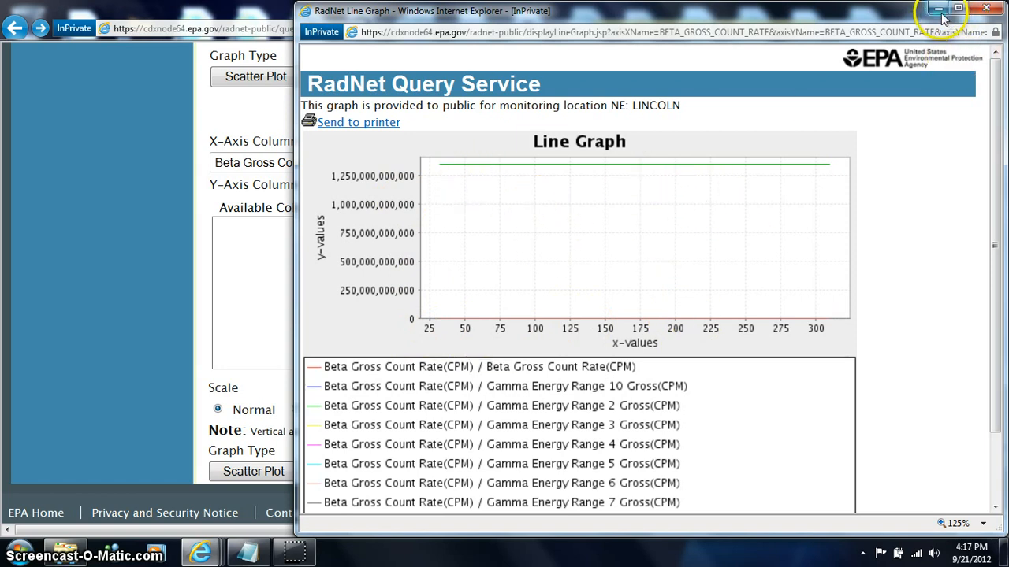
click(987, 7)
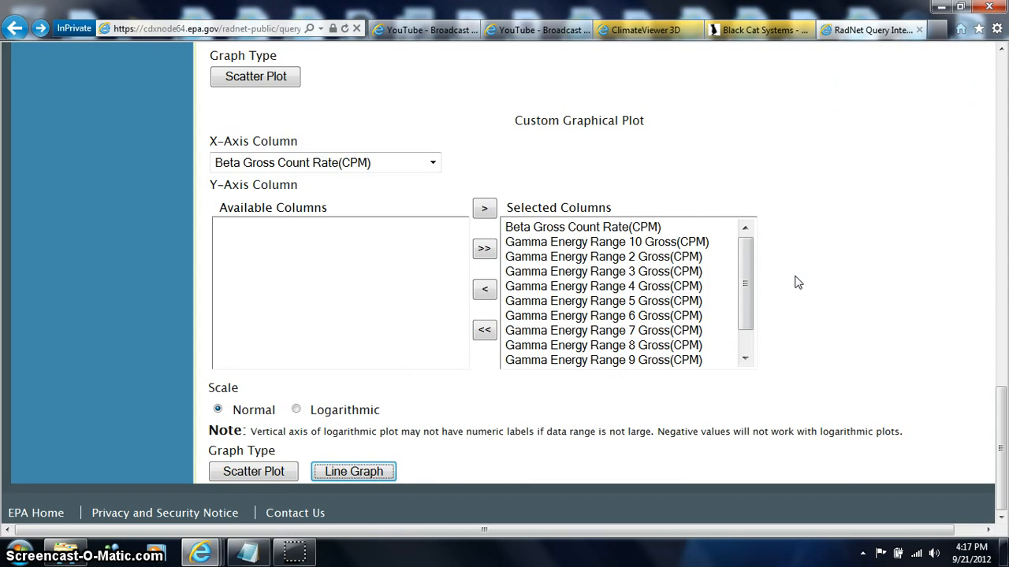
mouse_move(999, 426)
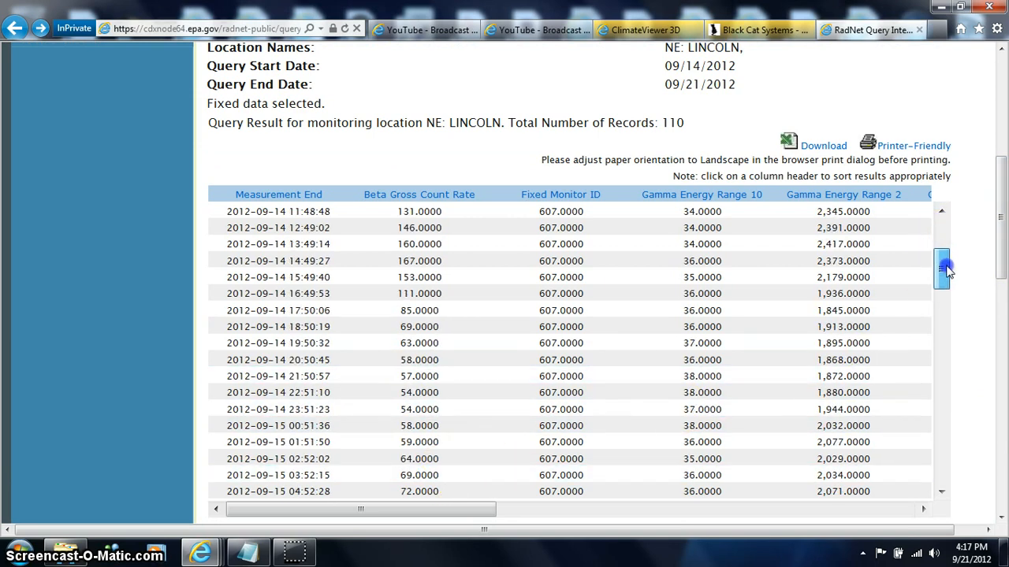
- Drag the Lincoln results table's scrollbar through the rows to Sept 17, then return to the query builder
scroll(down, 3)
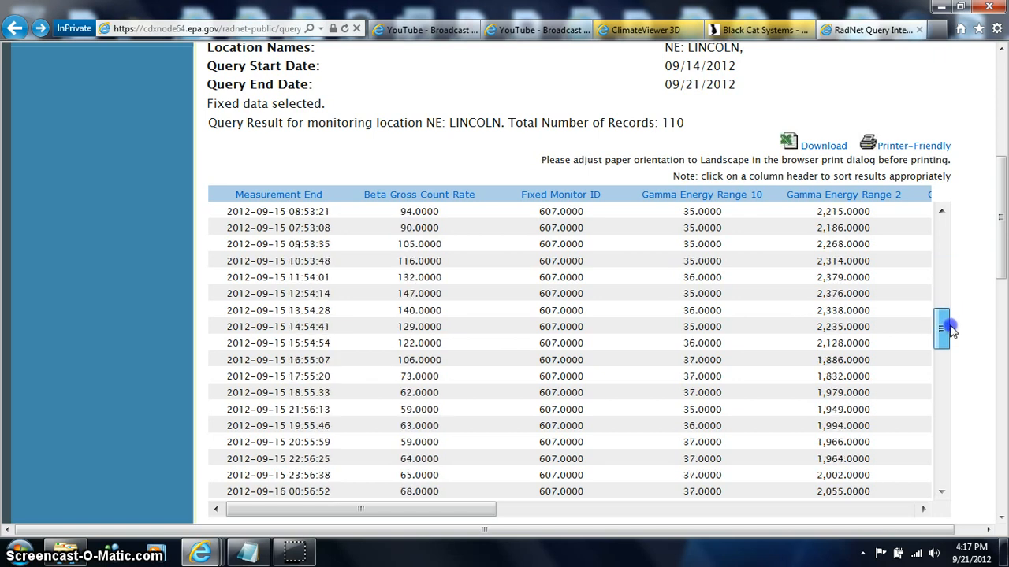
drag(942, 326, 942, 359)
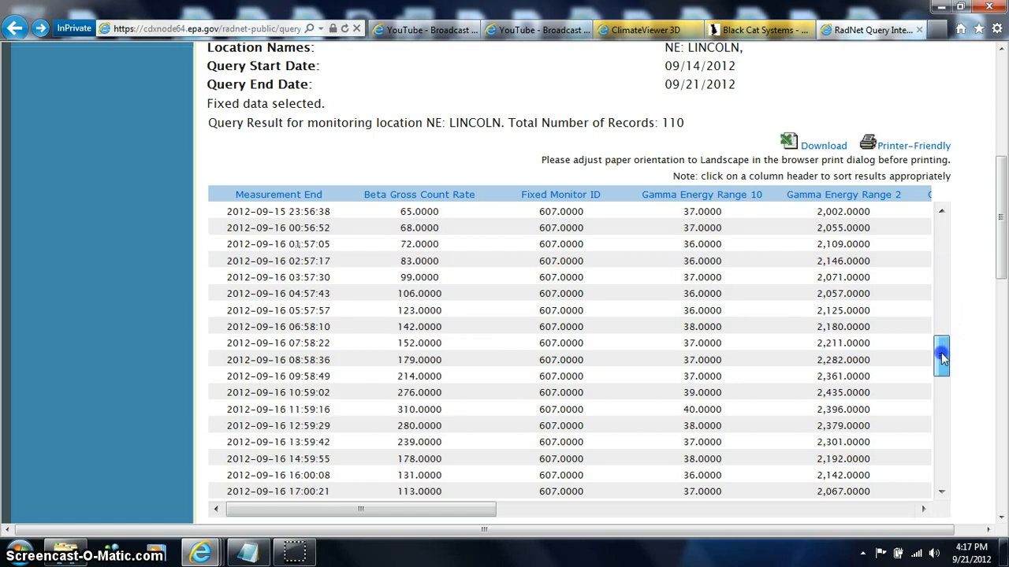
drag(941, 356, 941, 386)
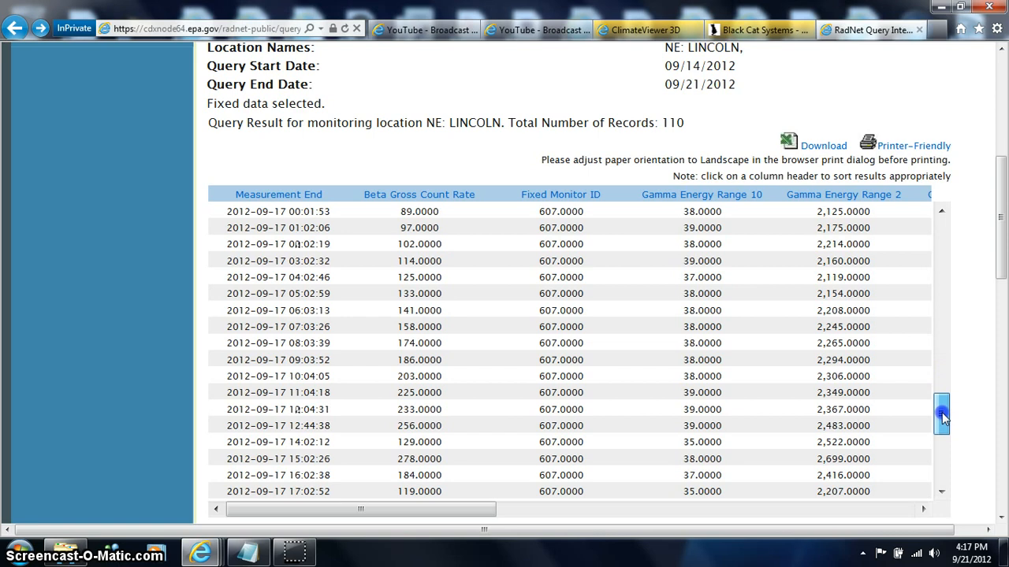
scroll(down, 3)
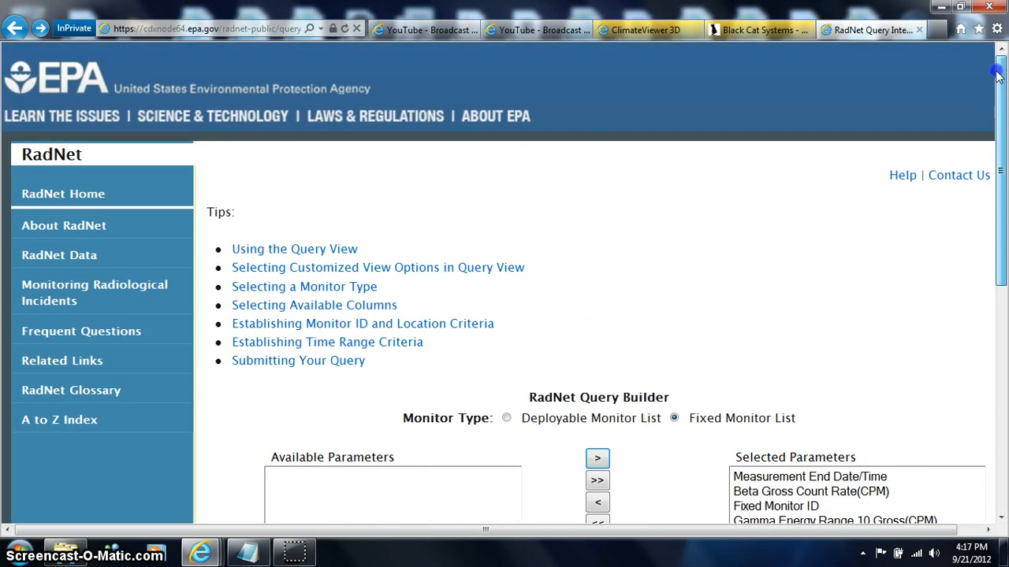
- Move through the Fixed Monitor Location list and choose FL: JACKSONVILLE
scroll(down, 3)
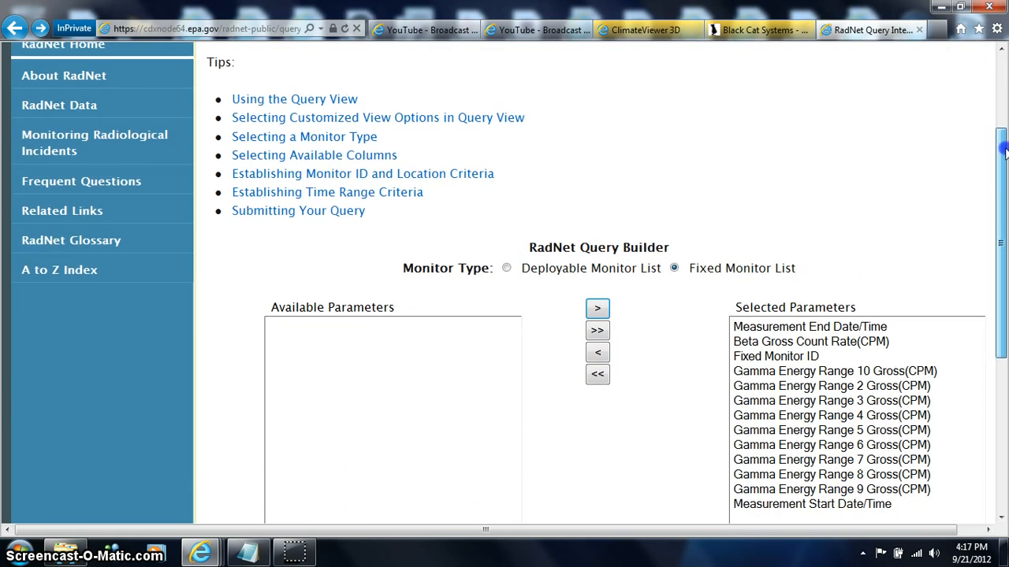
scroll(down, 3)
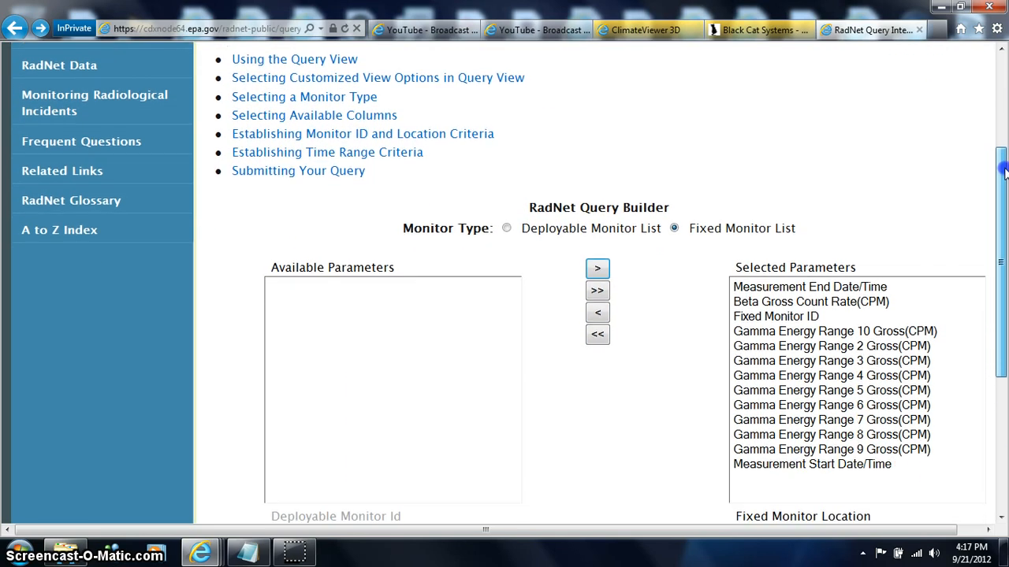
scroll(down, 3)
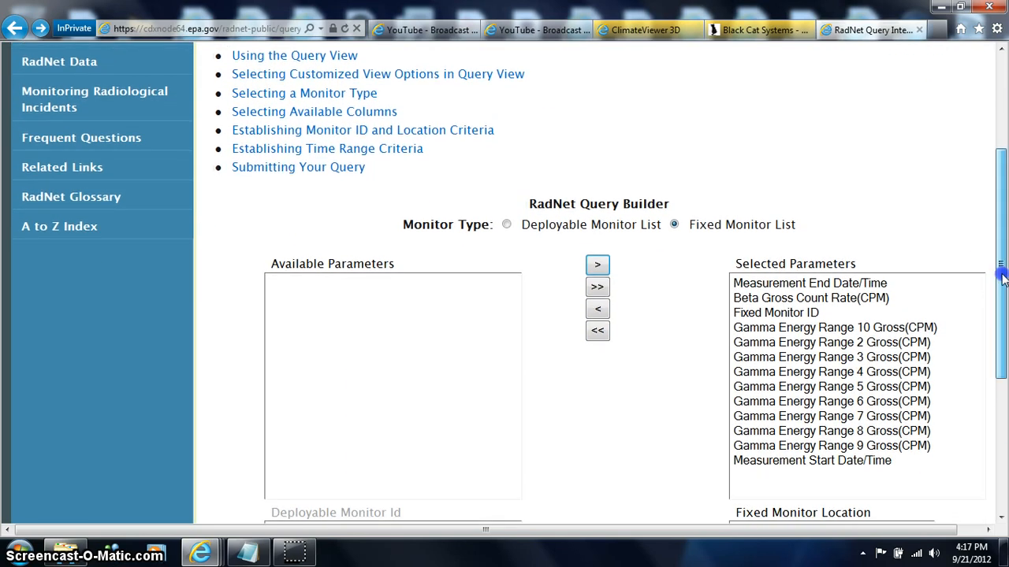
scroll(down, 3)
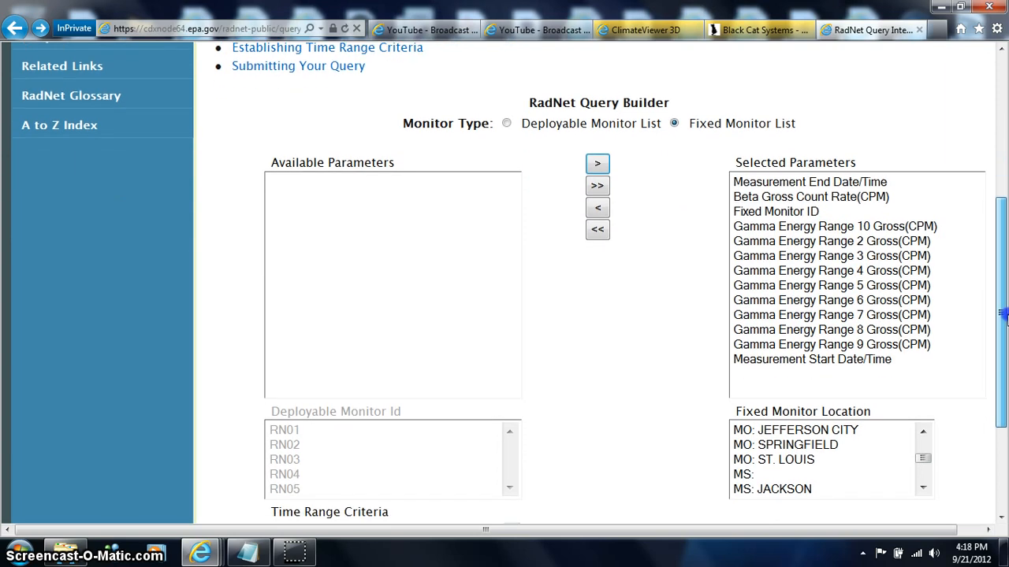
scroll(down, 3)
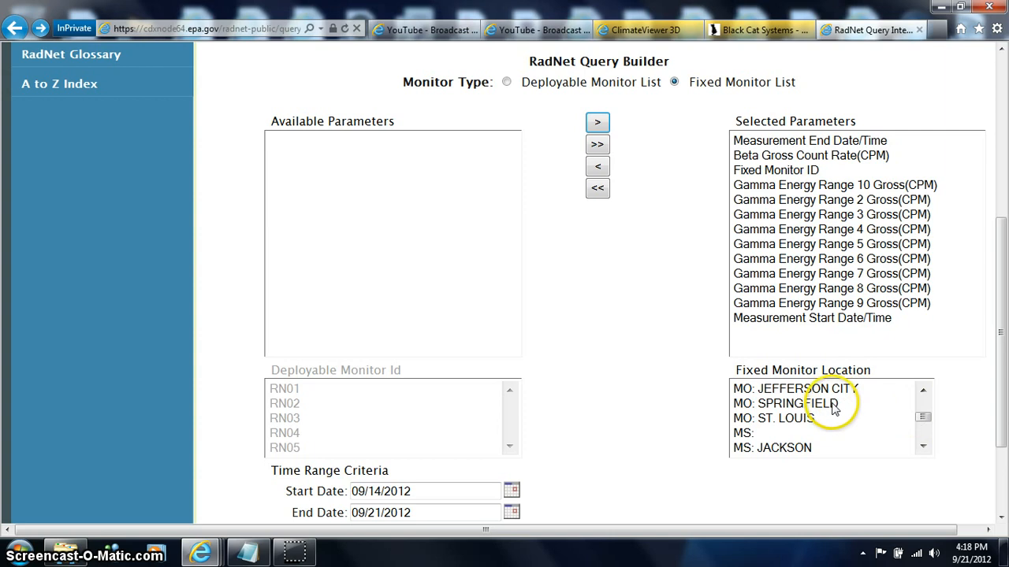
mouse_move(879, 420)
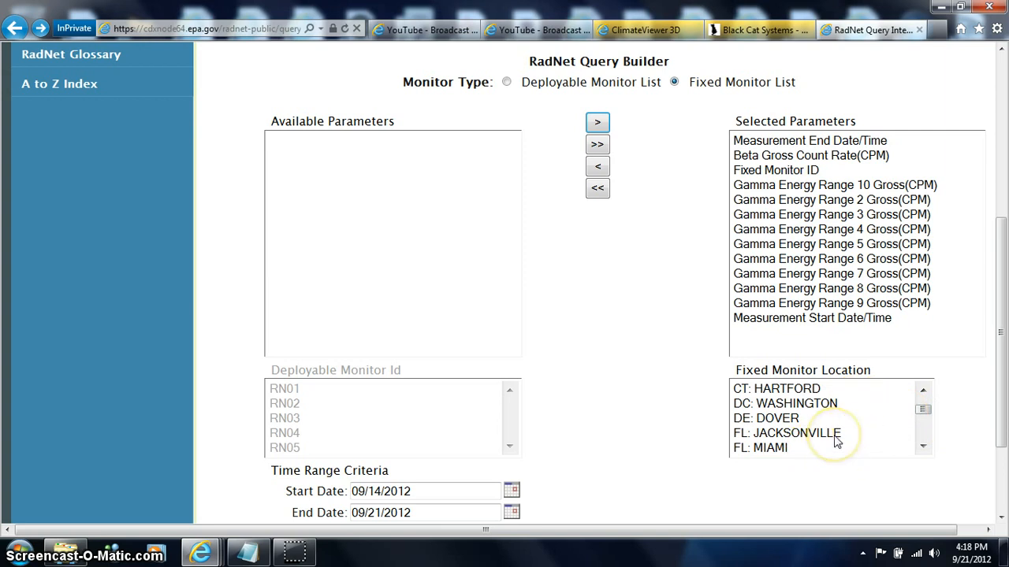
click(785, 432)
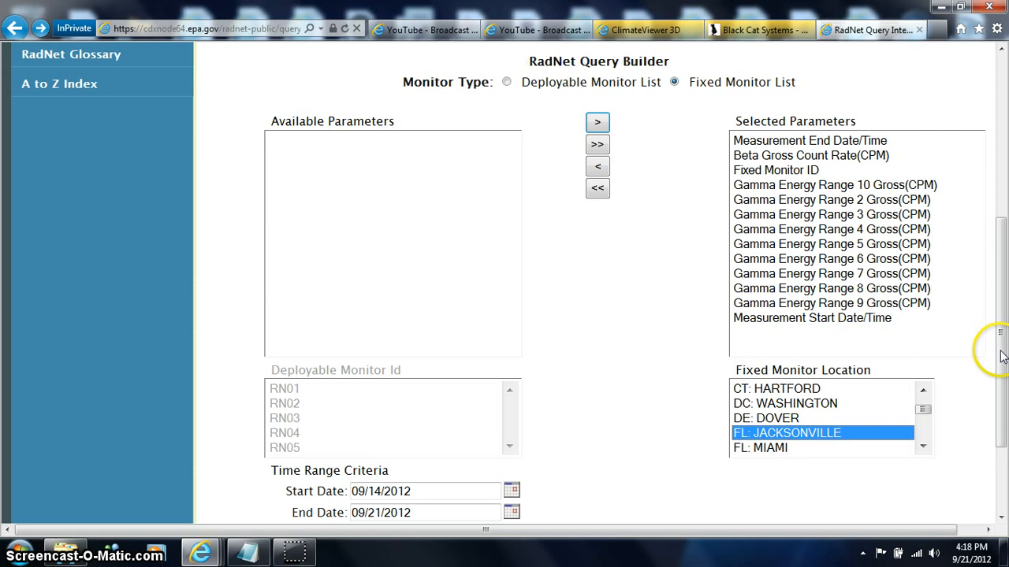
- Submit the radiation data query for Jacksonville
scroll(down, 3)
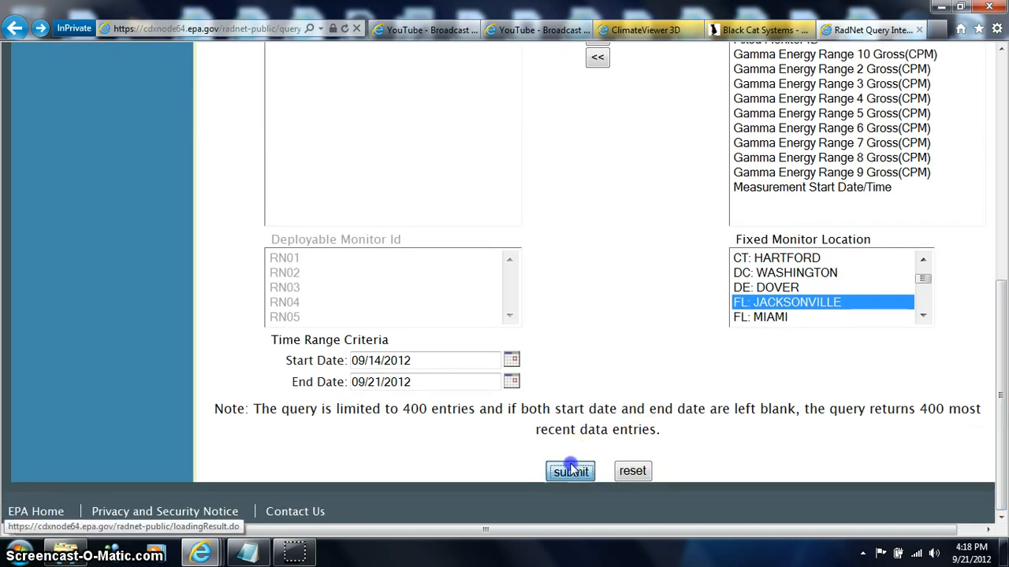
click(756, 29)
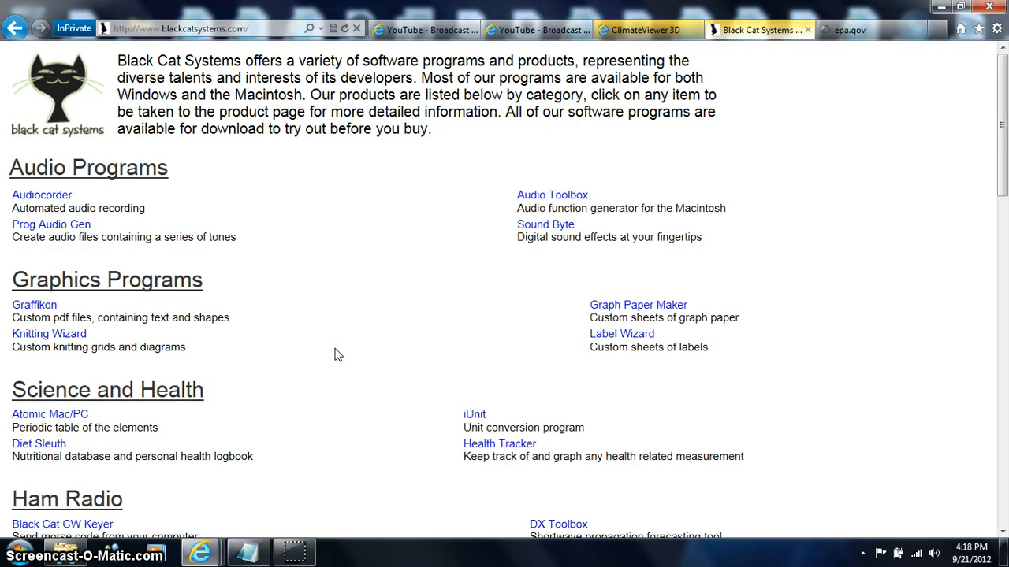
mouse_move(419, 328)
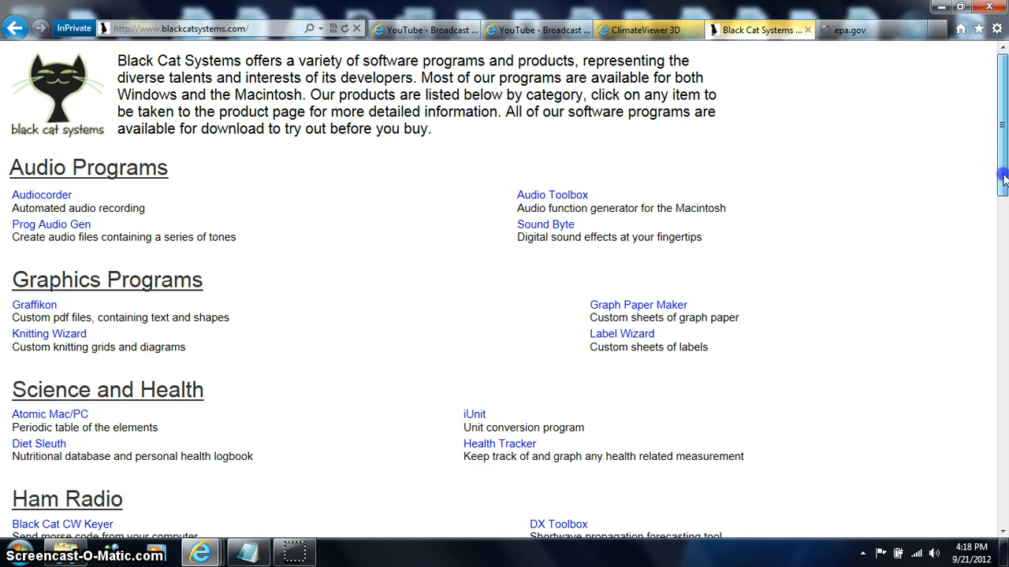
mouse_move(849, 156)
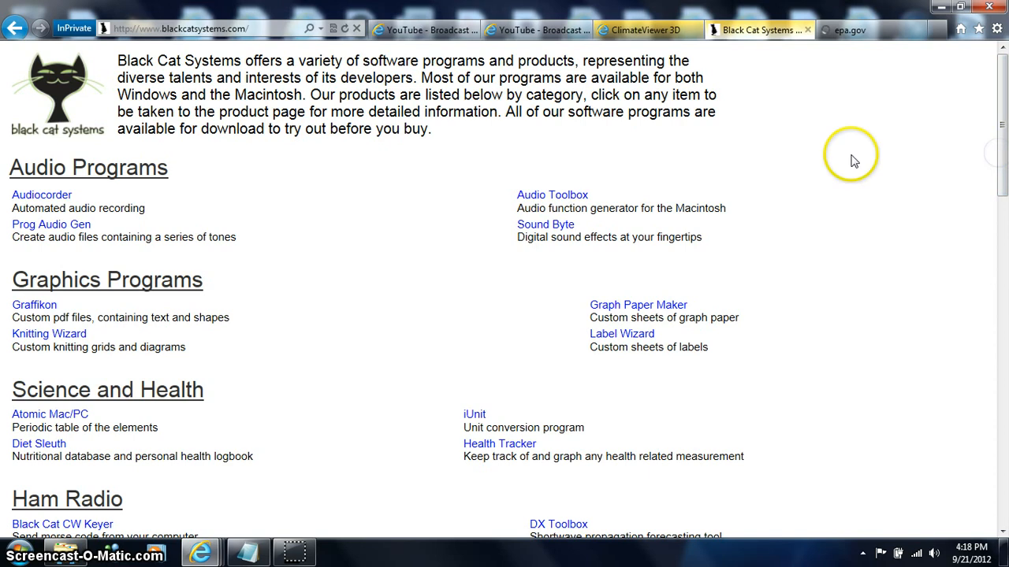
mouse_move(313, 265)
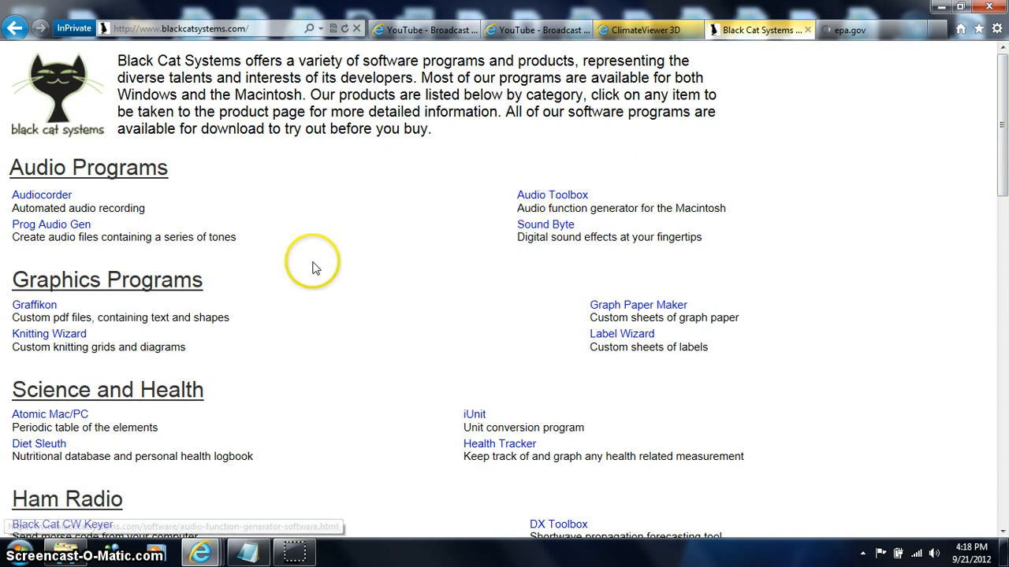
mouse_move(291, 375)
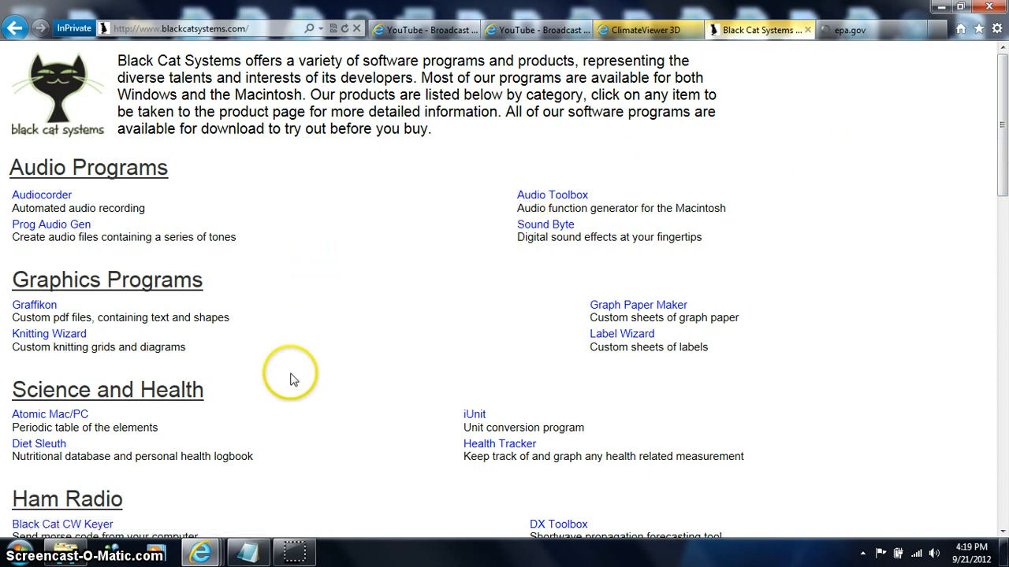
mouse_move(283, 434)
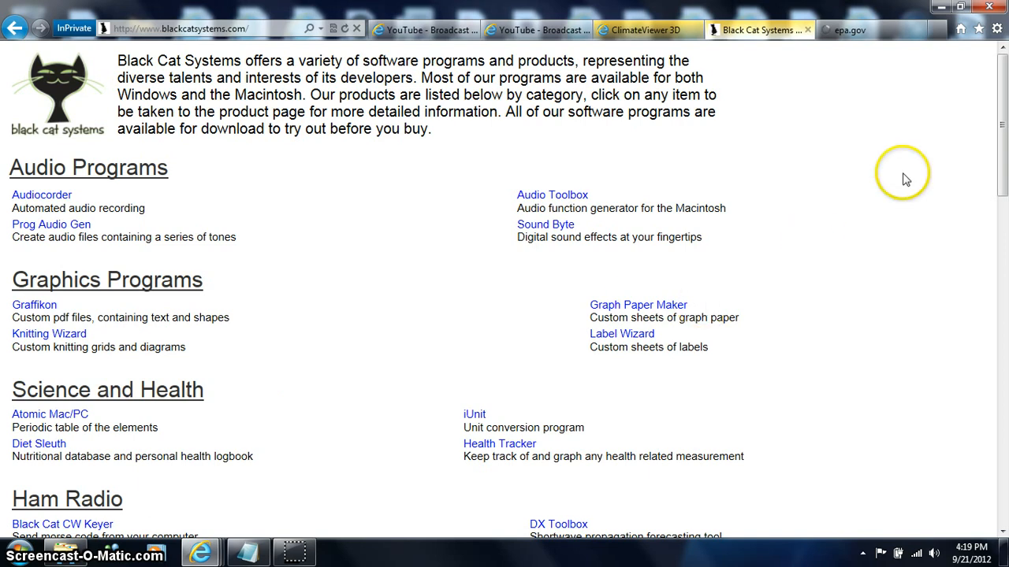
mouse_move(946, 166)
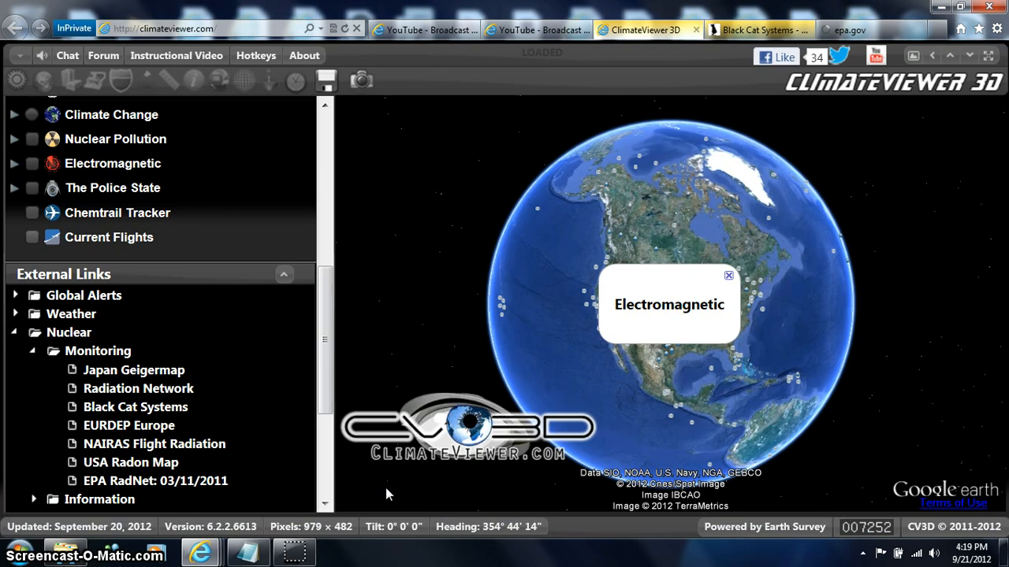
- Open the NAIRAS Flight Radiation page from the Nuclear > Monitoring external links
scroll(down, 3)
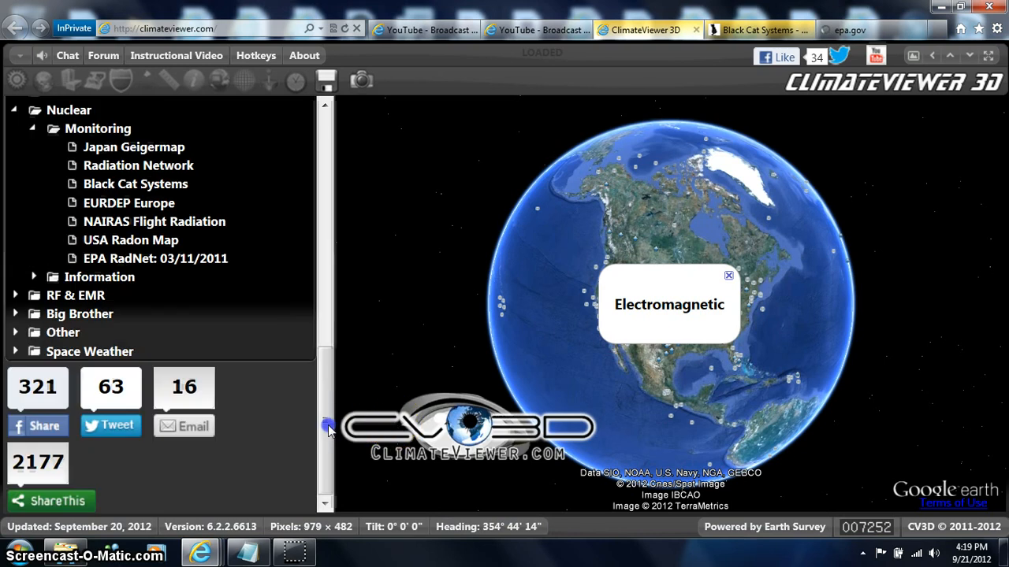
mouse_move(265, 385)
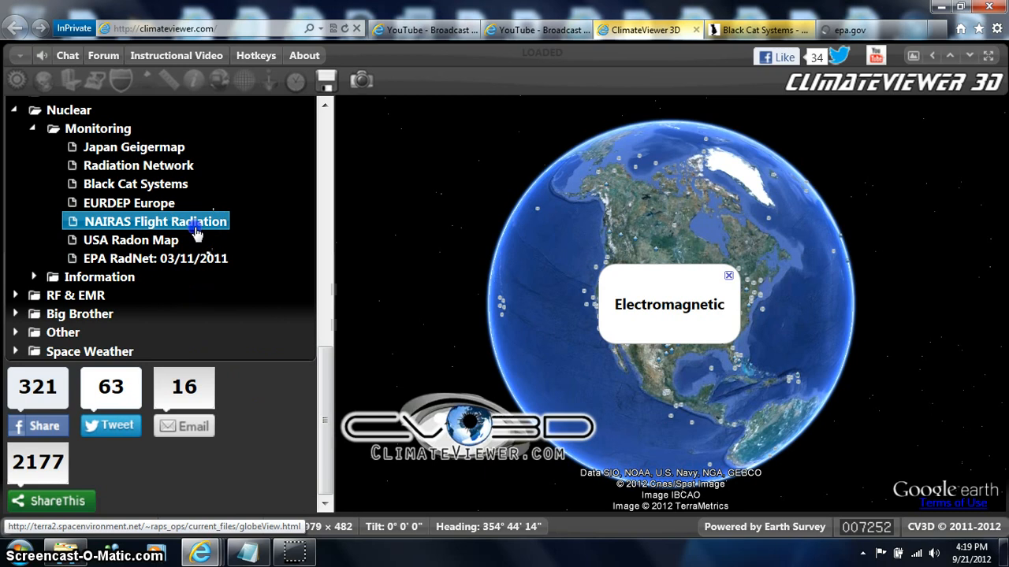
click(151, 221)
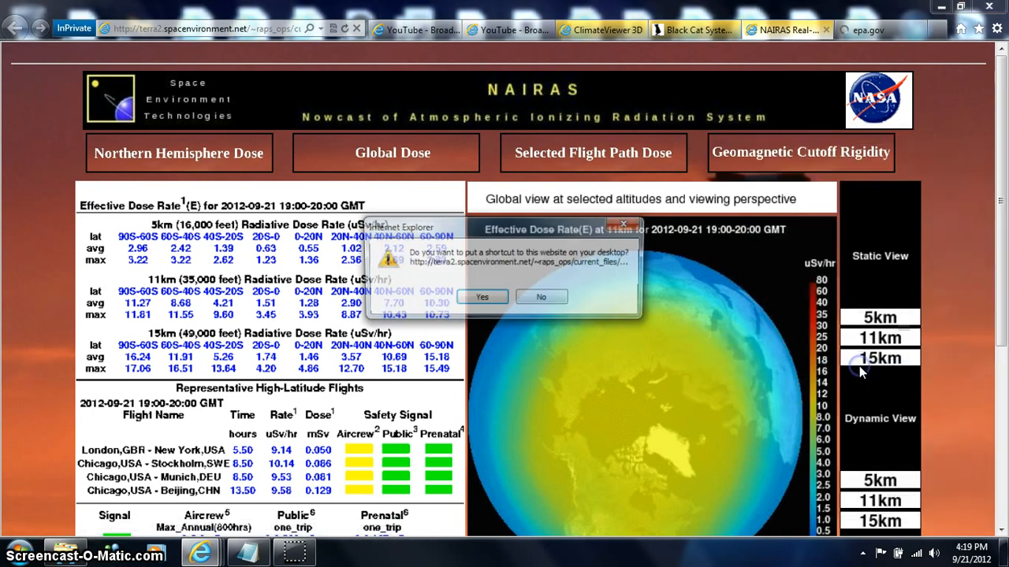
- Dismiss the desktop-shortcut question and look at the NAIRAS page's right-click options
click(540, 297)
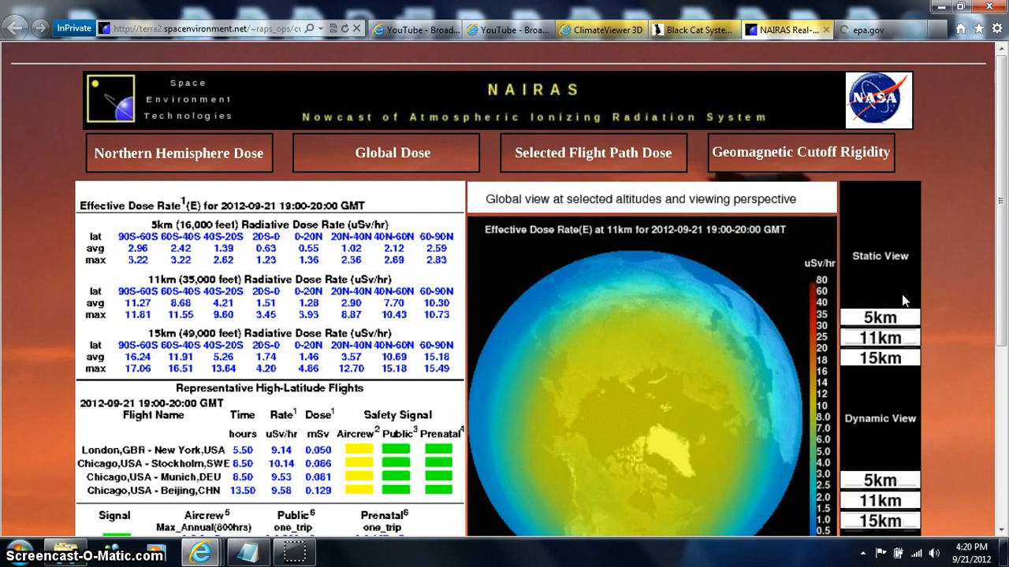
mouse_move(938, 314)
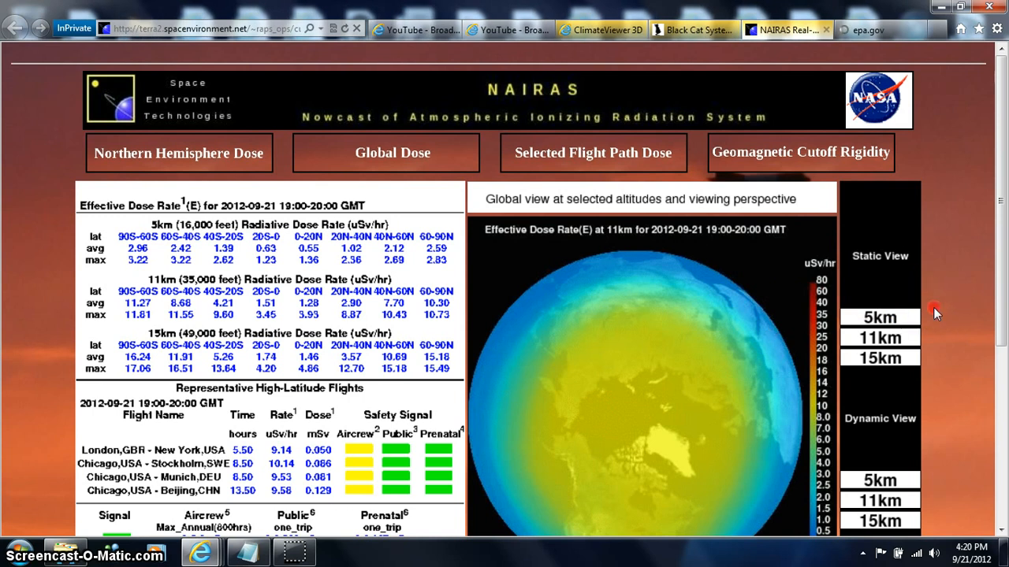
right_click(933, 313)
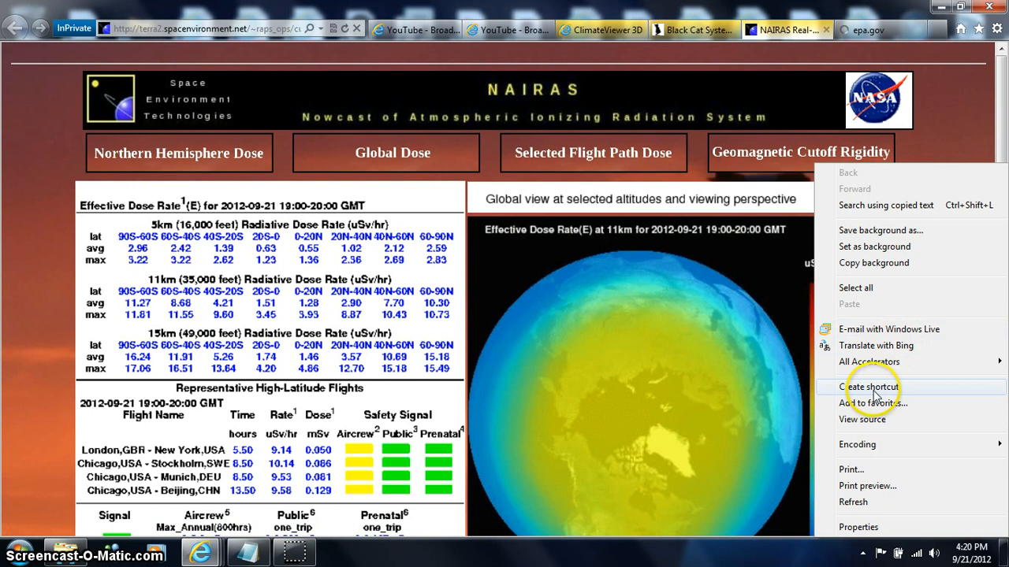
click(873, 404)
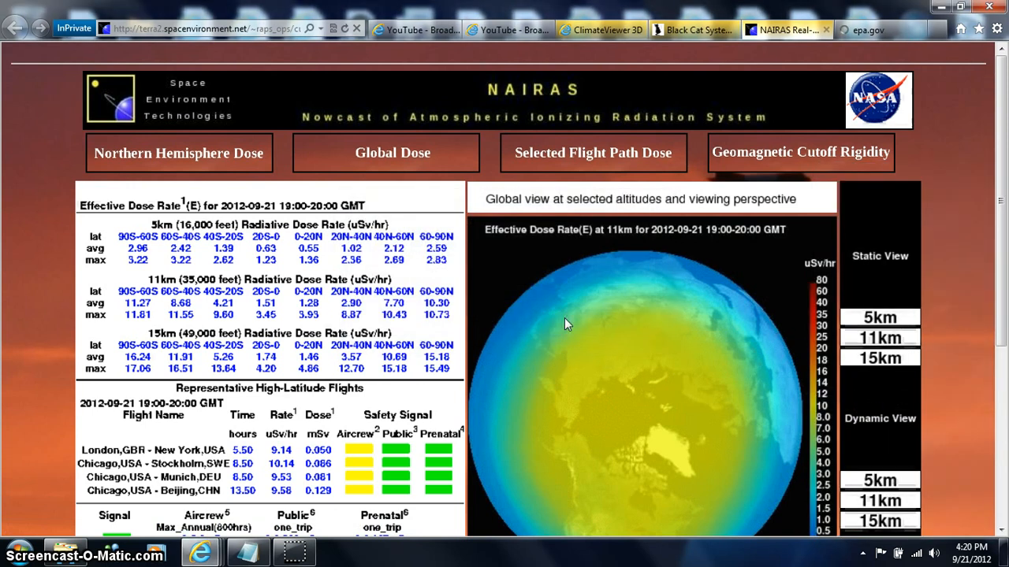
mouse_move(965, 183)
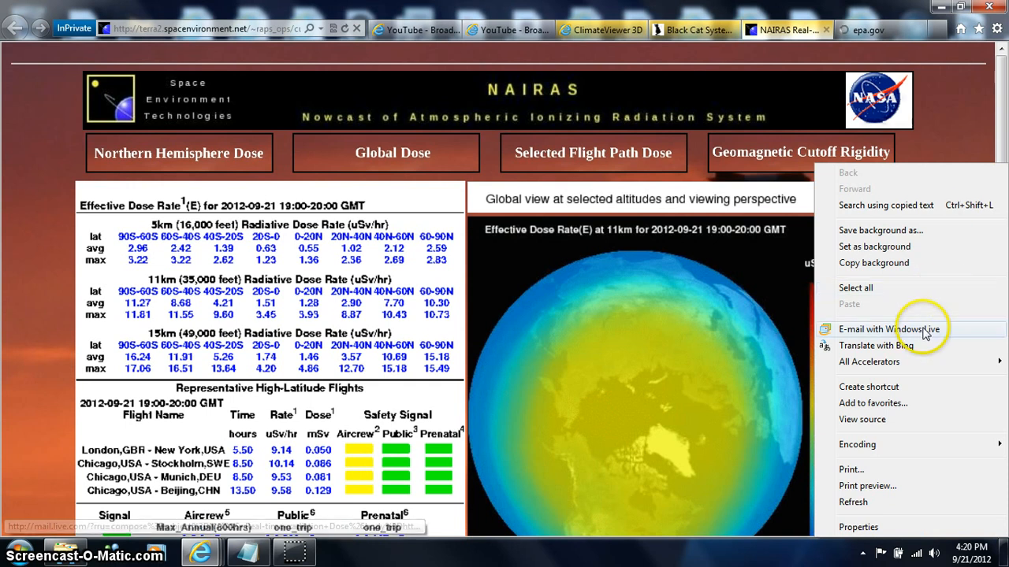
mouse_move(876, 407)
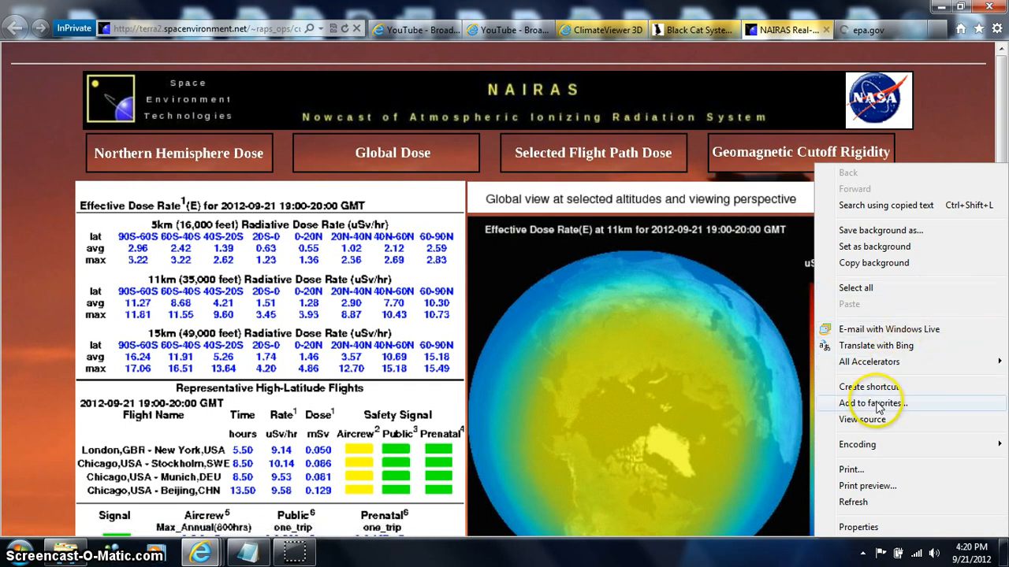
- Offer the NAIRAS dose page as a favourite named 'VVV' and leave the dialog
click(870, 403)
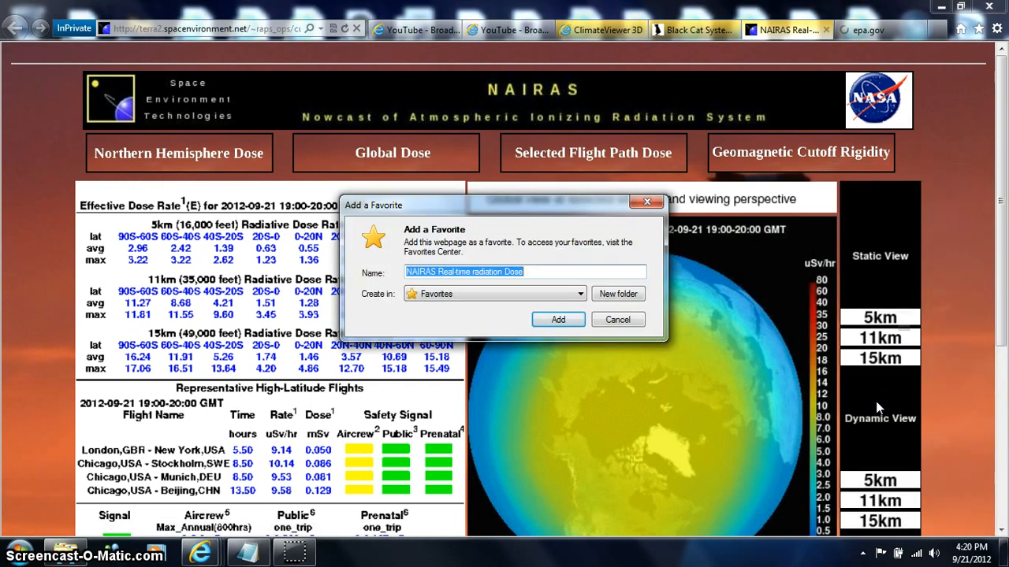
text(VVV)
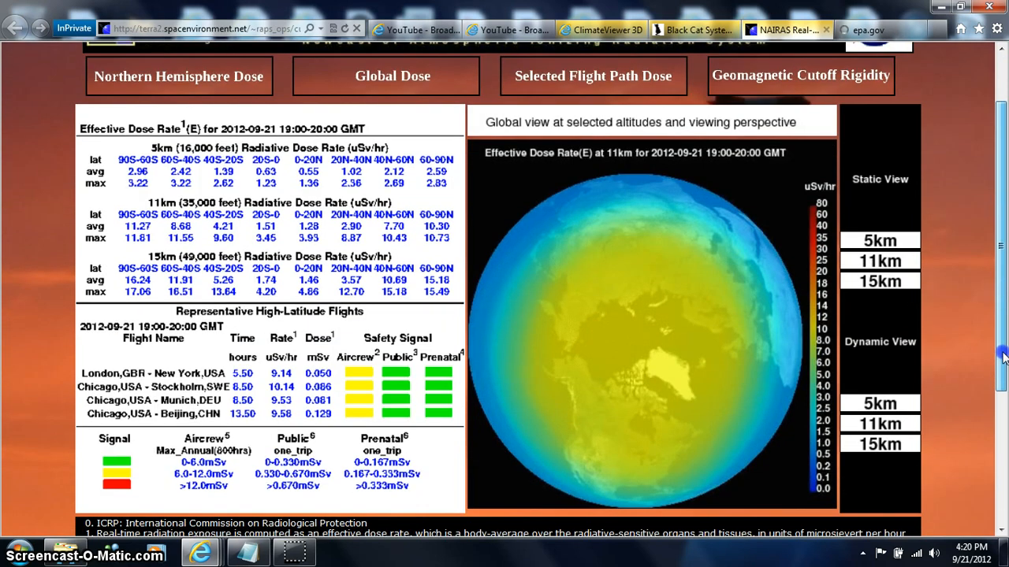
scroll(down, 3)
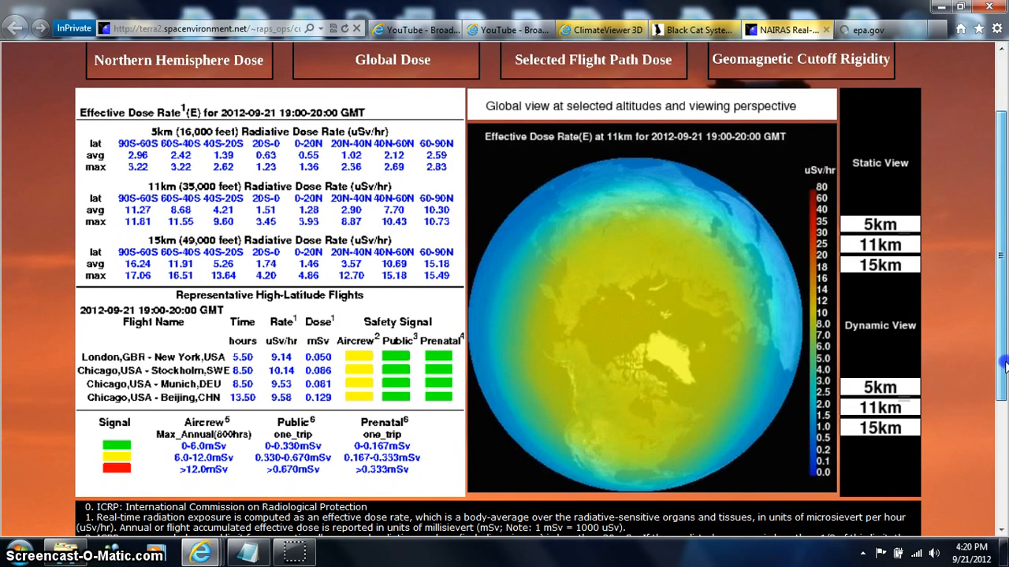
scroll(down, 3)
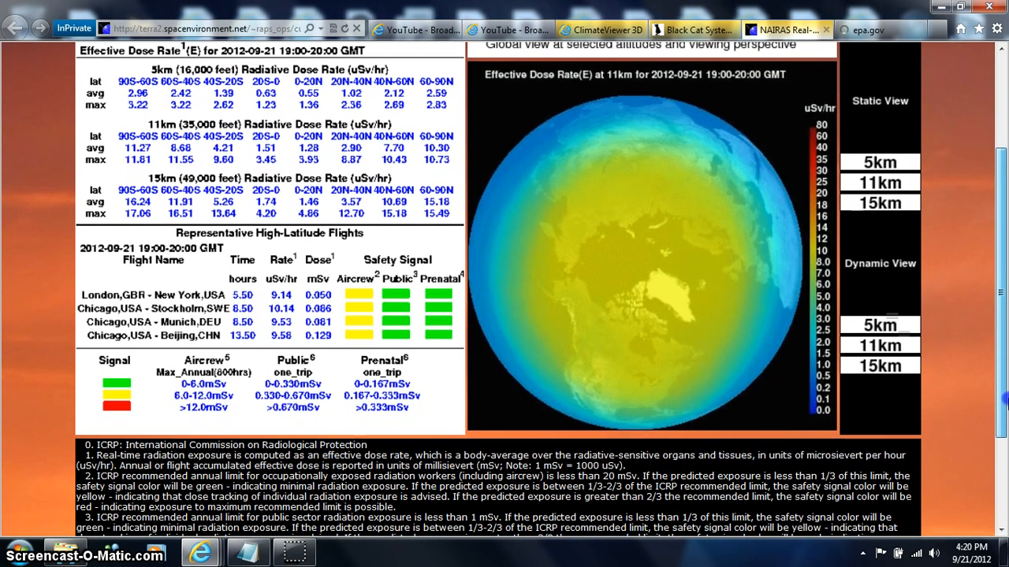
scroll(down, 3)
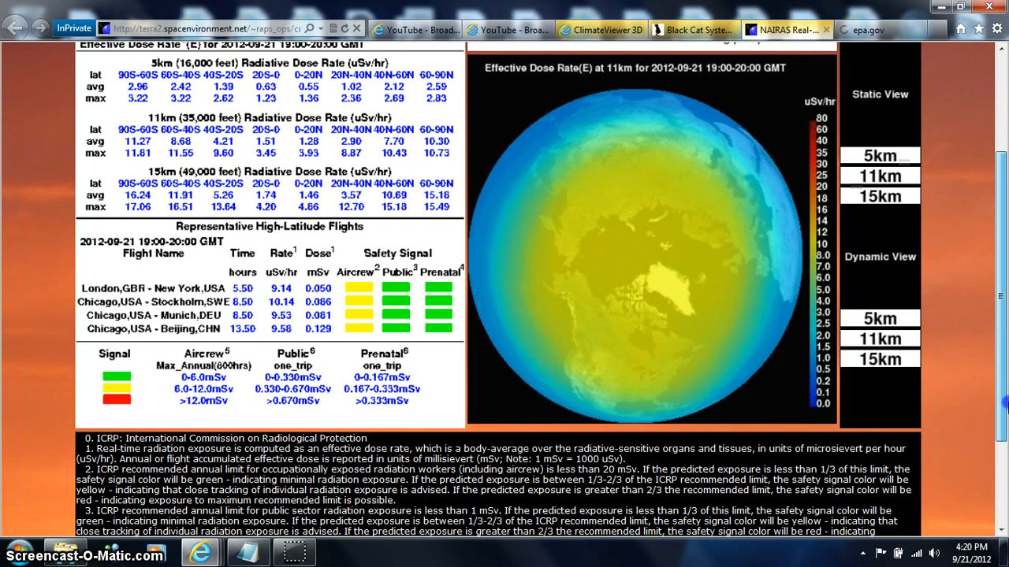
scroll(down, 3)
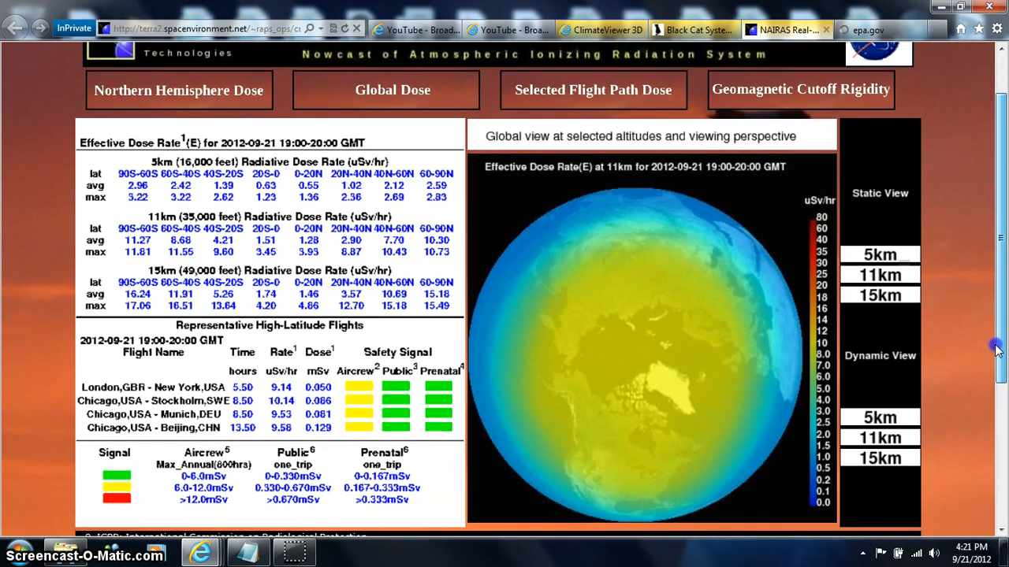
scroll(down, 3)
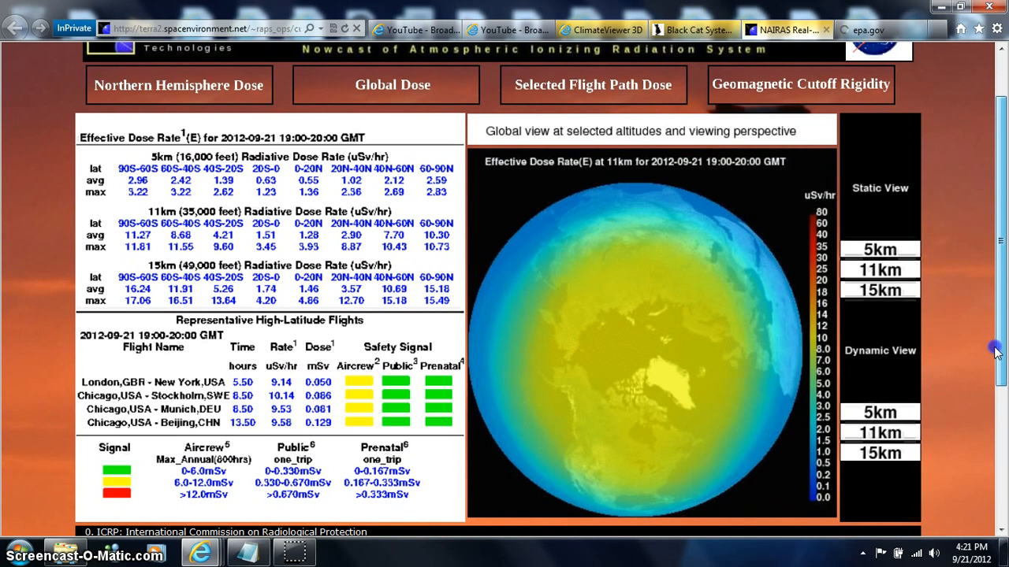
scroll(down, 3)
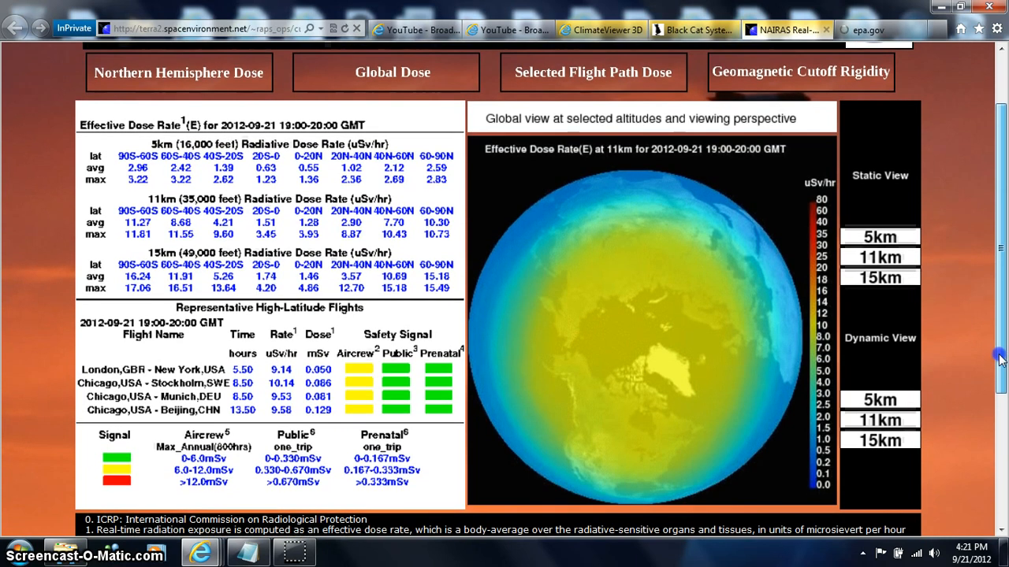
scroll(down, 3)
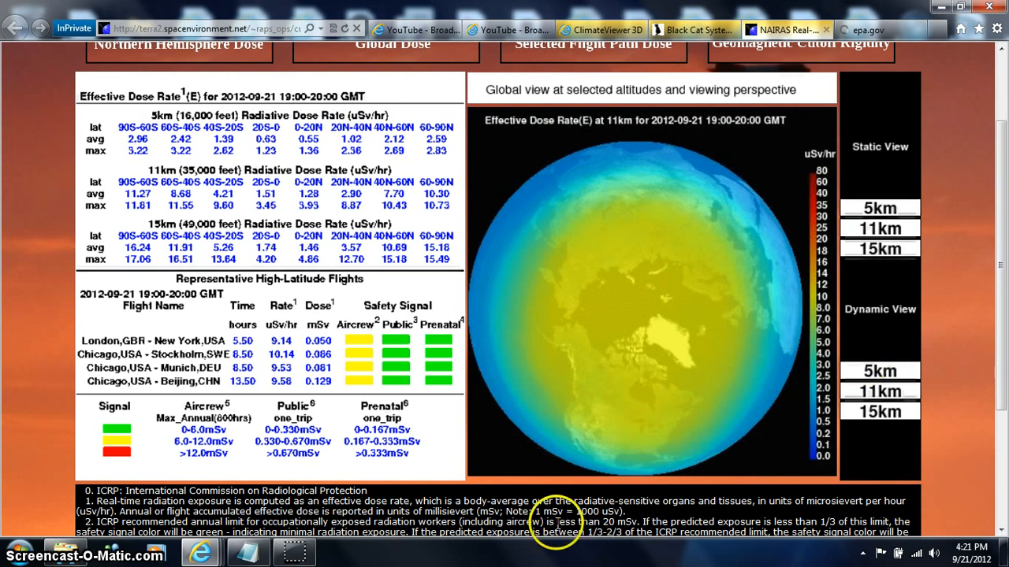
mouse_move(338, 360)
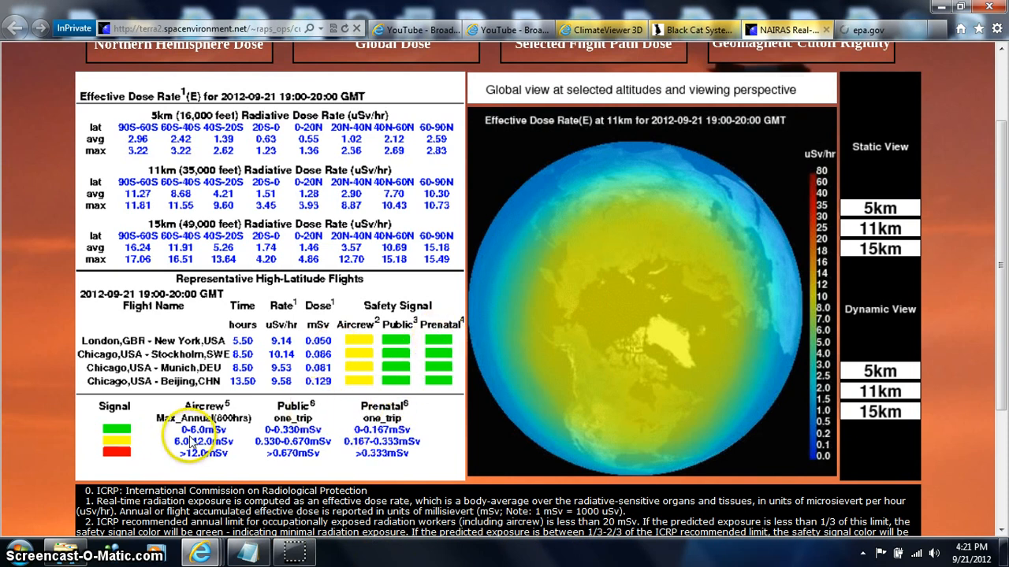
mouse_move(240, 434)
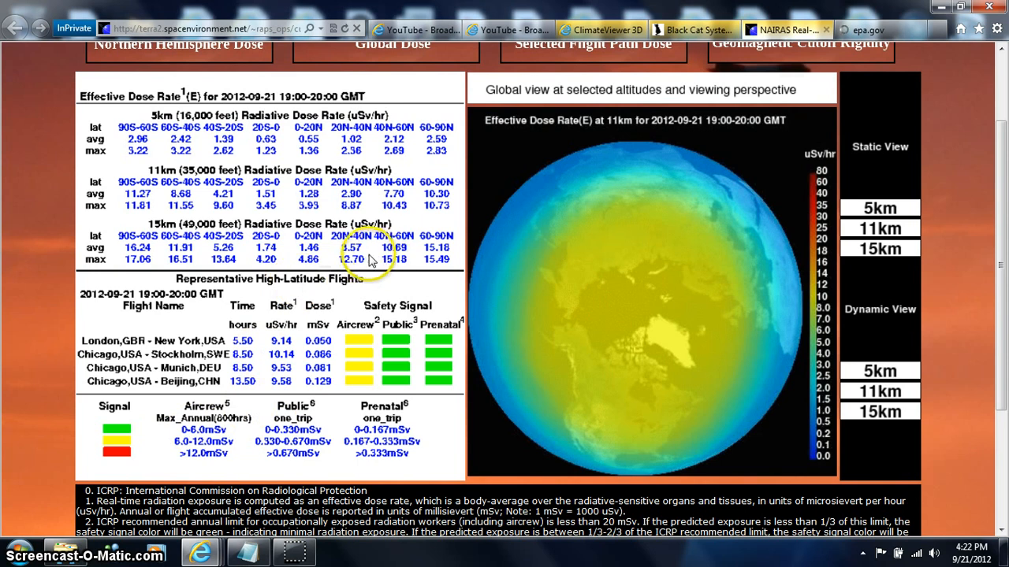
mouse_move(381, 182)
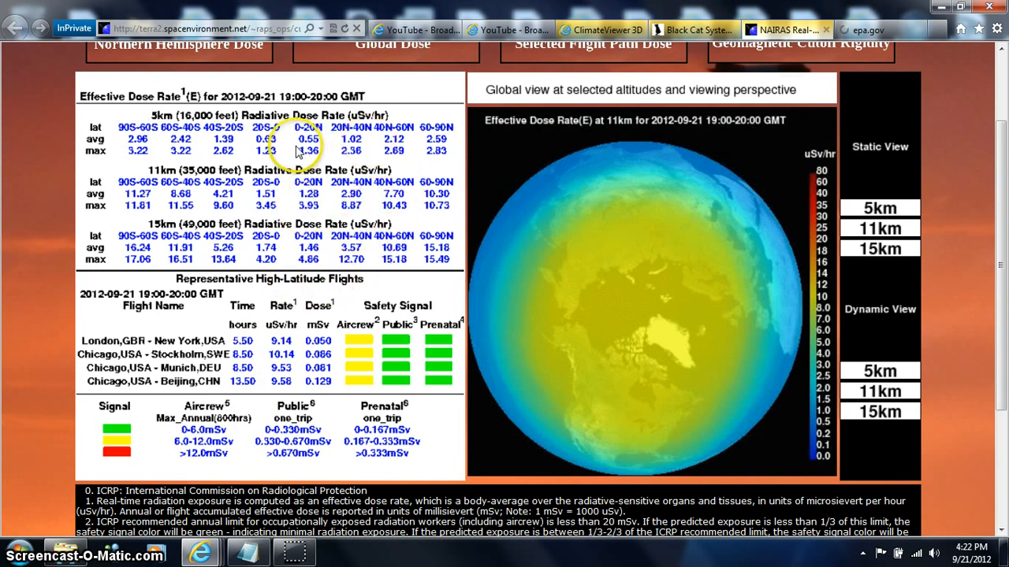
mouse_move(281, 131)
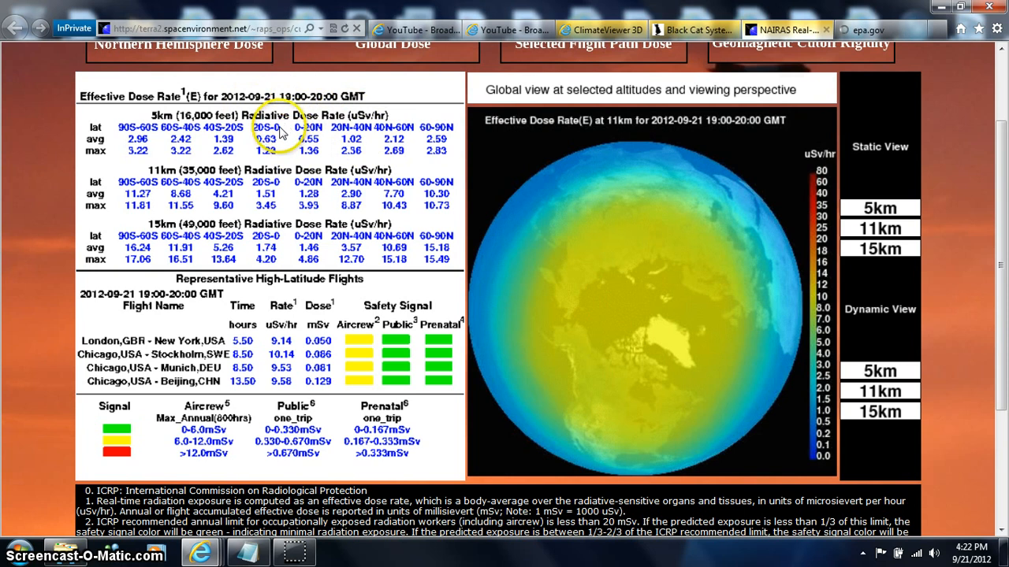
mouse_move(378, 134)
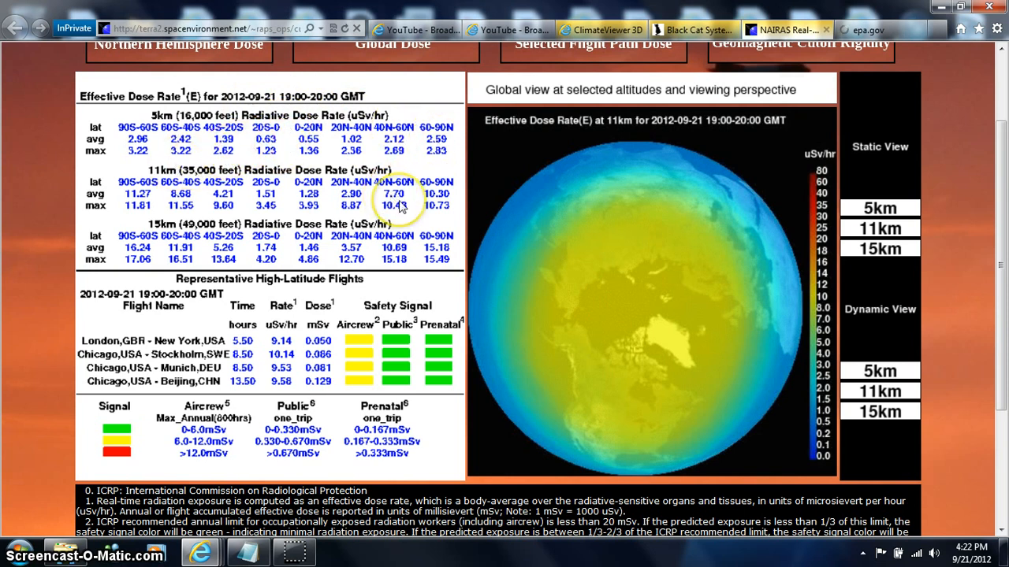
mouse_move(280, 211)
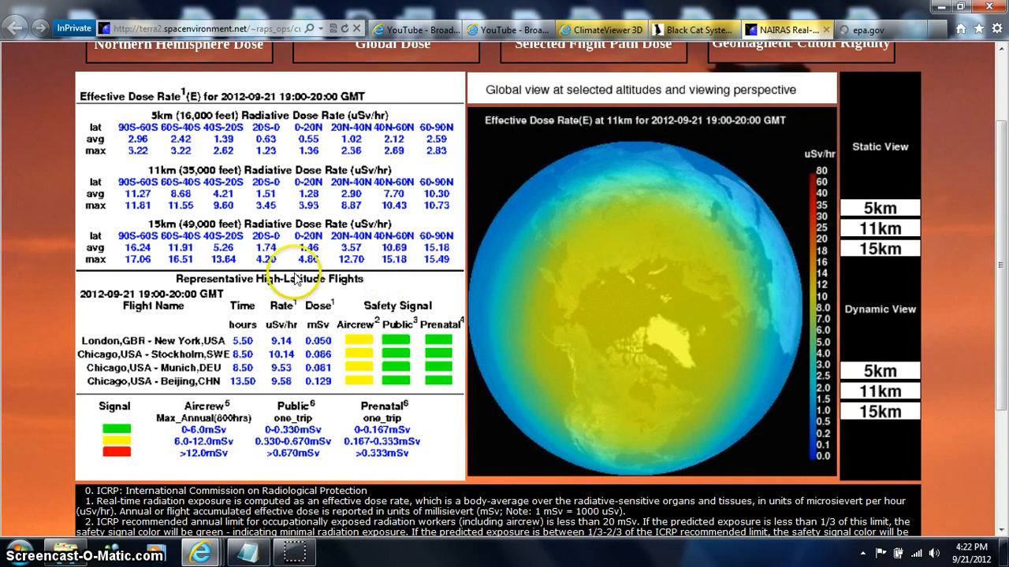
mouse_move(397, 244)
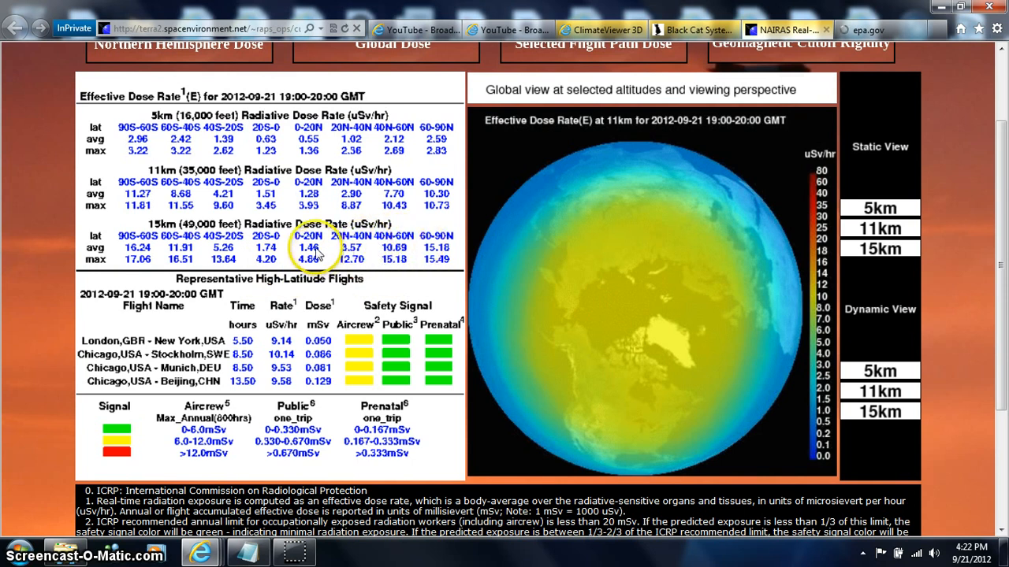
mouse_move(402, 192)
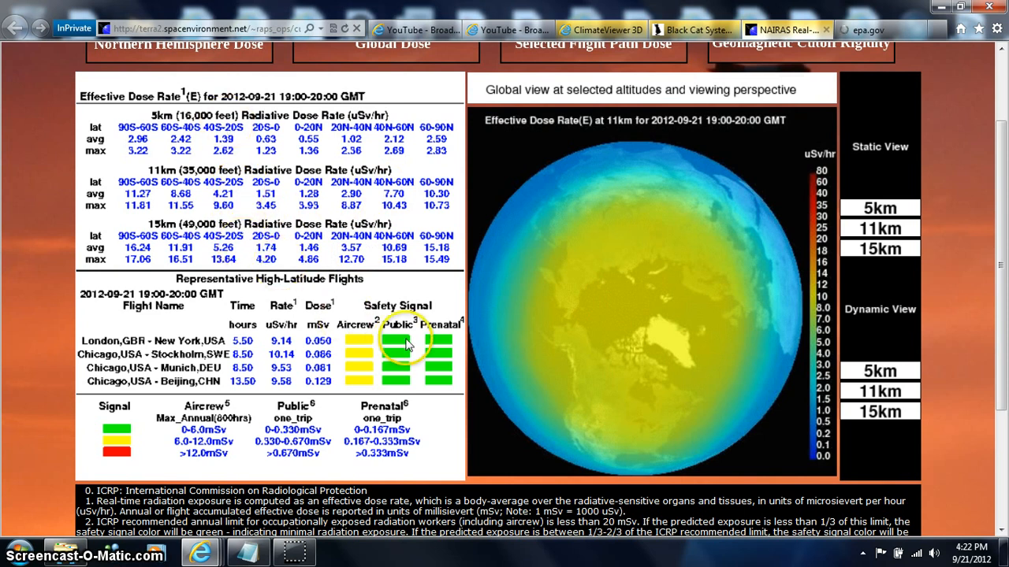
mouse_move(331, 360)
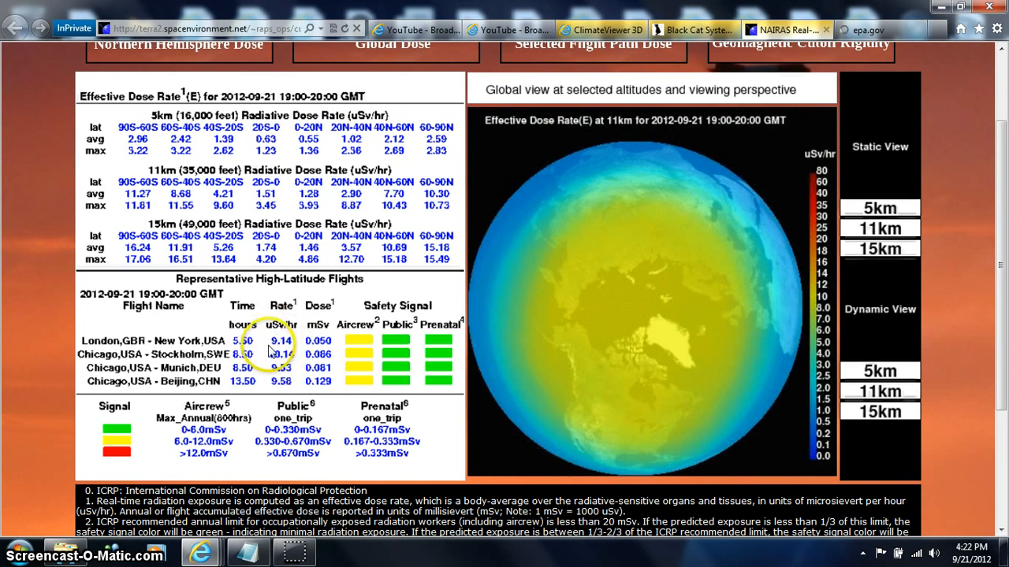
mouse_move(161, 318)
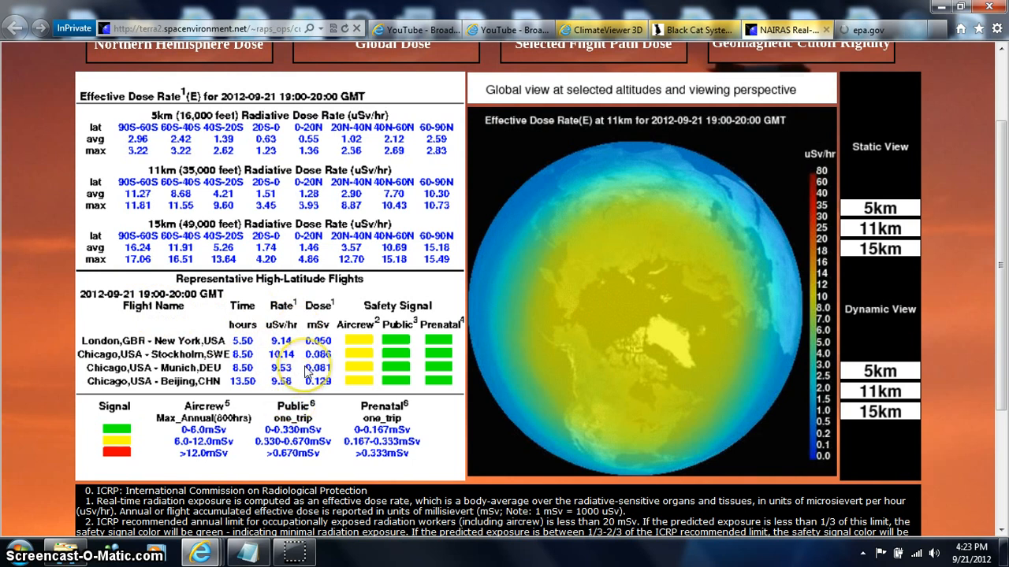
mouse_move(394, 265)
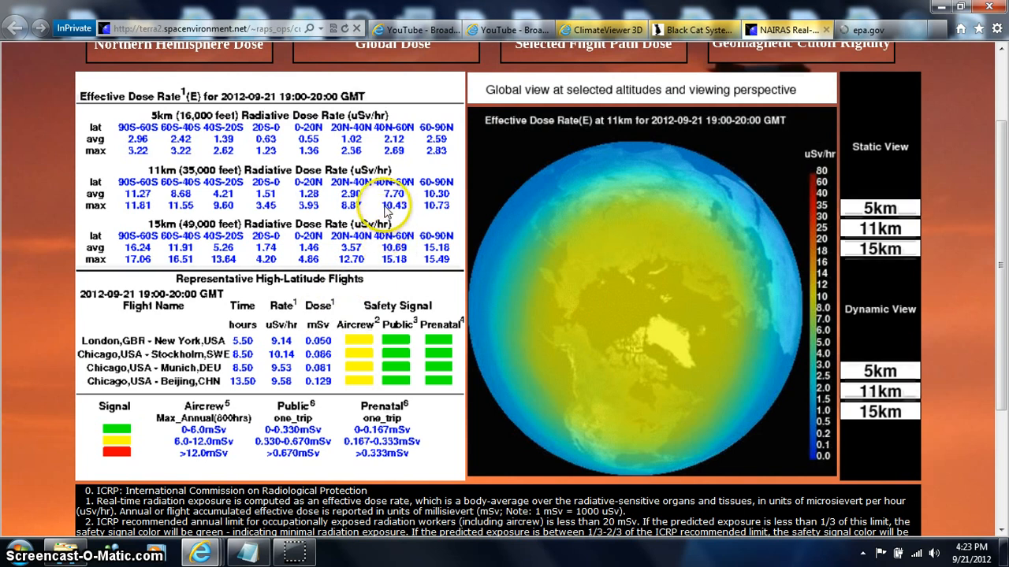
mouse_move(249, 489)
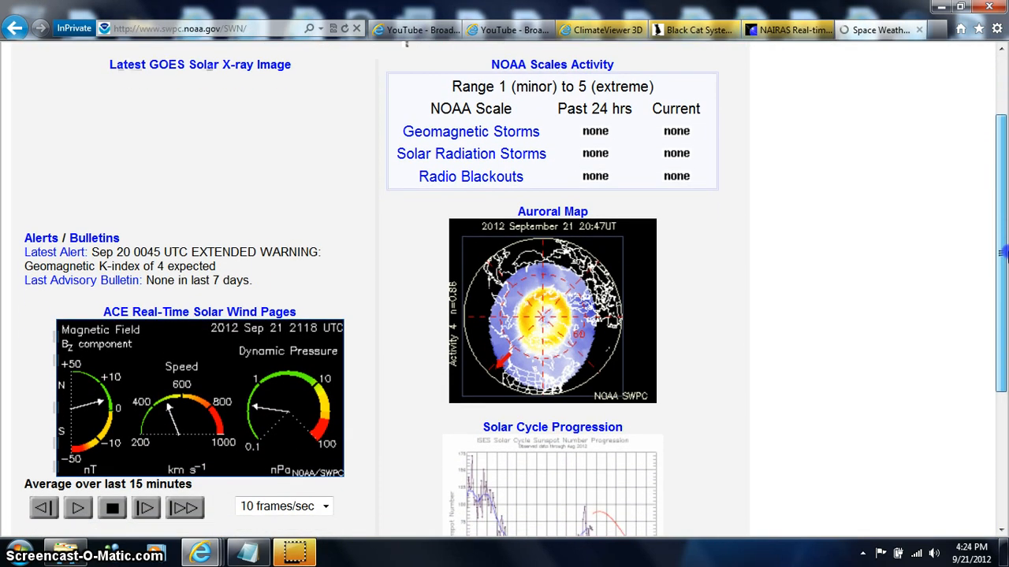
mouse_move(183, 508)
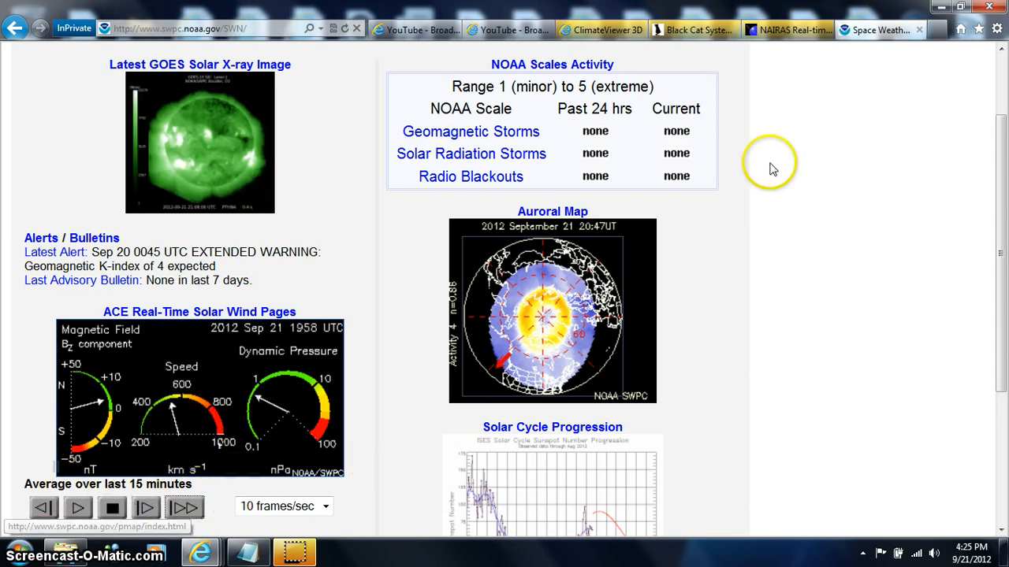
- Magnify the NOAA Space Weather Now page to 400% and move down past the user groups list
click(997, 28)
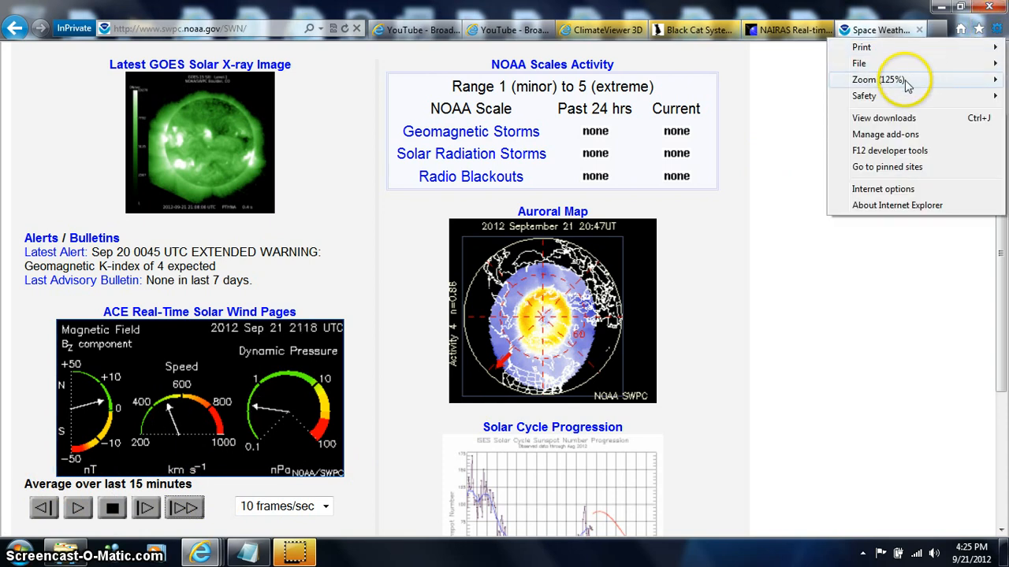
click(864, 79)
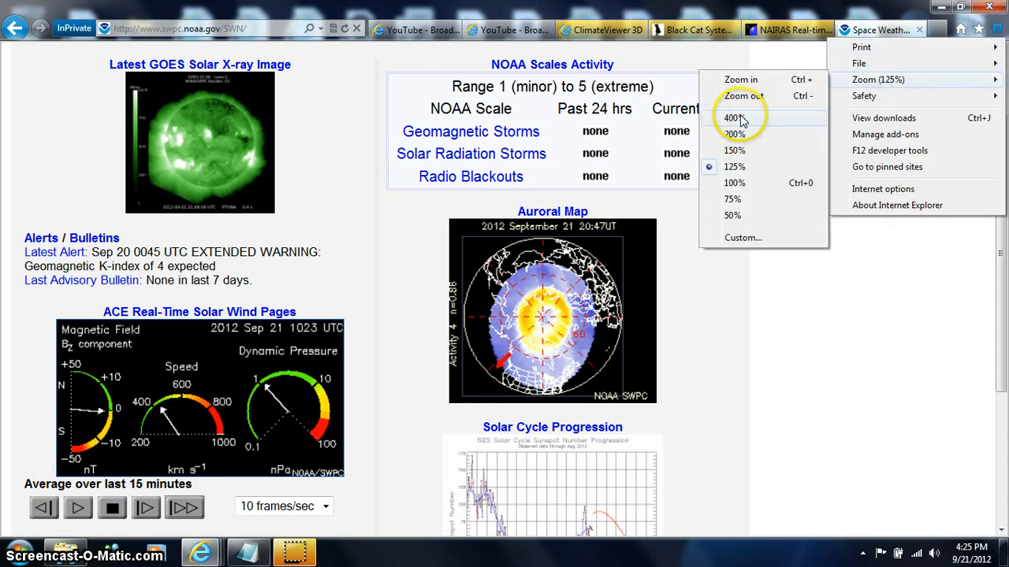
click(732, 116)
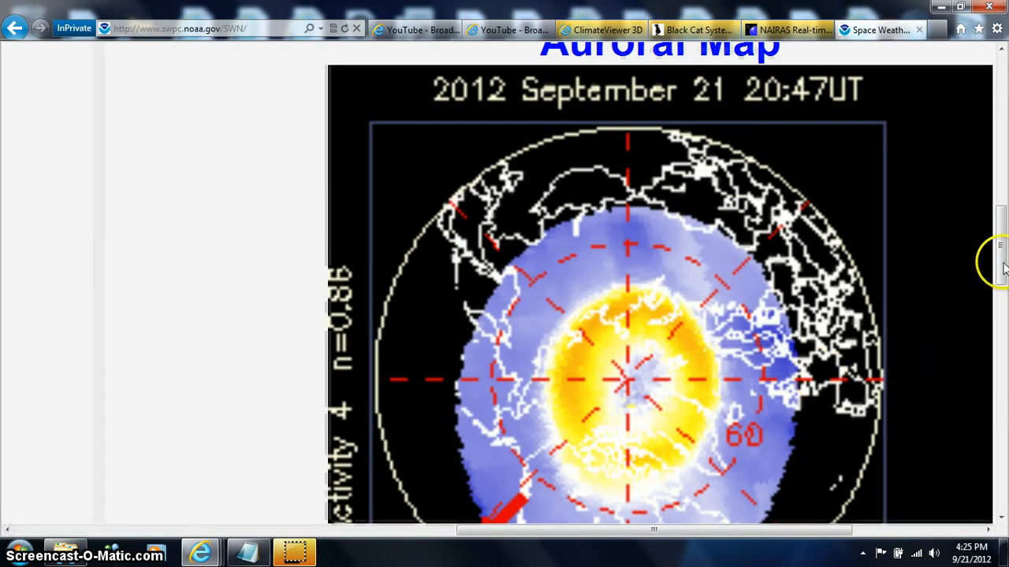
scroll(down, 3)
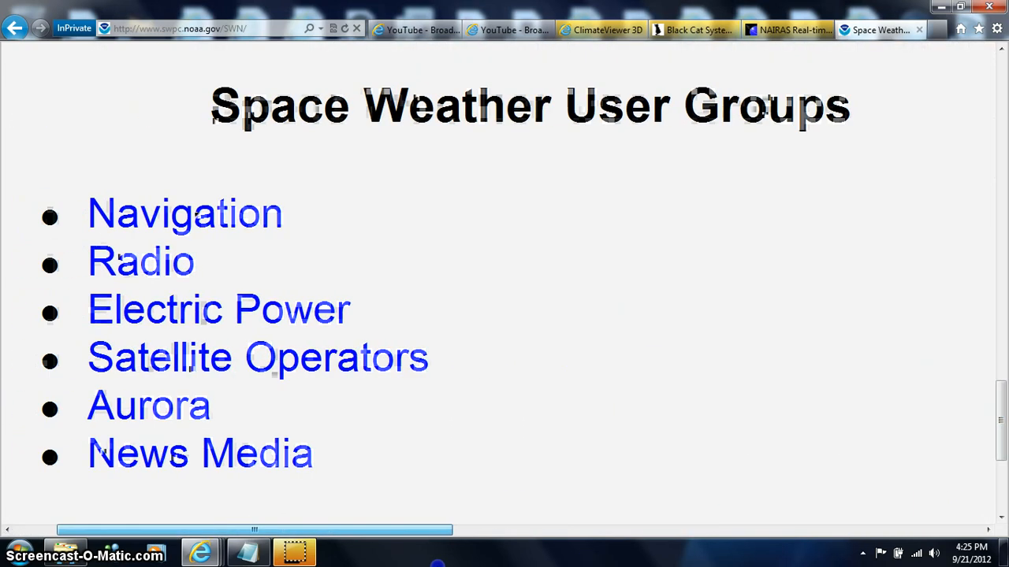
scroll(down, 3)
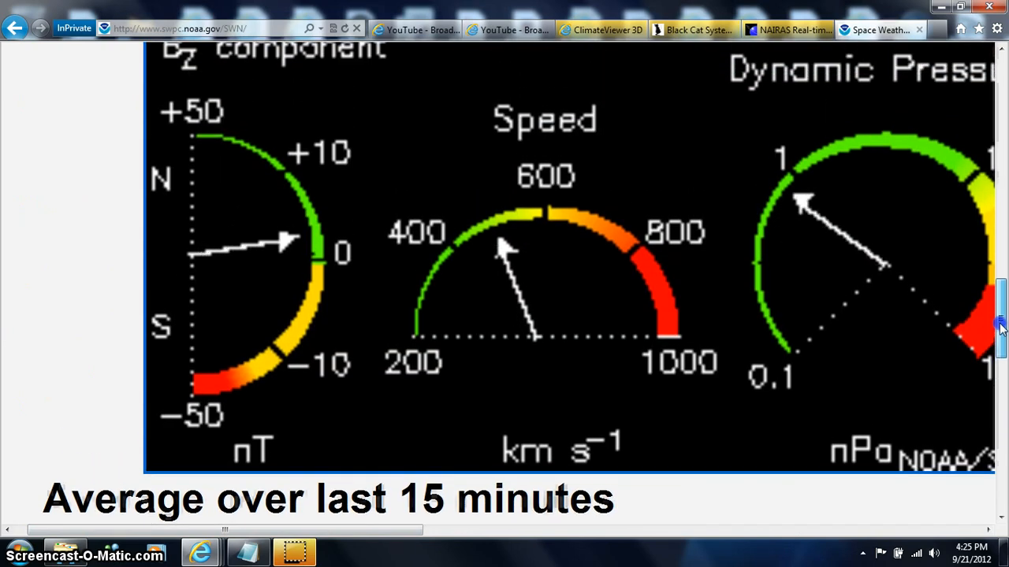
- Scroll the zoomed page to the ACE Real-Time Solar Wind gauges and watch the readings cycle
scroll(down, 3)
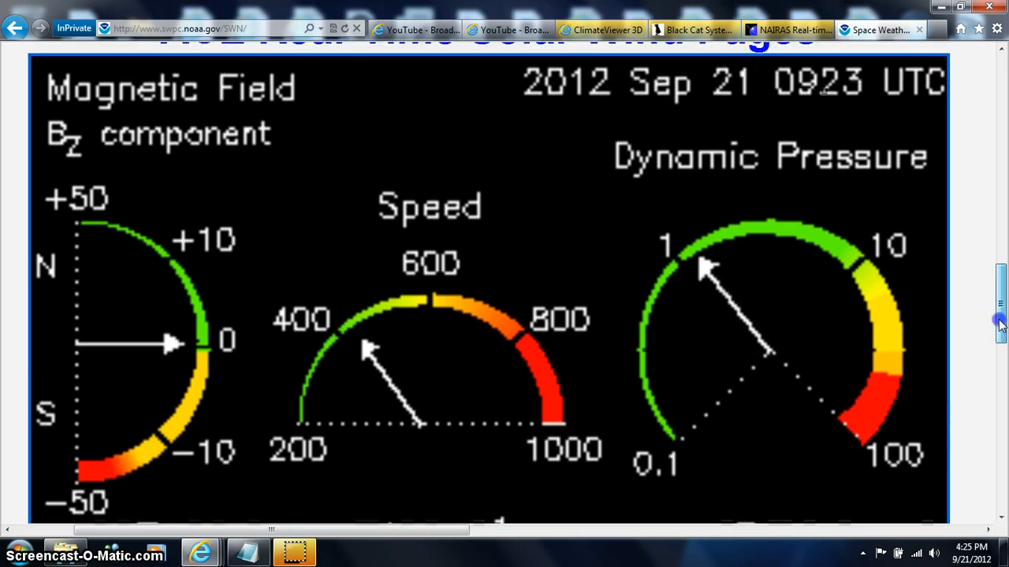
scroll(down, 3)
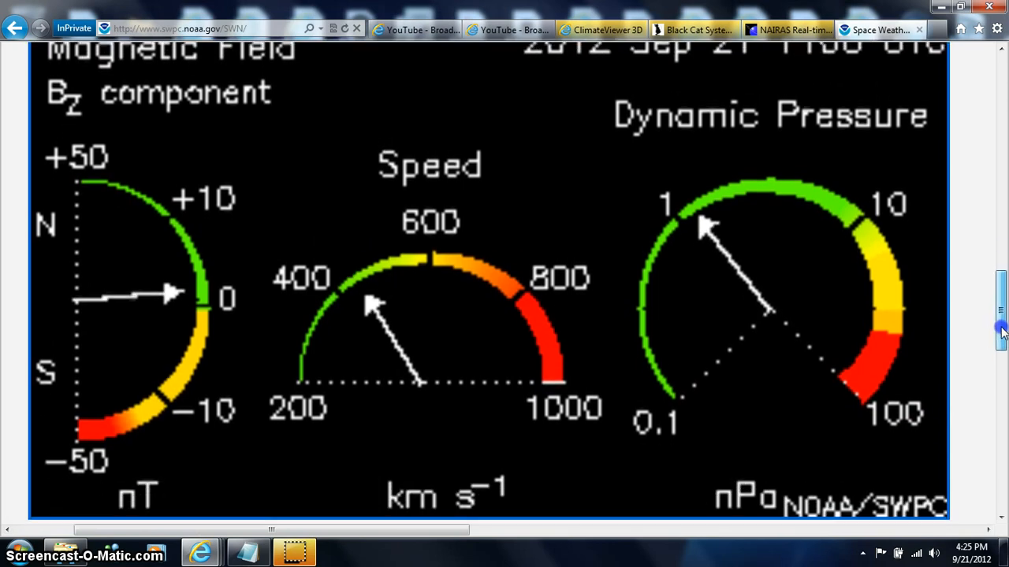
scroll(down, 3)
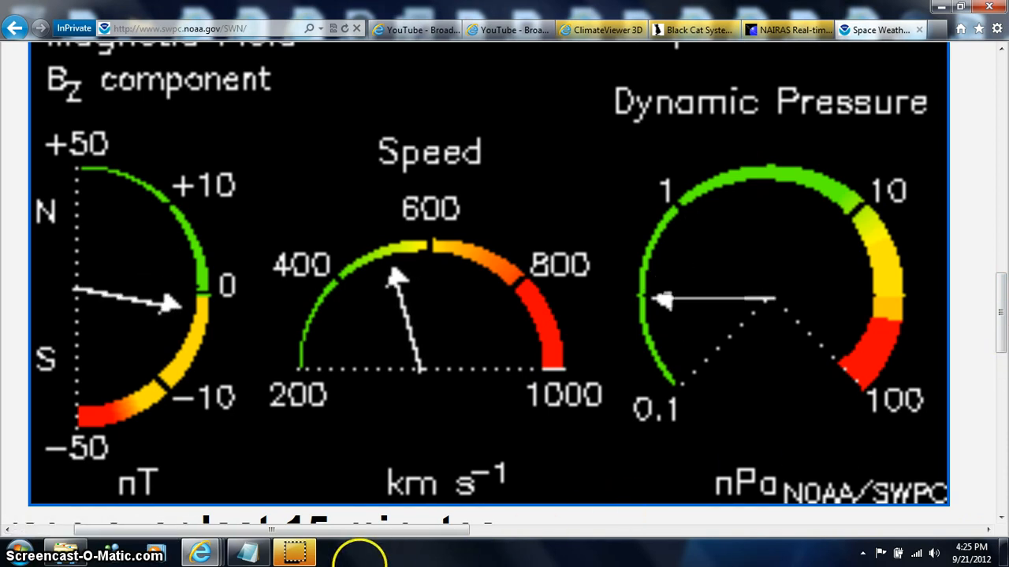
mouse_move(293, 551)
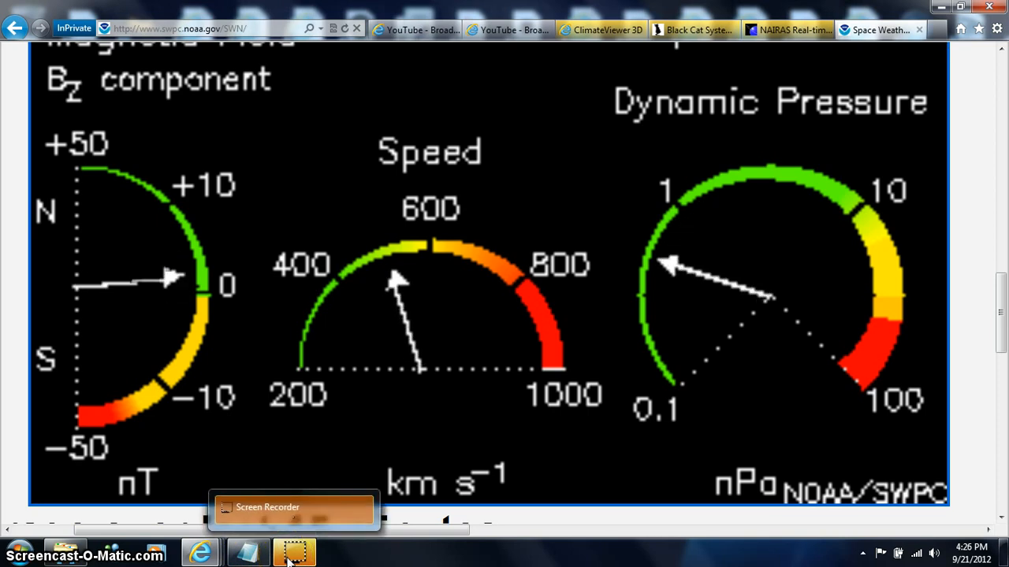
scroll(down, 3)
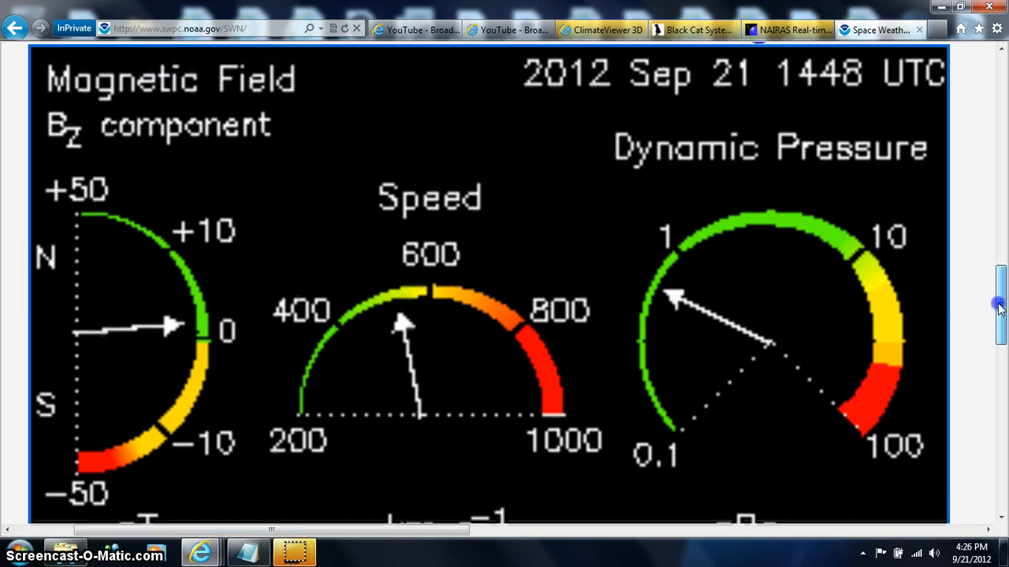
scroll(up, 3)
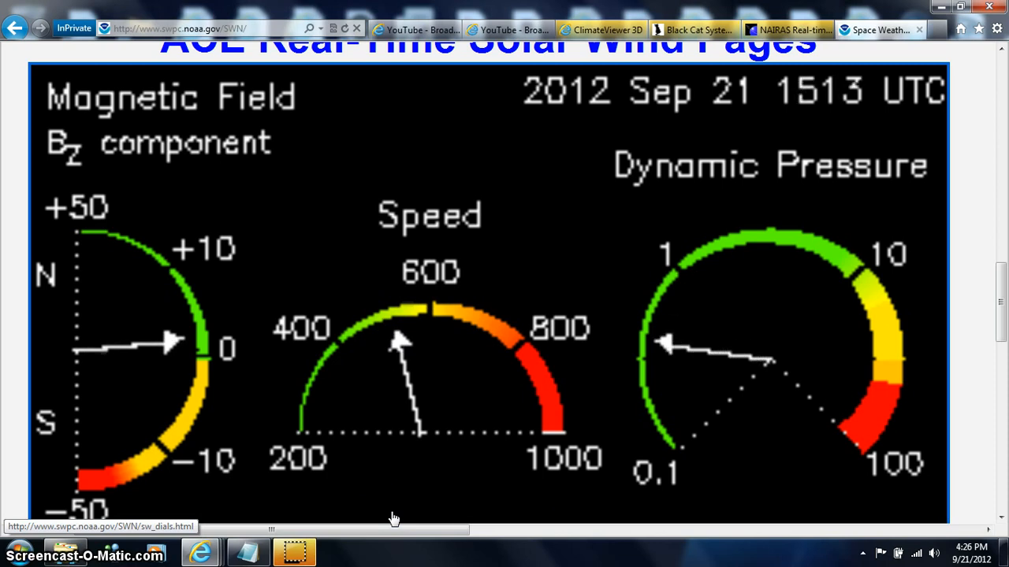
mouse_move(550, 498)
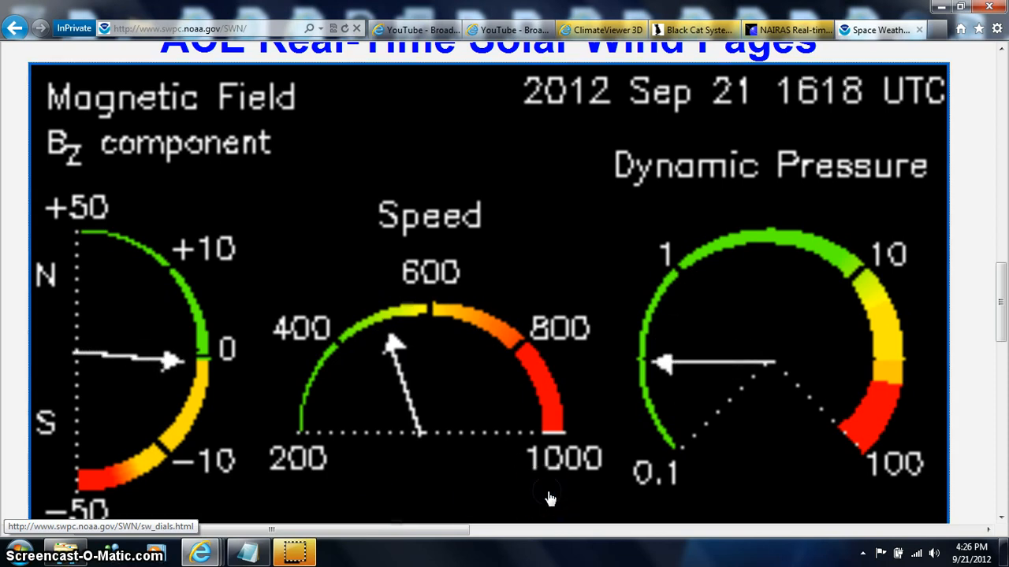